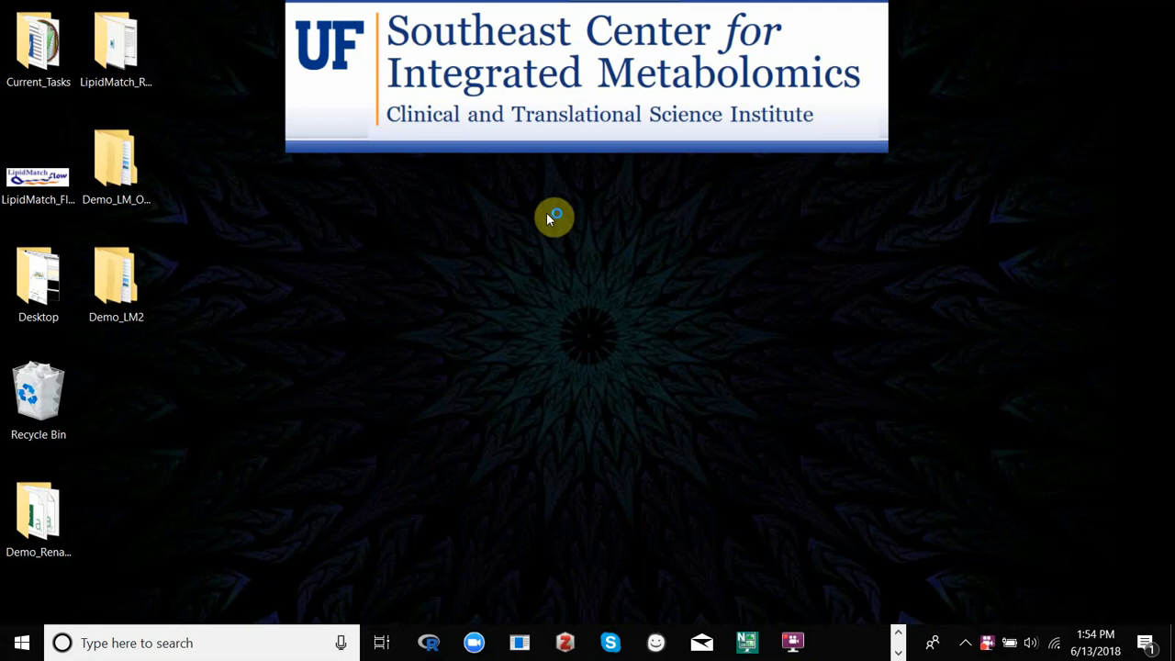
{"action": "mouse_move", "coordinate": [347, 200]}
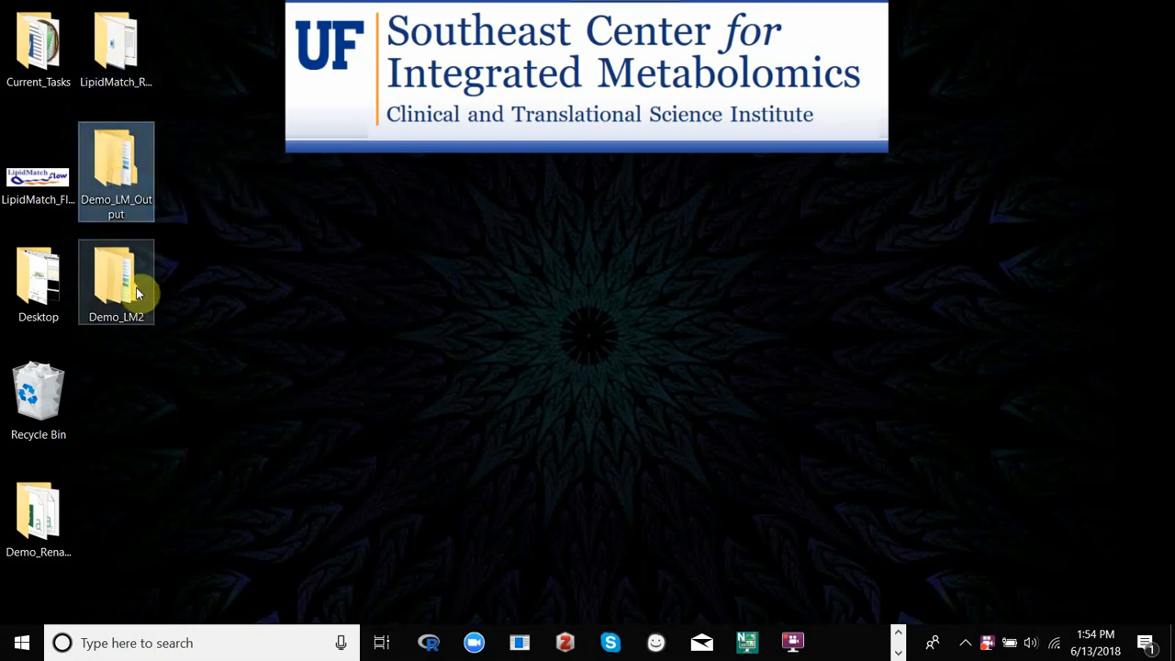
{"action": "mouse_move", "coordinate": [116, 165]}
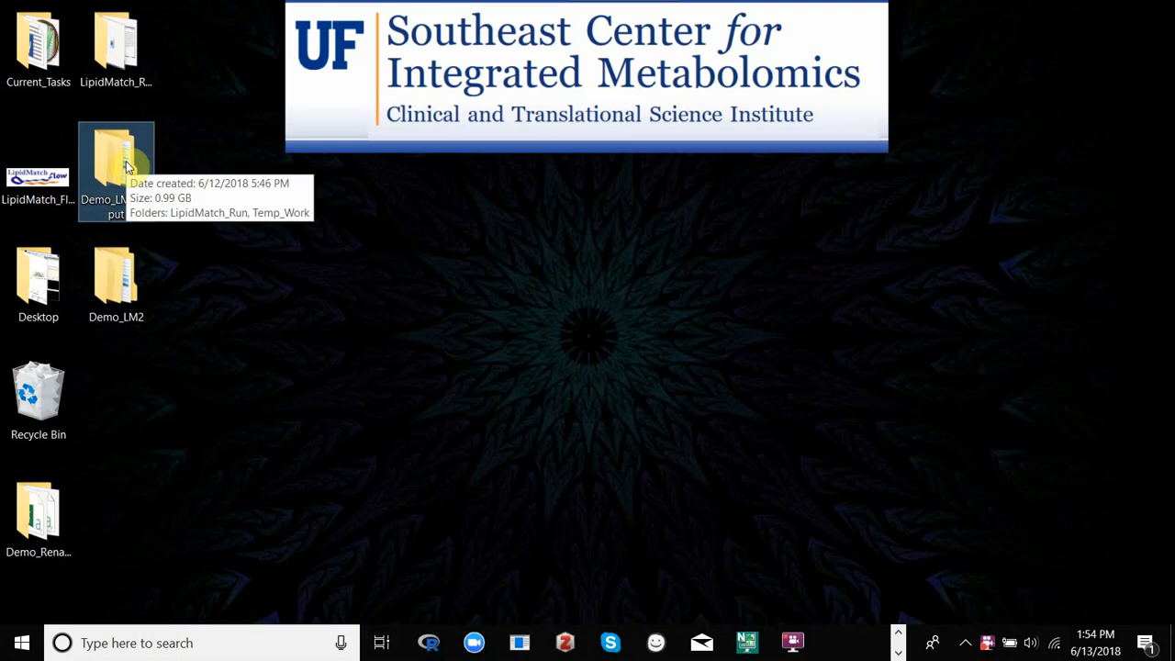
Navigate from Demo_LM_Output on the desktop through Temp_Work into the LipidMatch_Run folder
{"action": "double_click", "coordinate": [115, 161]}
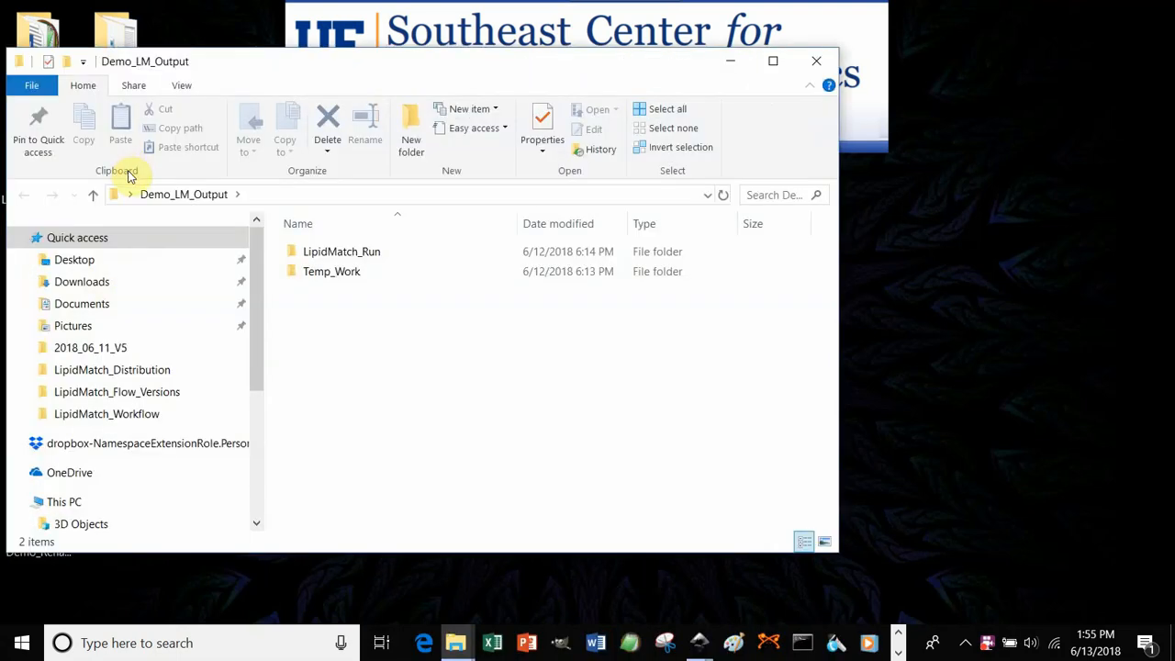
{"action": "left_click", "coordinate": [331, 271]}
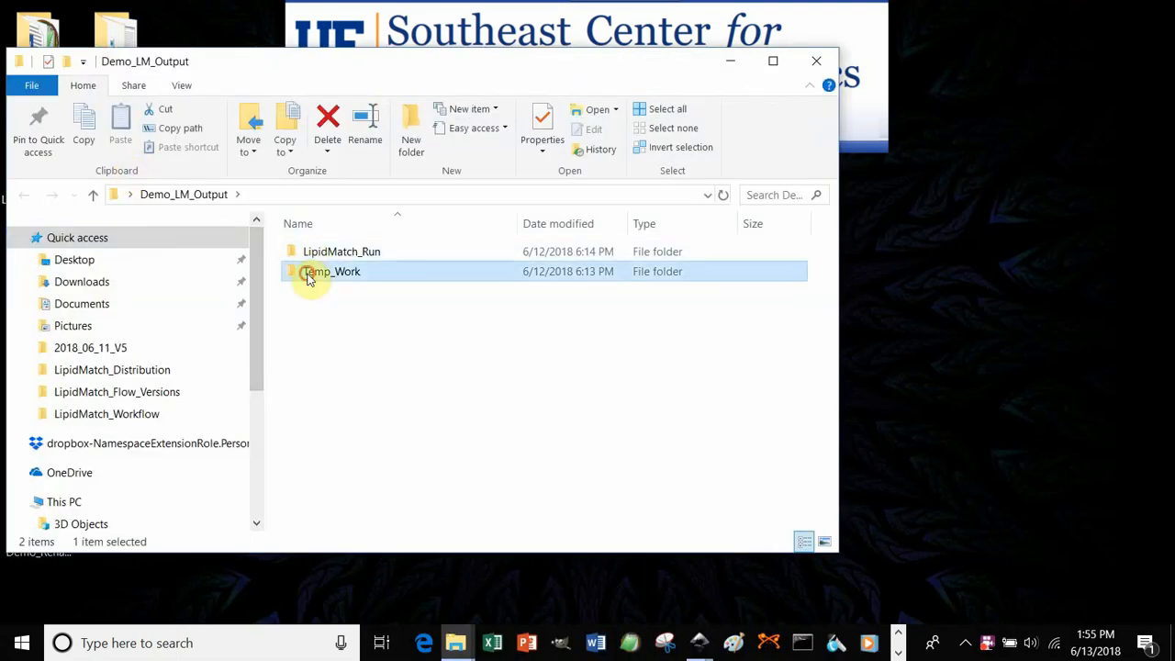
{"action": "left_click", "coordinate": [341, 252]}
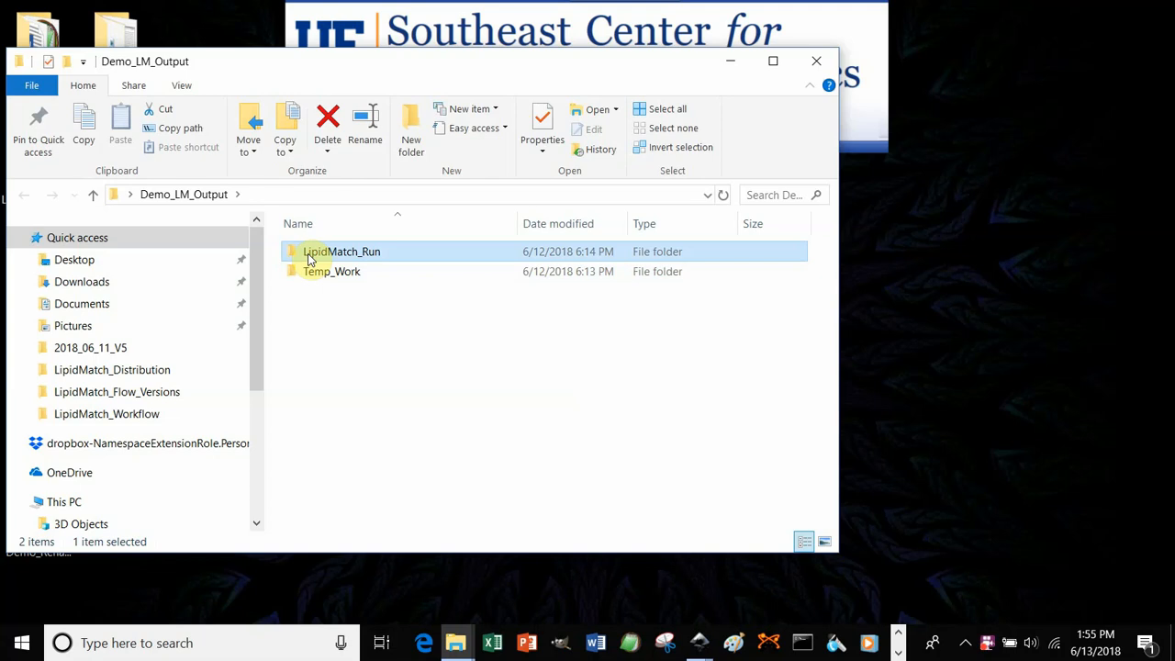
{"action": "mouse_move", "coordinate": [323, 257]}
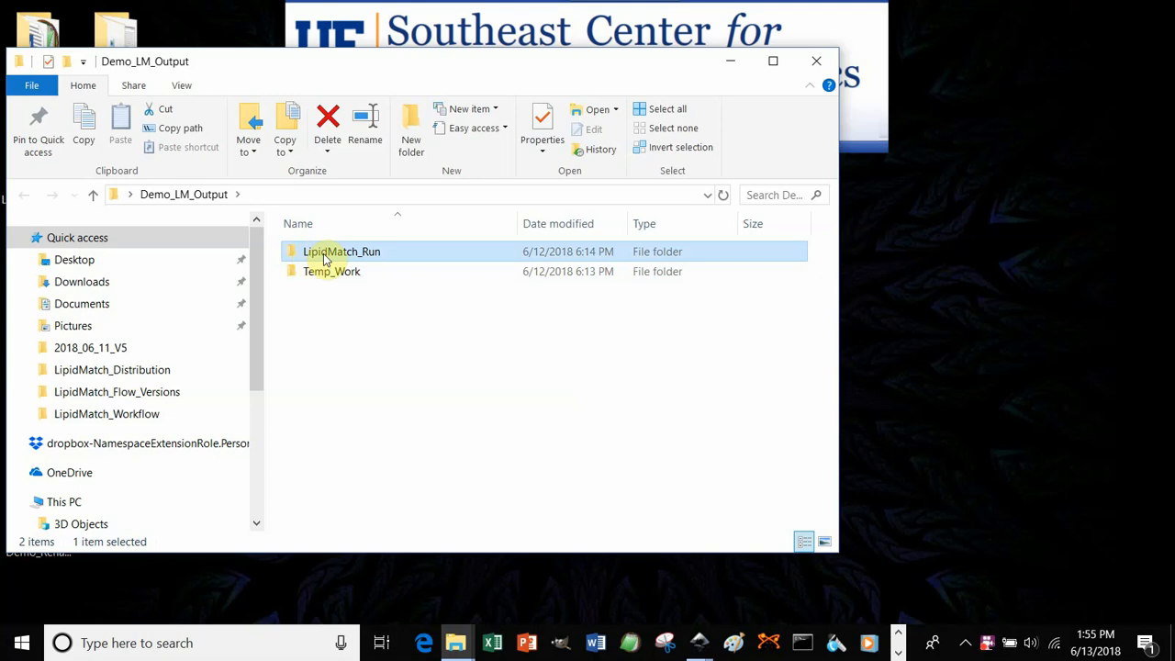
{"action": "double_click", "coordinate": [341, 251]}
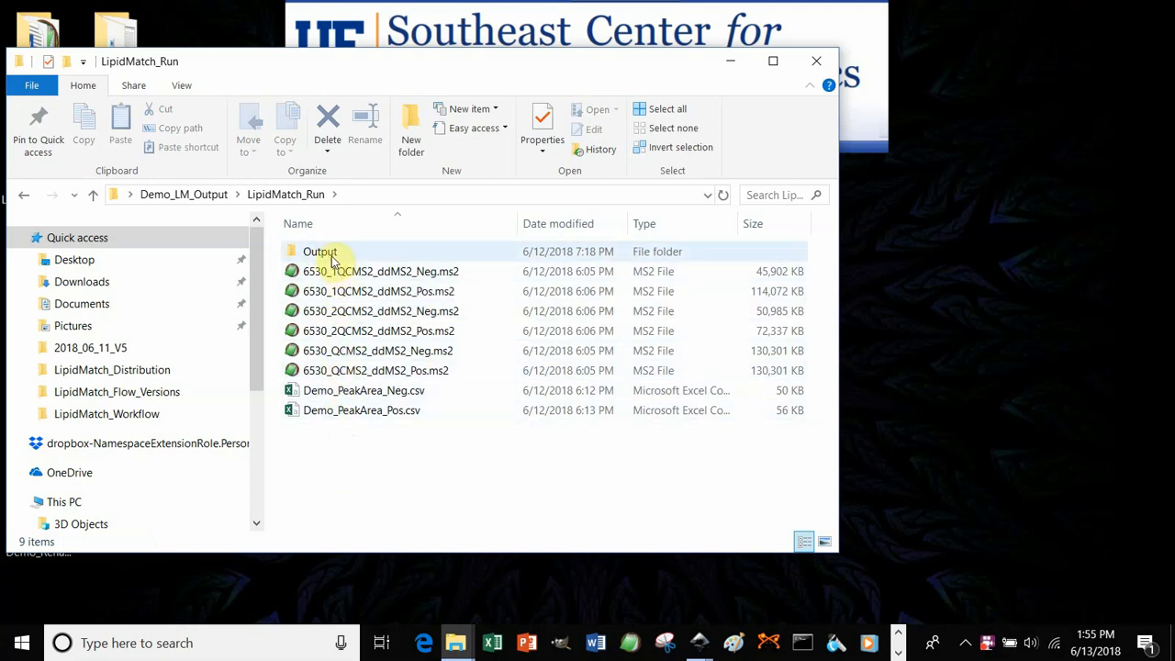
{"action": "mouse_move", "coordinate": [320, 252]}
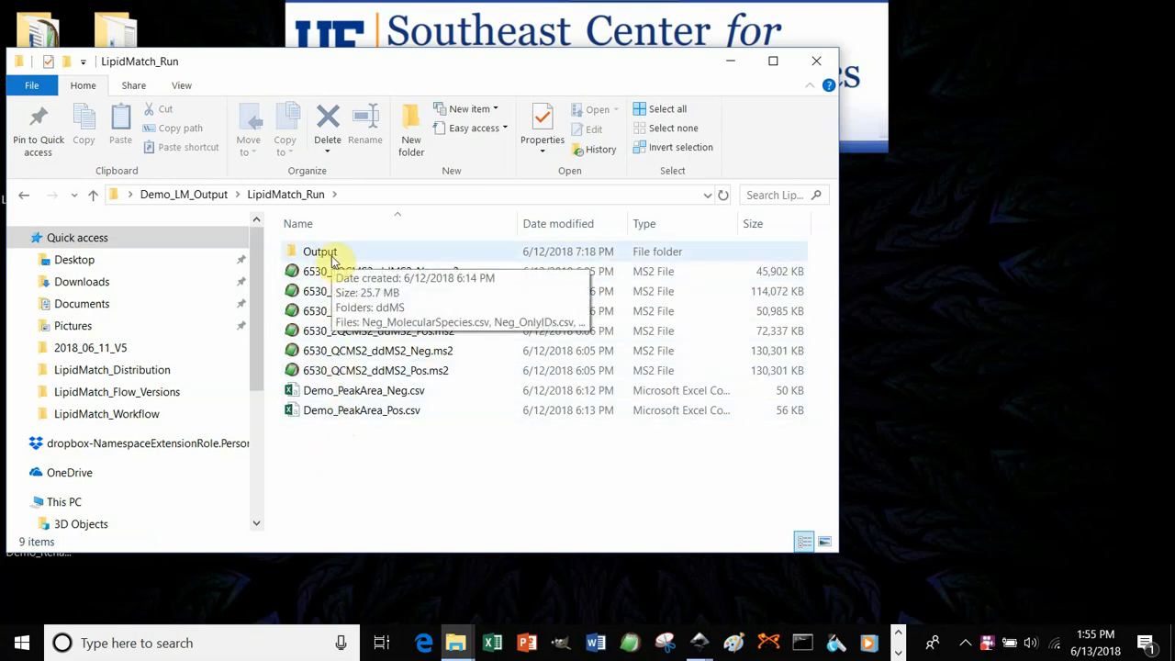
Enter the Output folder and launch PosNeg_MolecularSpecies.csv in Excel
{"action": "double_click", "coordinate": [320, 251]}
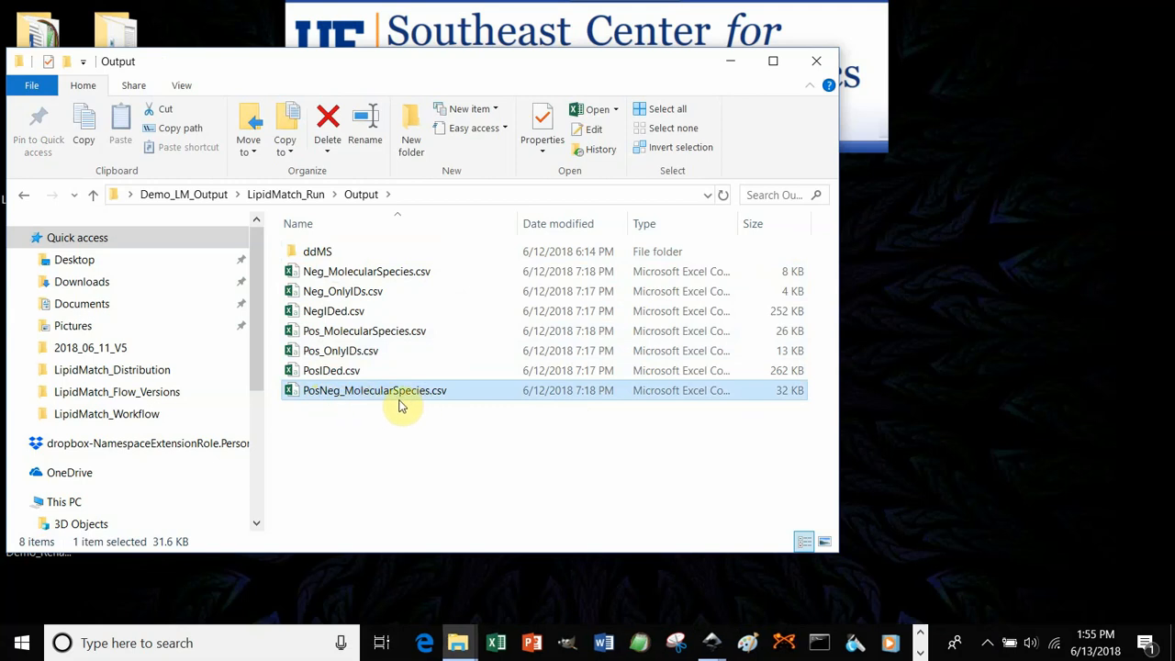
{"action": "mouse_move", "coordinate": [321, 410]}
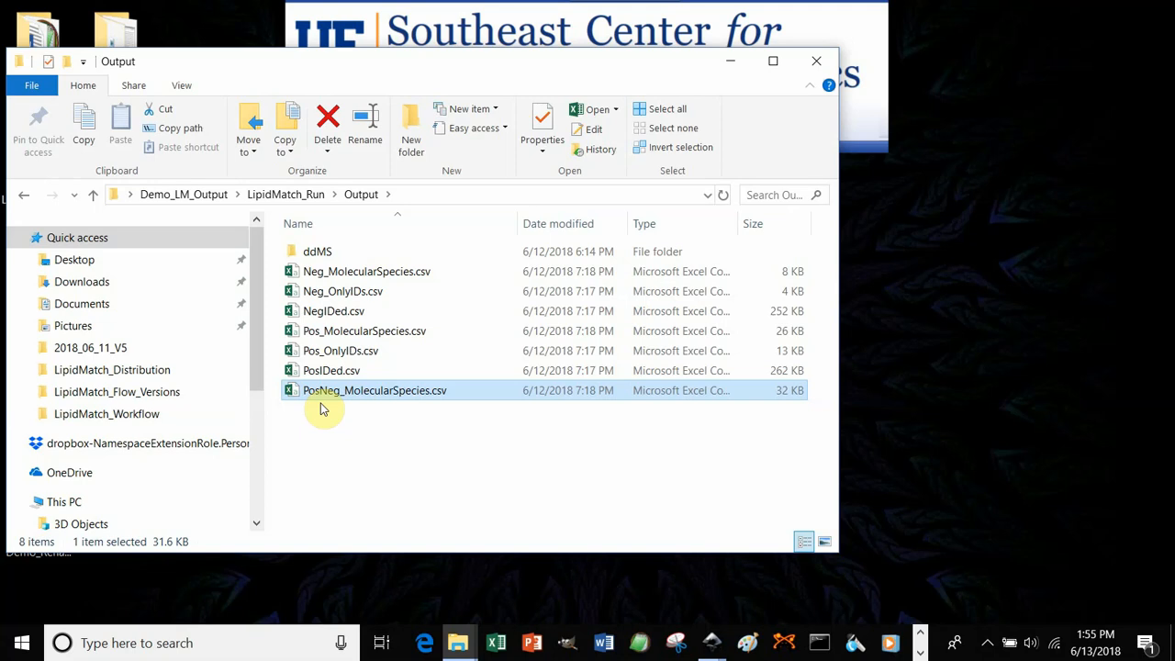
{"action": "mouse_move", "coordinate": [321, 400]}
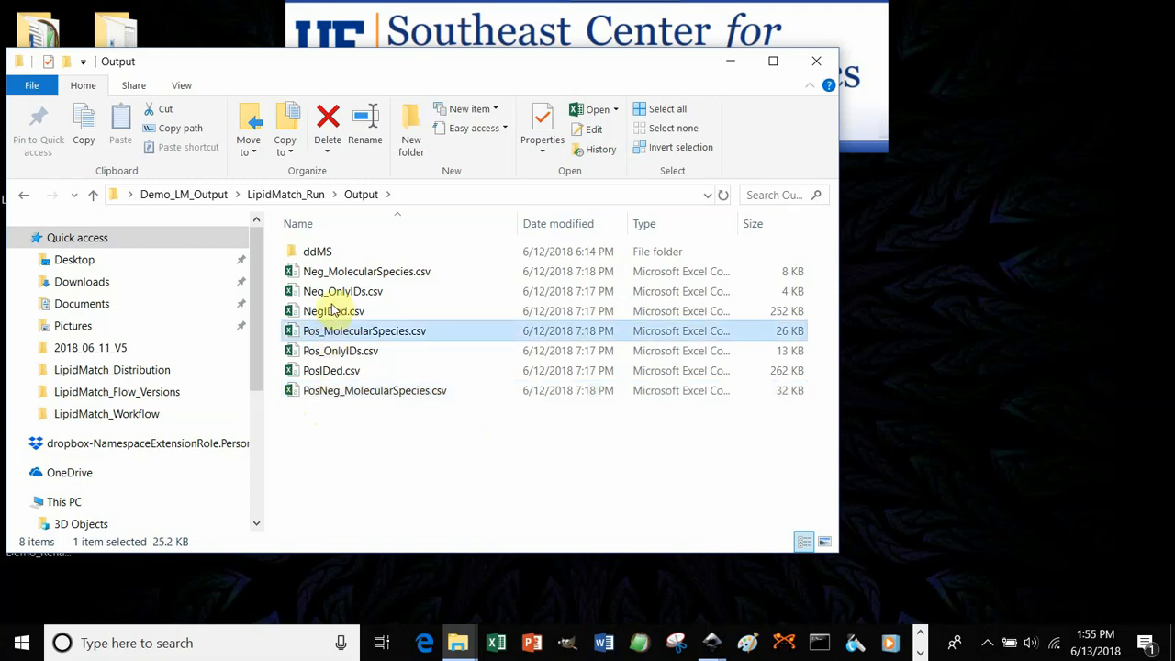
{"action": "left_click", "coordinate": [366, 271]}
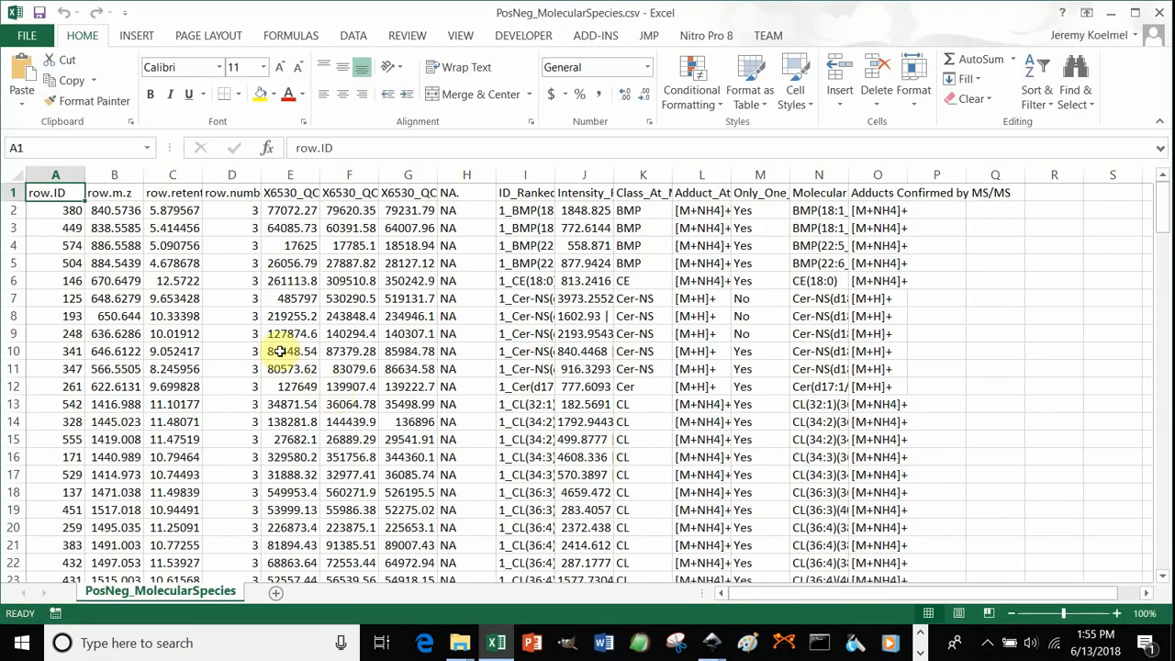
{"action": "left_click", "coordinate": [56, 211]}
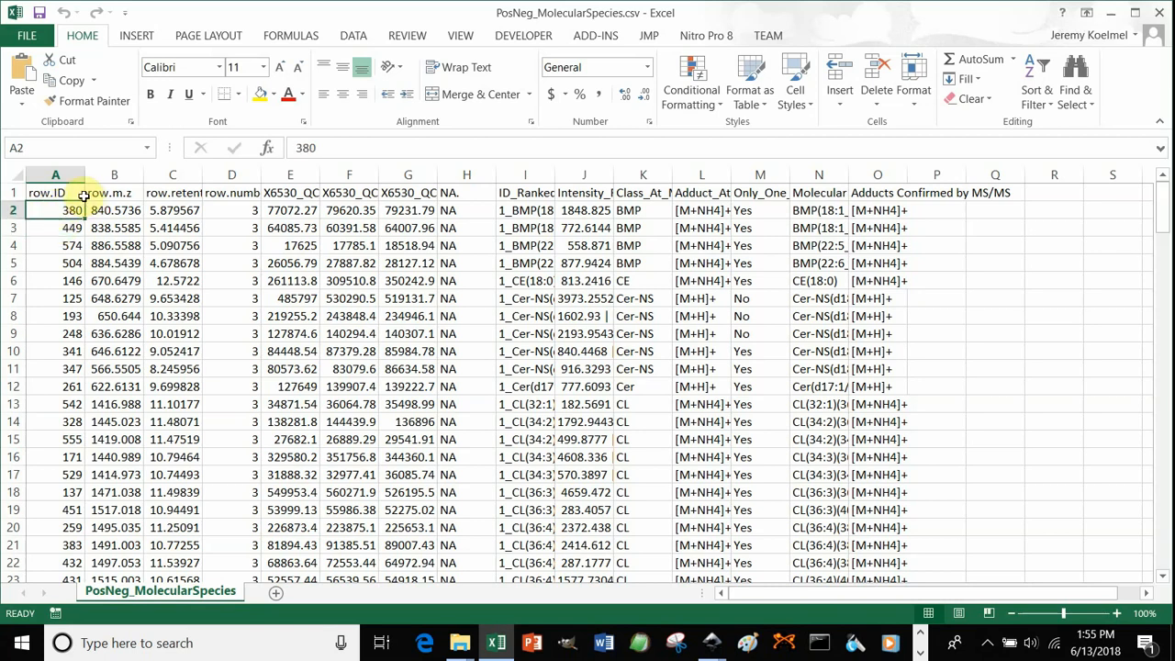
{"action": "left_click", "coordinate": [114, 193]}
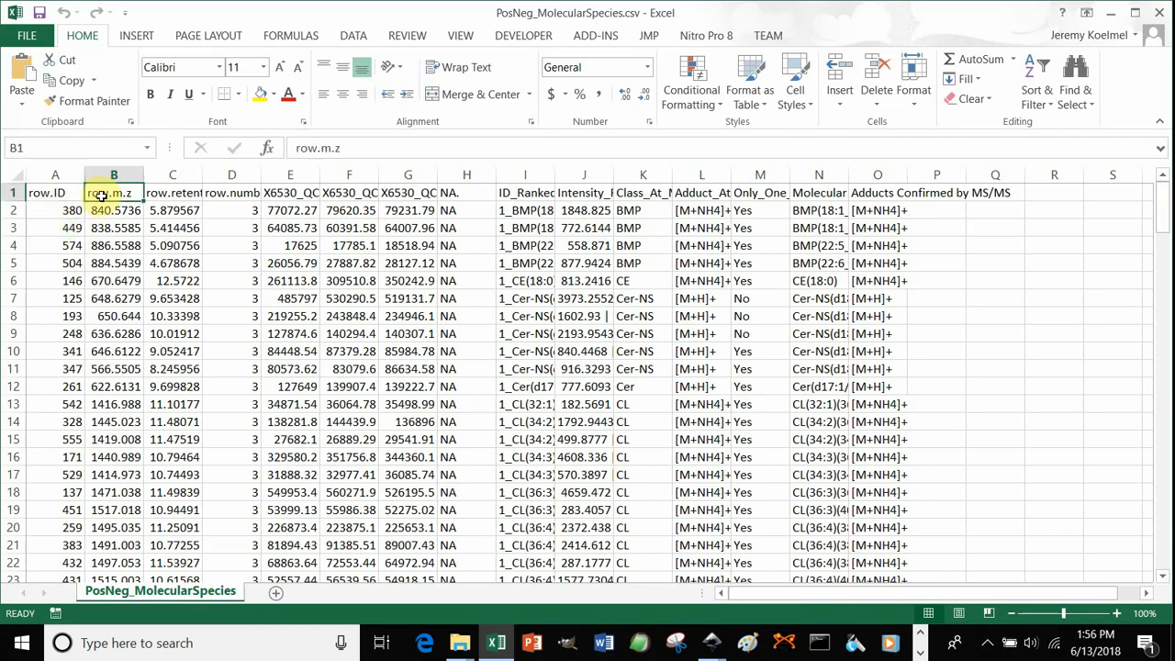
{"action": "left_click", "coordinate": [173, 192]}
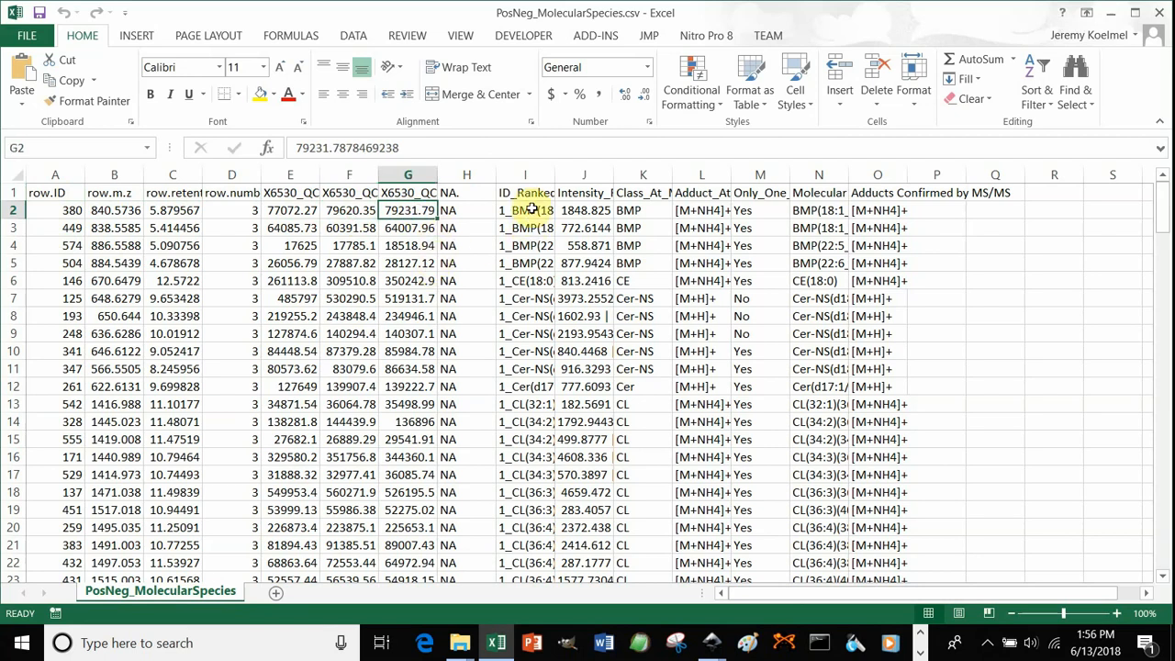
{"action": "left_click", "coordinate": [525, 191]}
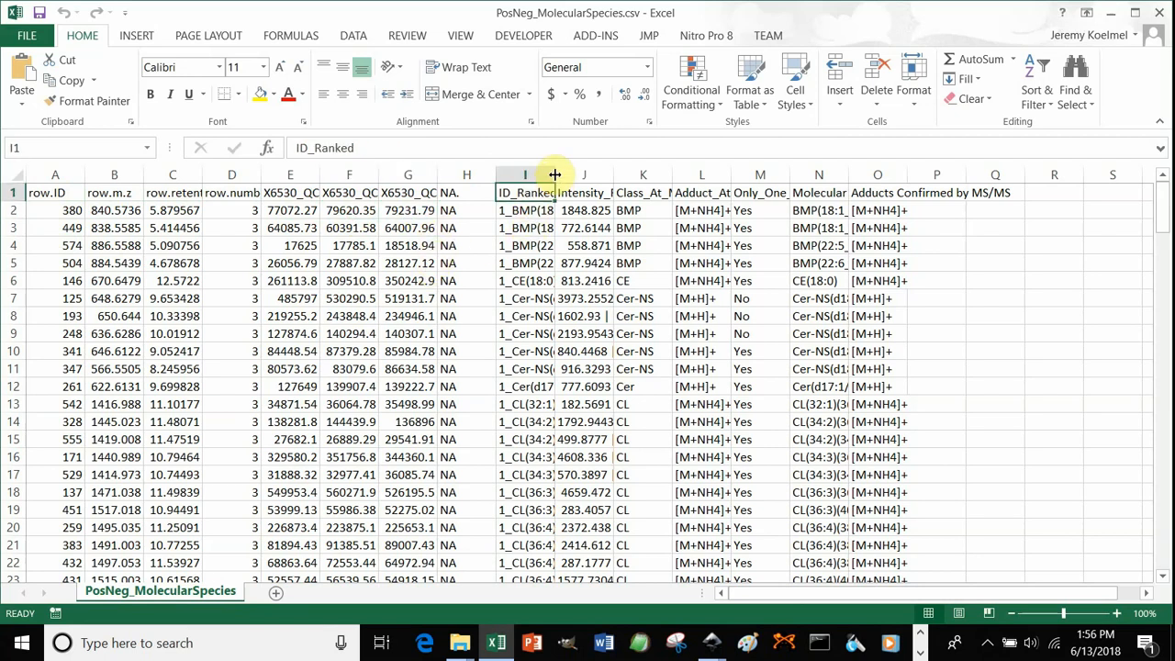
Widen column I until the ID_Ranked lipid names fit, then browse the table down and back up
{"action": "left_click_drag", "start_coordinate": [555, 174], "coordinate": [610, 175]}
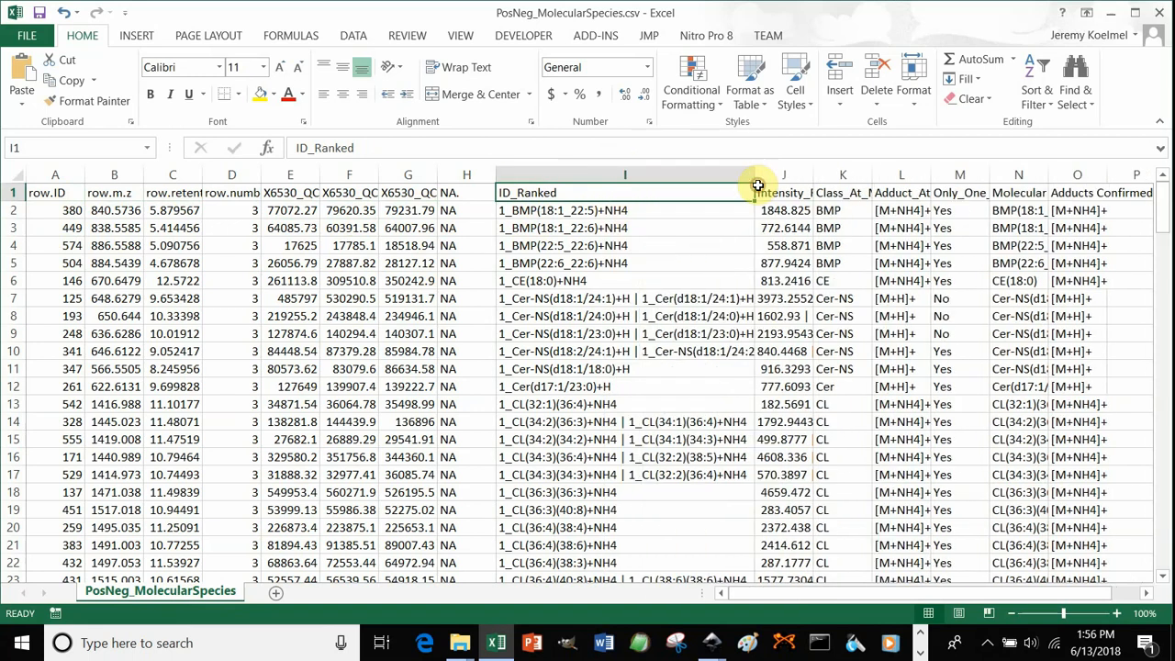
{"action": "left_click_drag", "start_coordinate": [758, 174], "coordinate": [806, 175]}
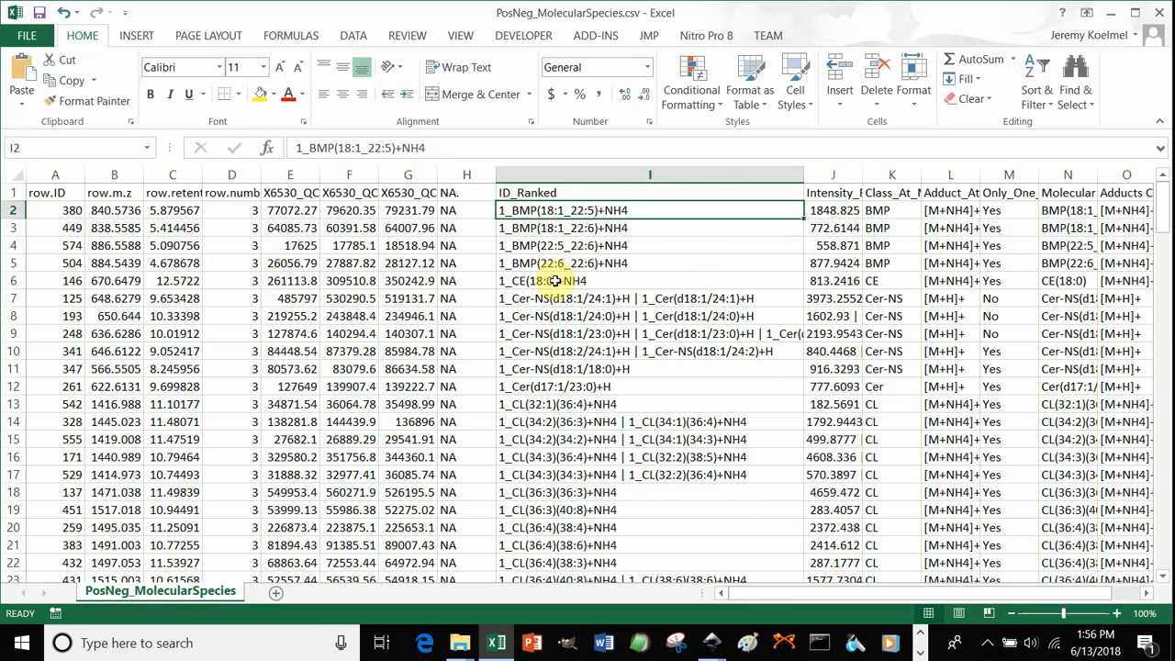
{"action": "mouse_move", "coordinate": [558, 316]}
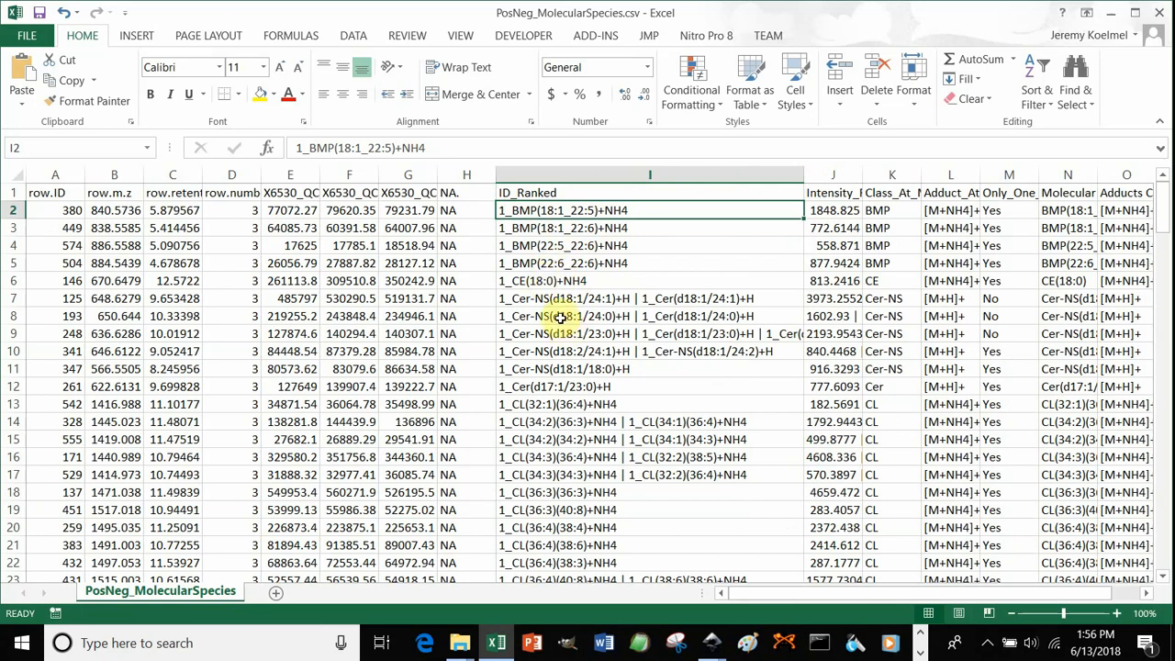
{"action": "mouse_move", "coordinate": [580, 278]}
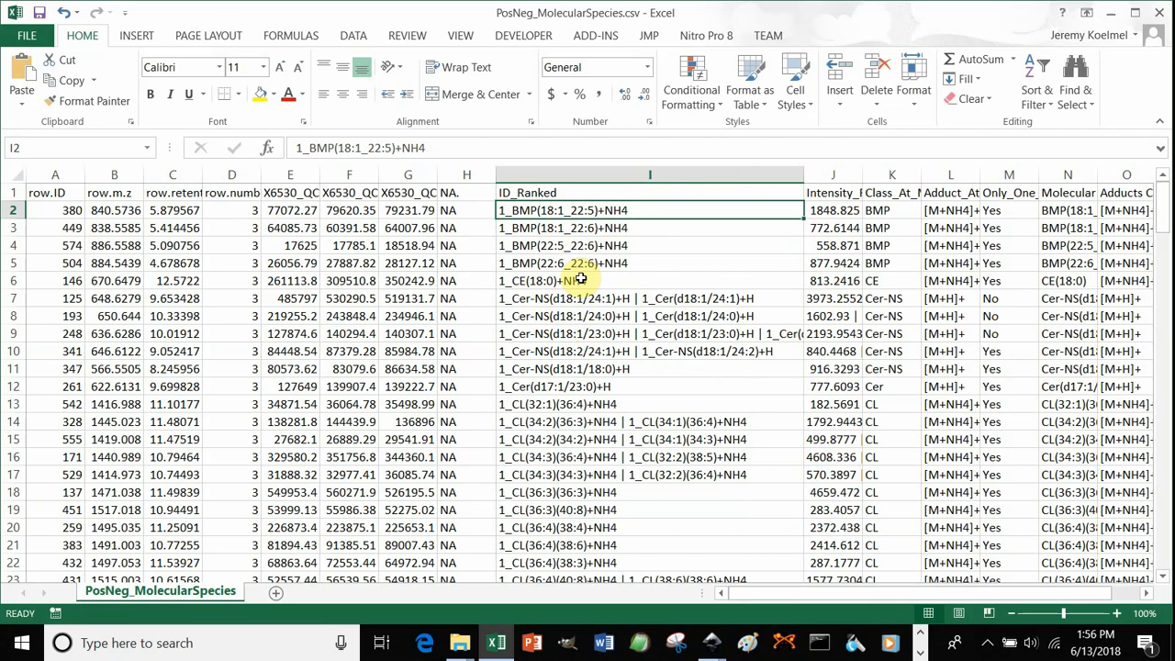
{"action": "scroll", "scroll_direction": "down", "scroll_amount": 3}
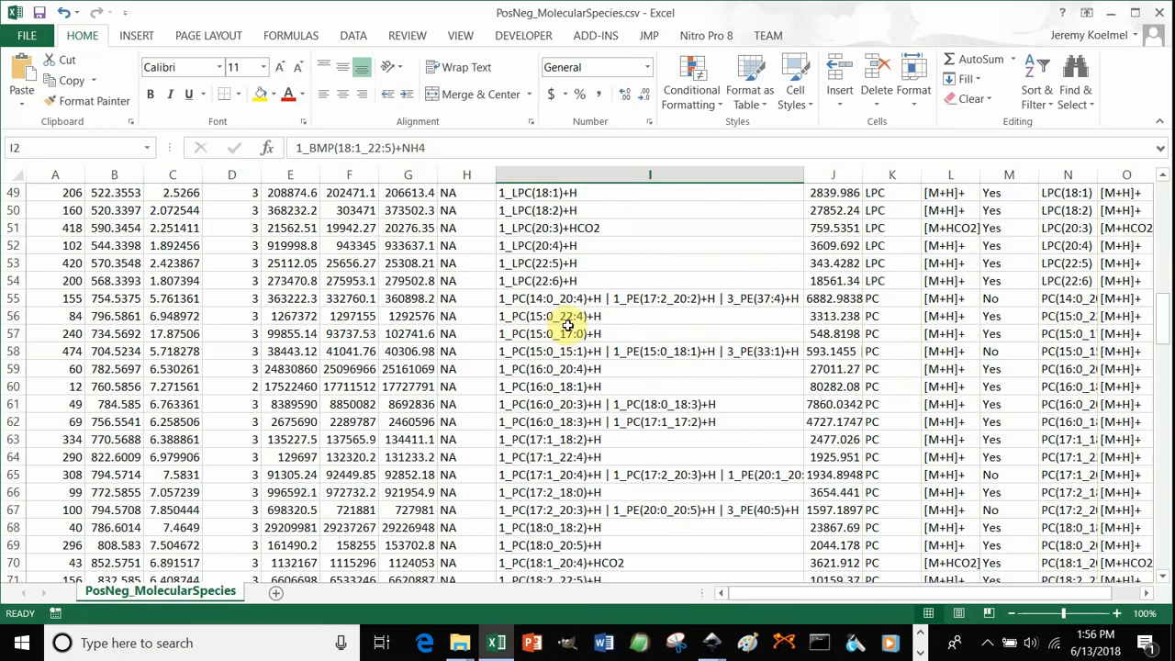
{"action": "scroll", "scroll_direction": "down", "scroll_amount": 3}
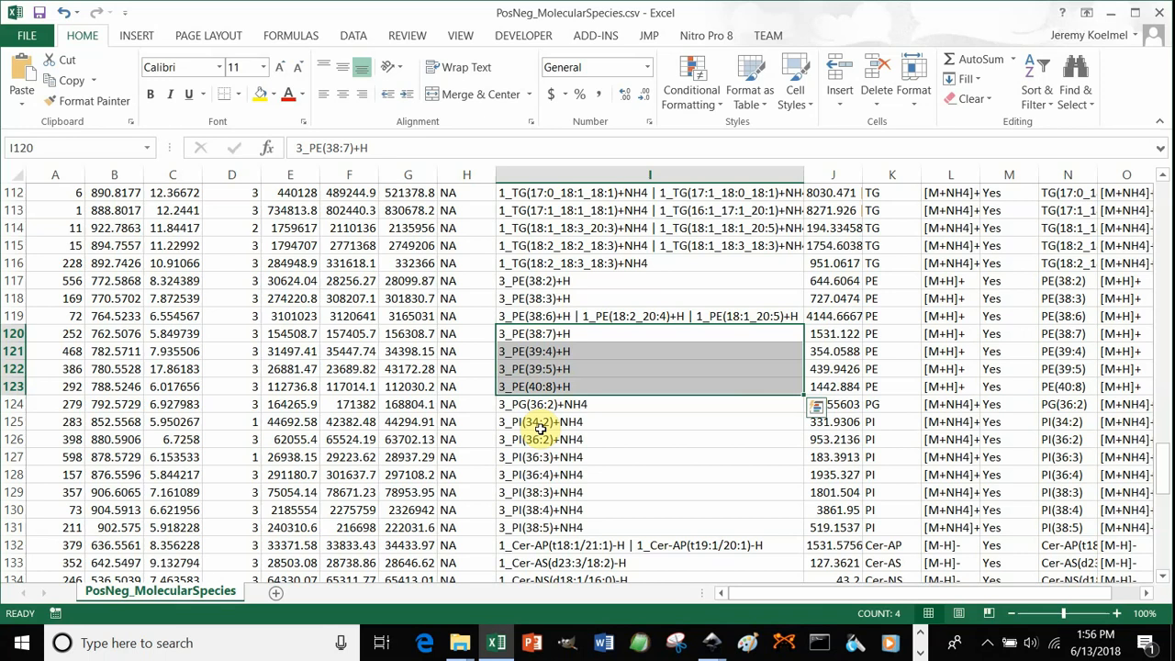
{"action": "scroll", "scroll_direction": "down", "scroll_amount": 3}
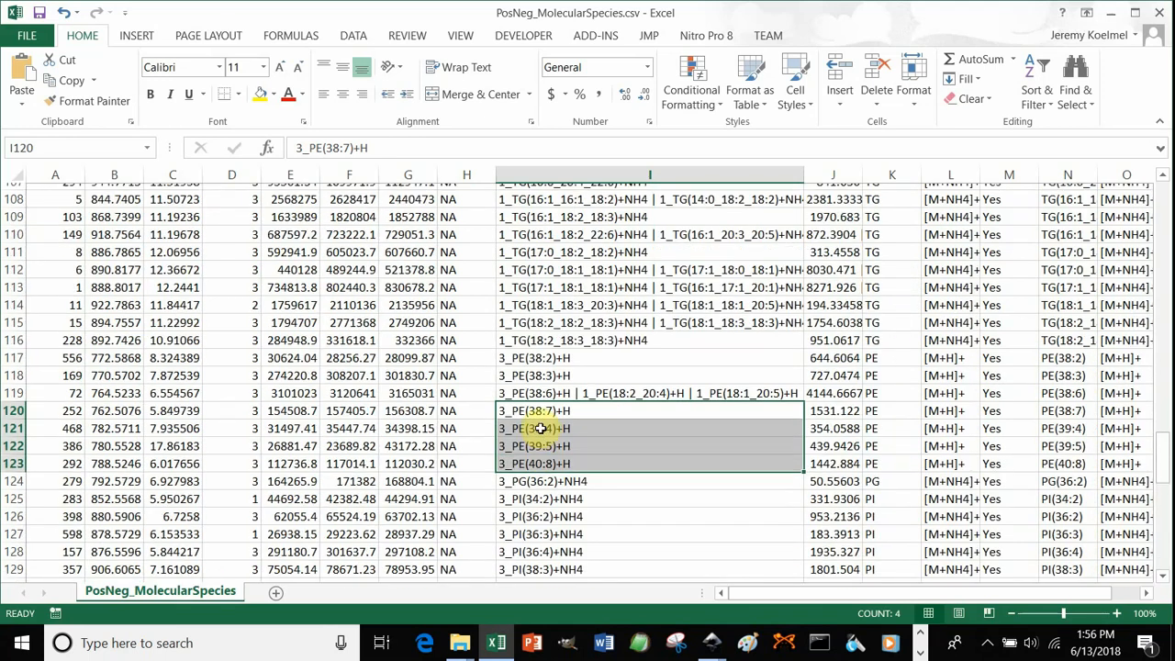
{"action": "scroll", "scroll_direction": "up", "scroll_amount": 3}
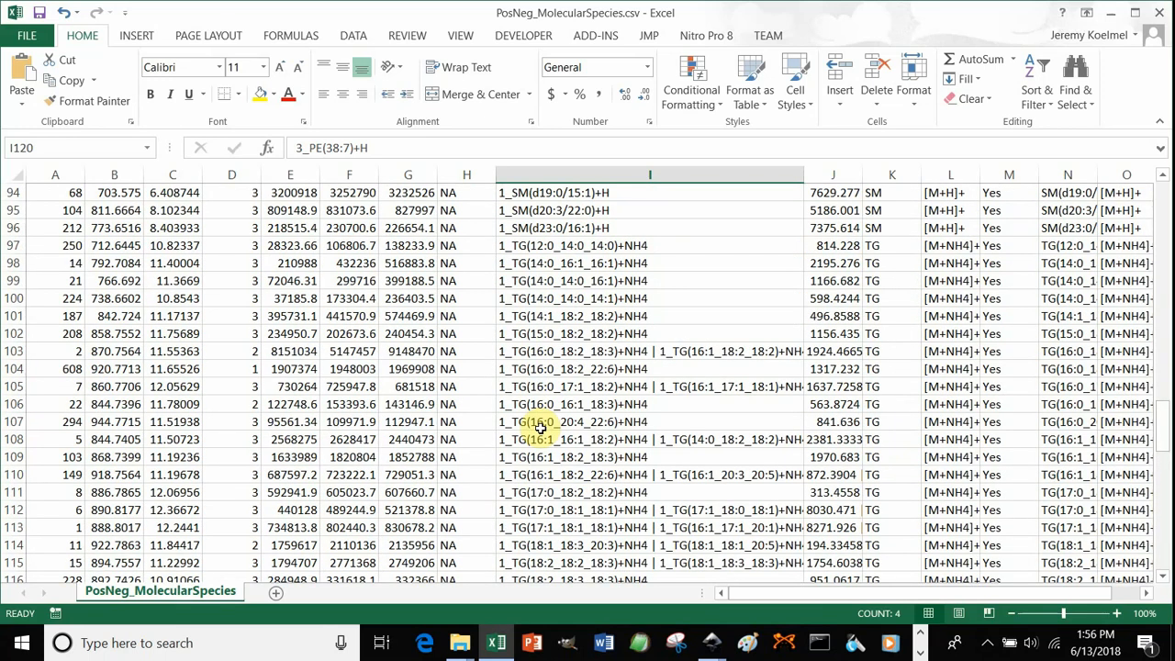
{"action": "scroll", "scroll_direction": "up", "scroll_amount": 3}
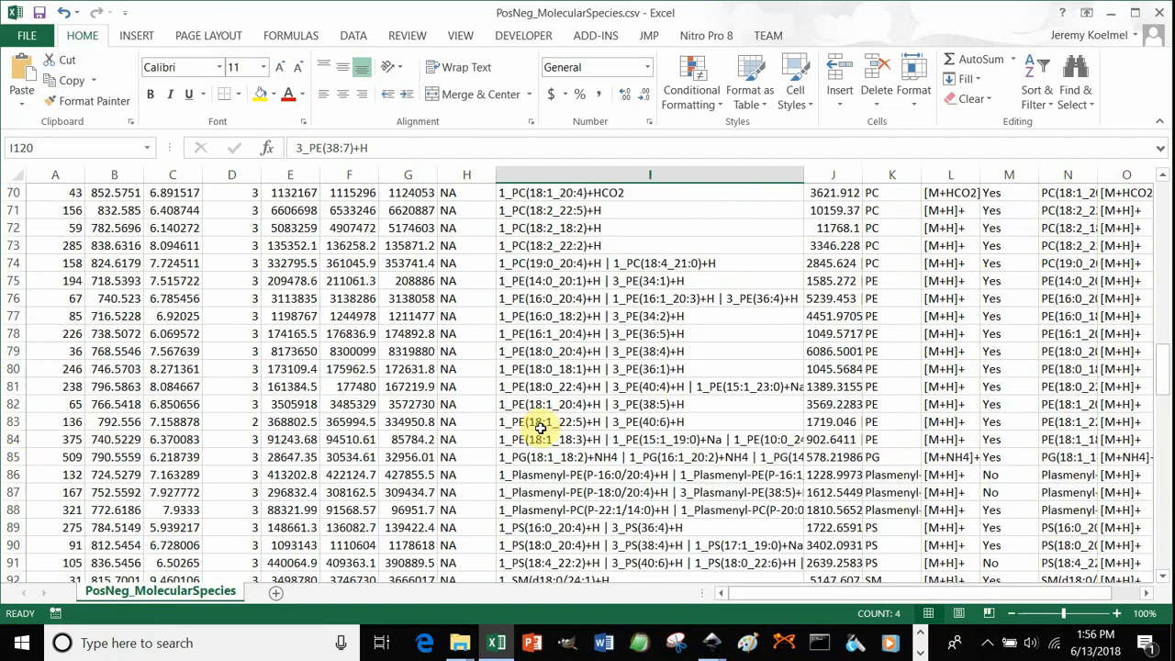
{"action": "scroll", "scroll_direction": "up", "scroll_amount": 3}
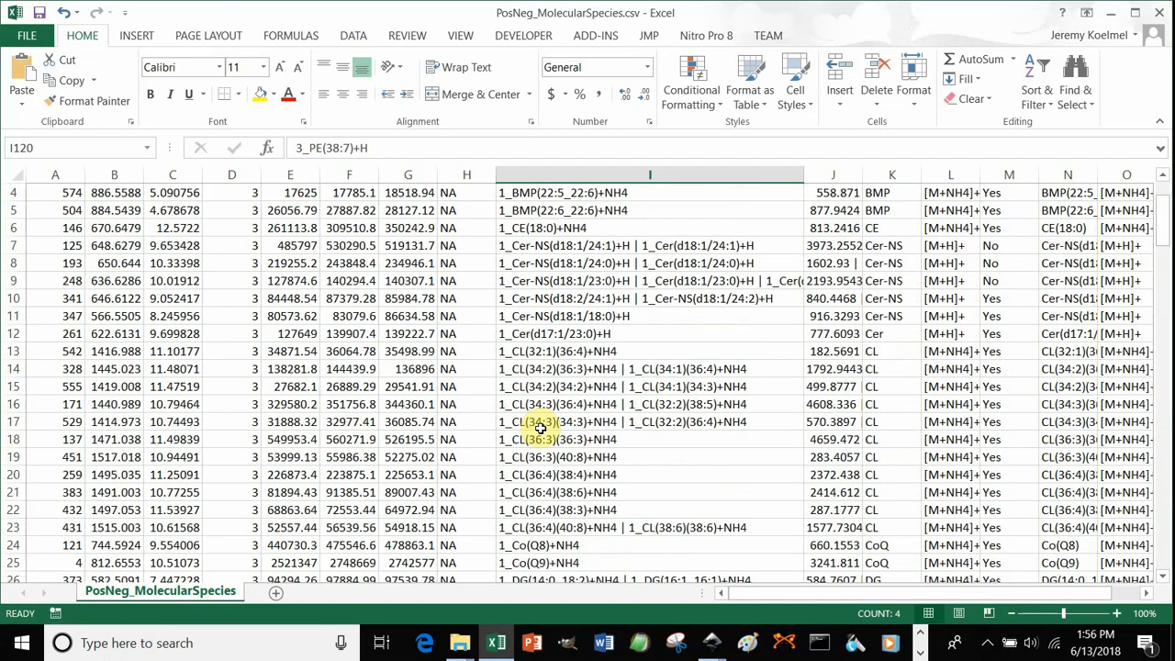
{"action": "scroll", "scroll_direction": "up", "scroll_amount": 3}
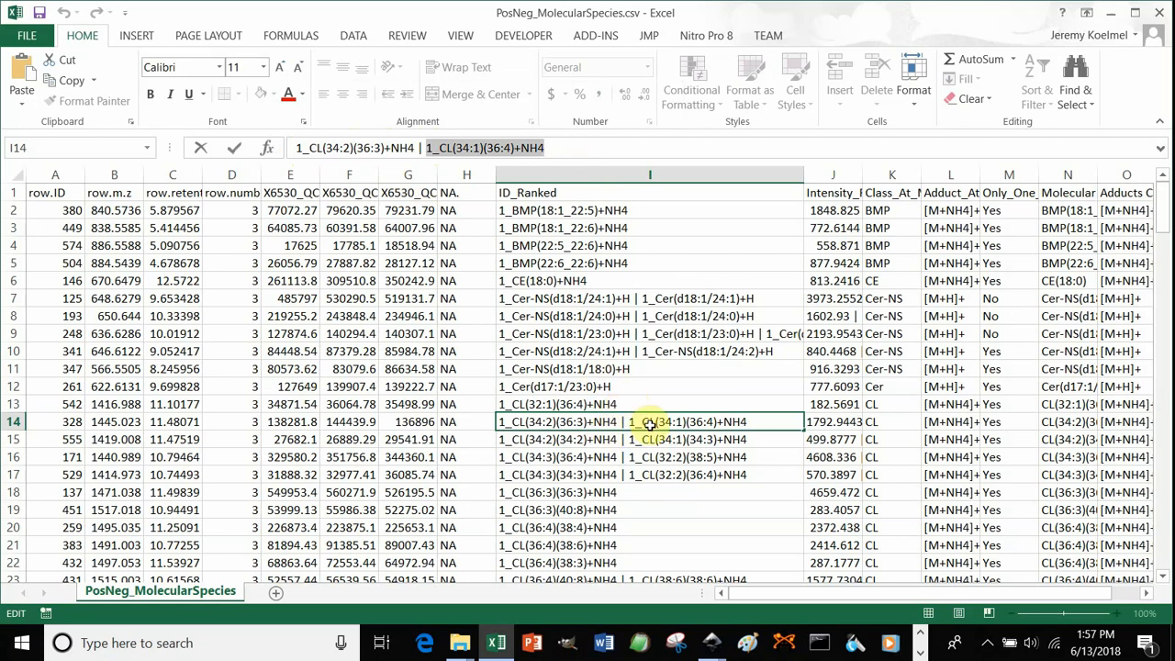
{"action": "left_click", "coordinate": [833, 421]}
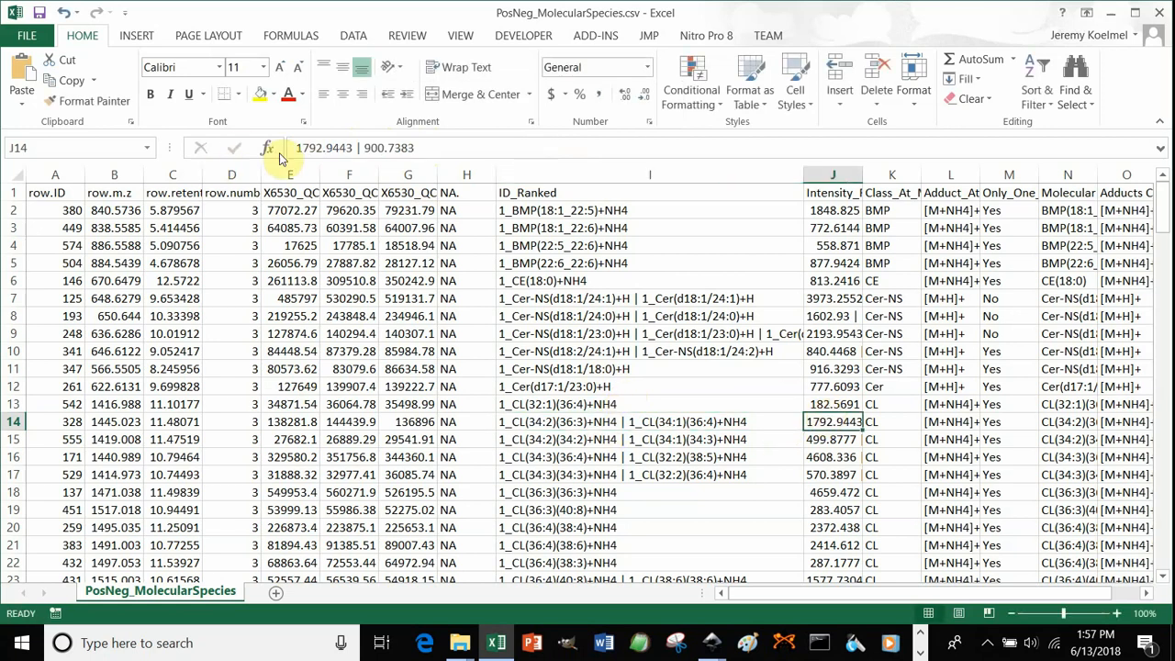
{"action": "mouse_move", "coordinate": [308, 148]}
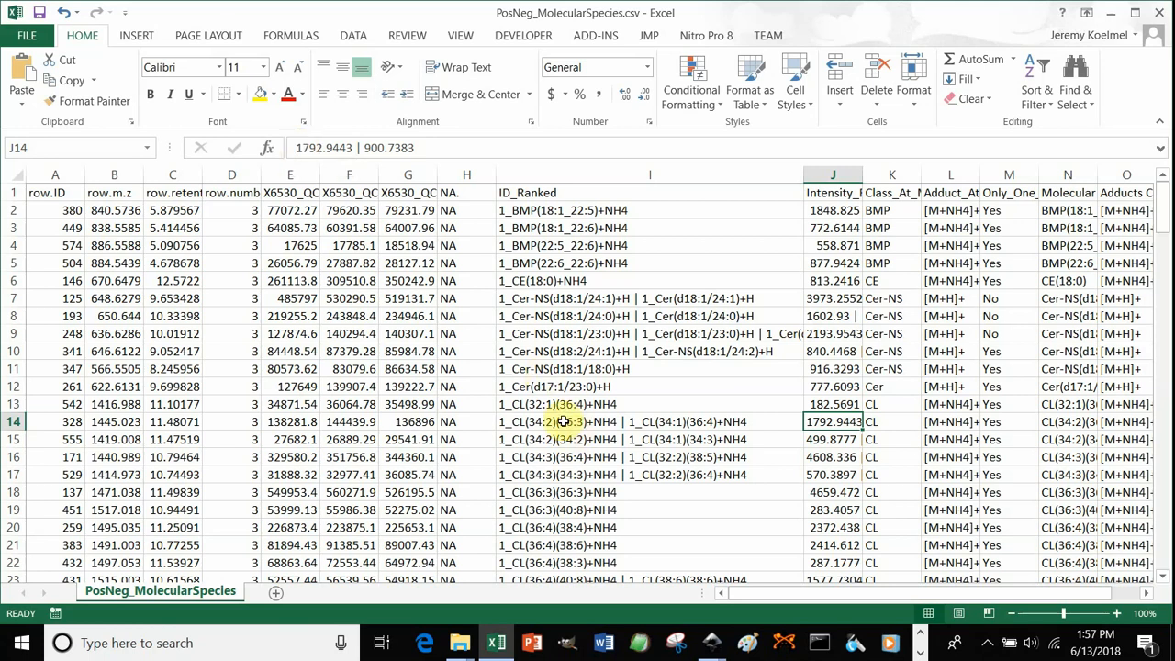
{"action": "left_click", "coordinate": [650, 421]}
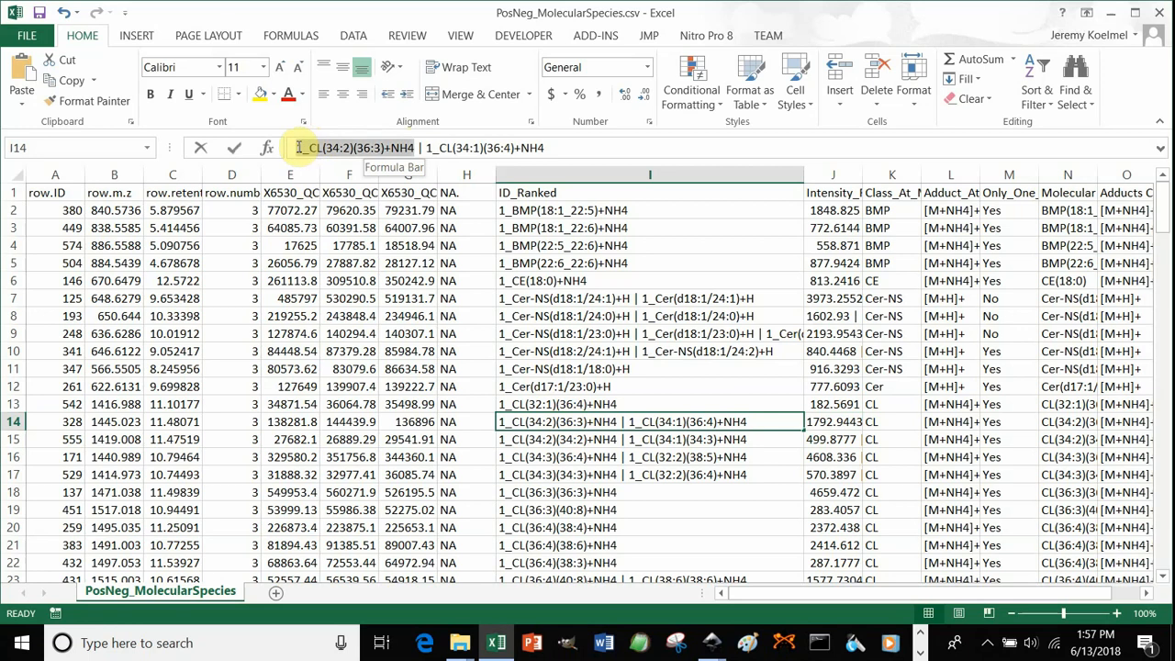
{"action": "left_click", "coordinate": [546, 148]}
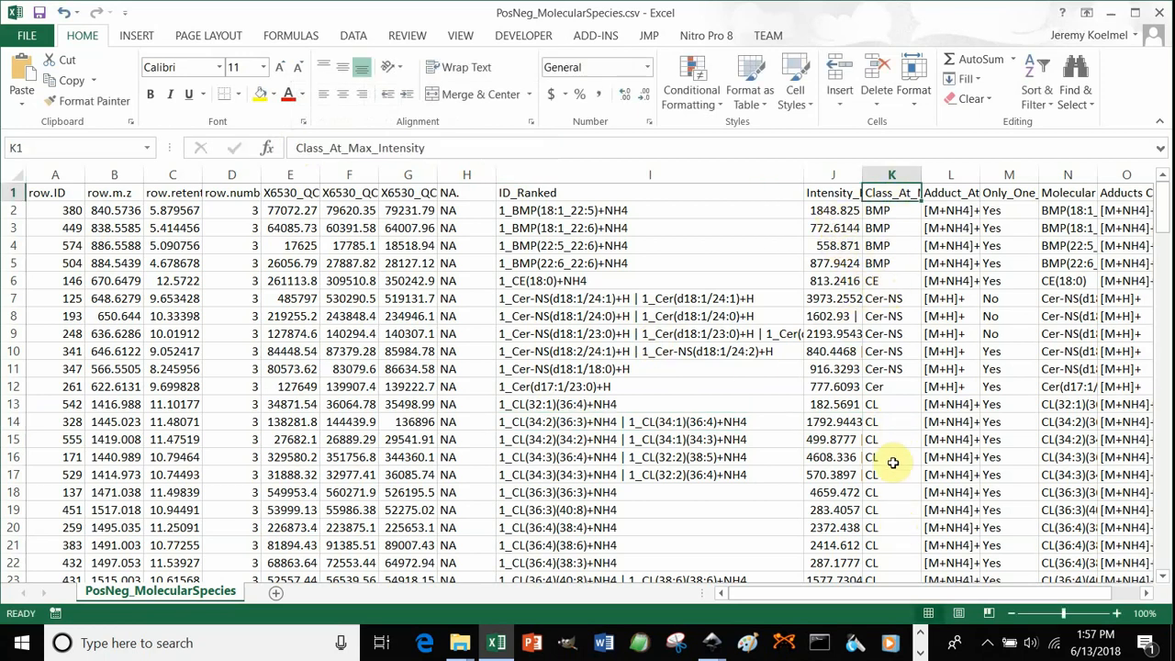
{"action": "scroll", "scroll_direction": "down", "scroll_amount": 3}
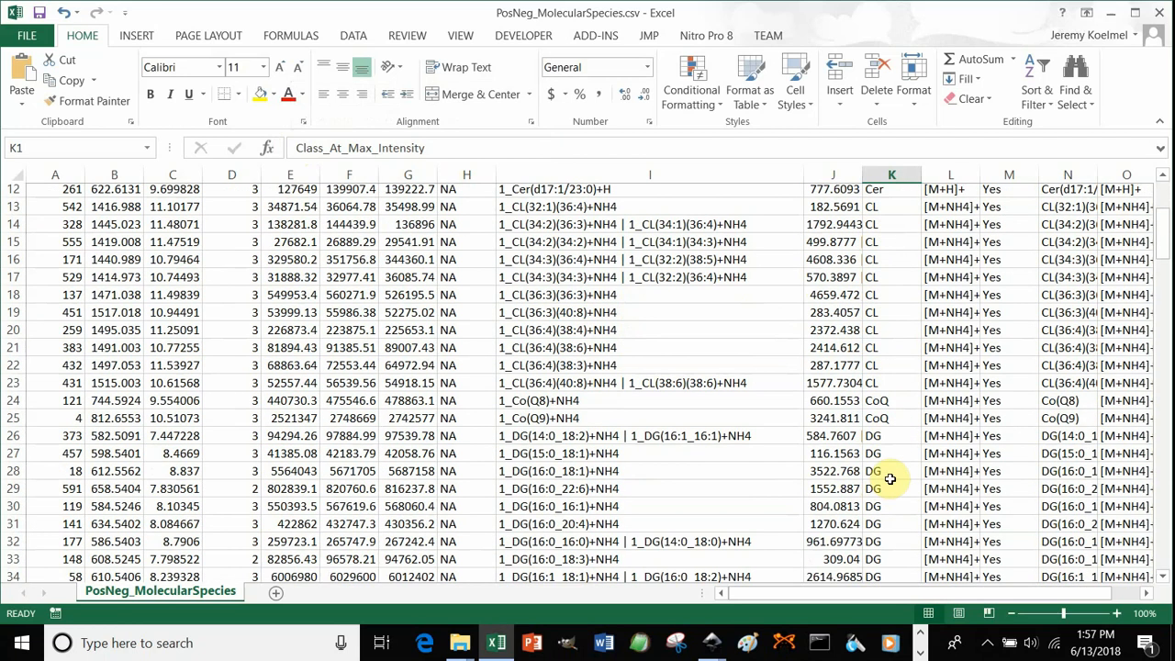
{"action": "scroll", "scroll_direction": "up", "scroll_amount": 3}
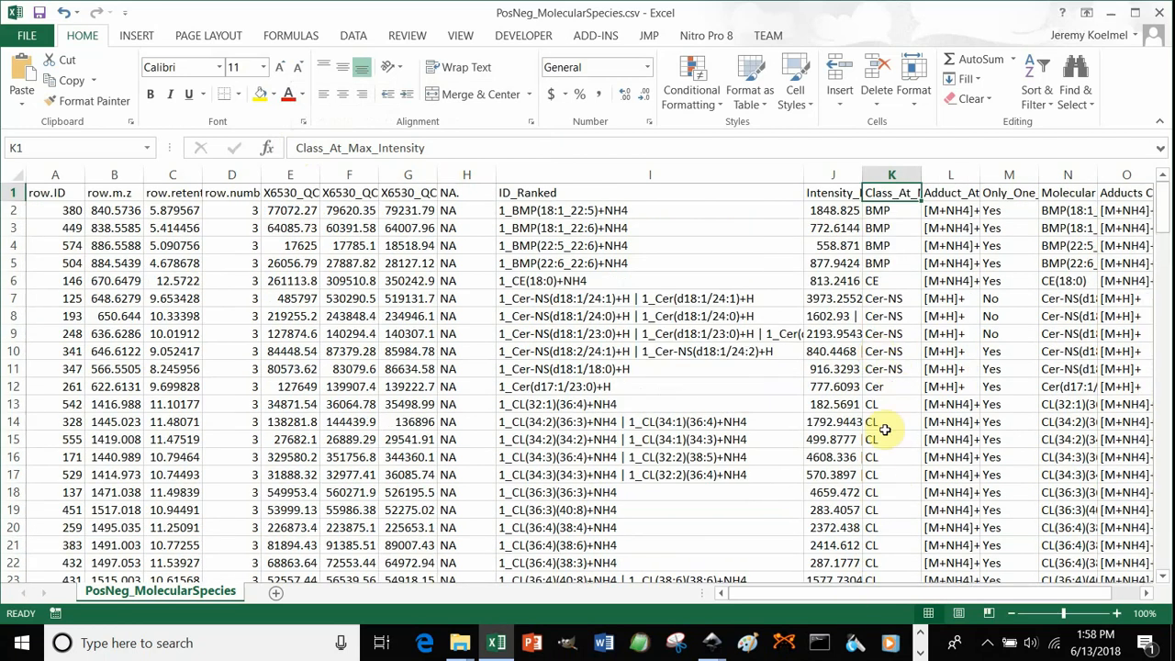
{"action": "left_click", "coordinate": [951, 192]}
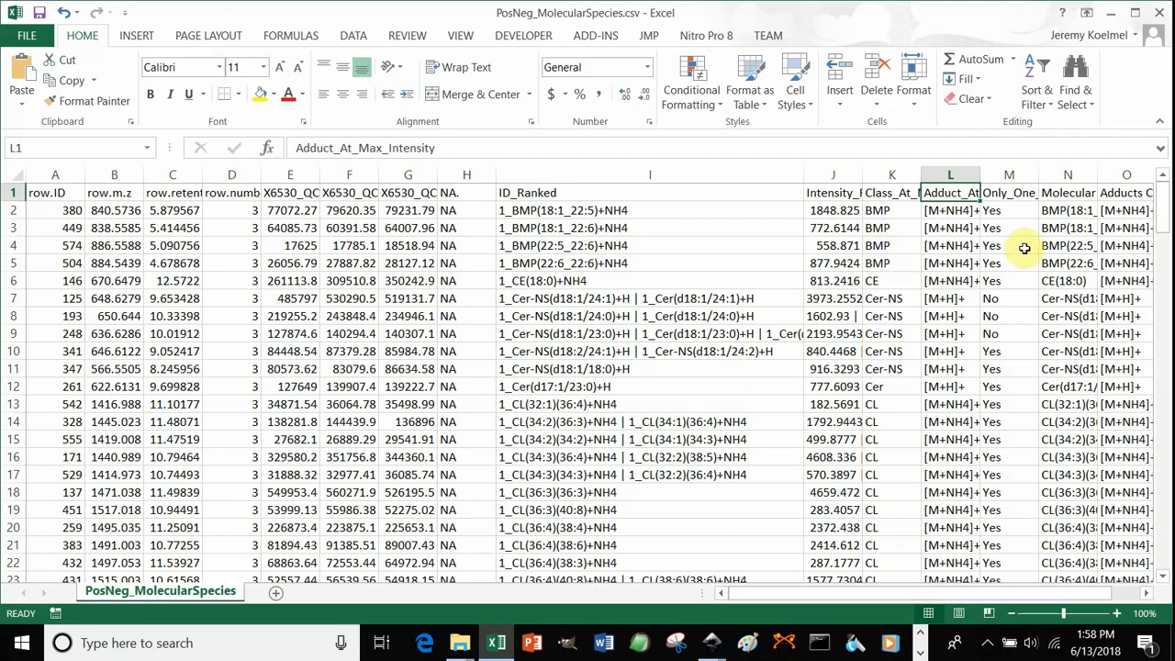
{"action": "left_click", "coordinate": [1009, 192]}
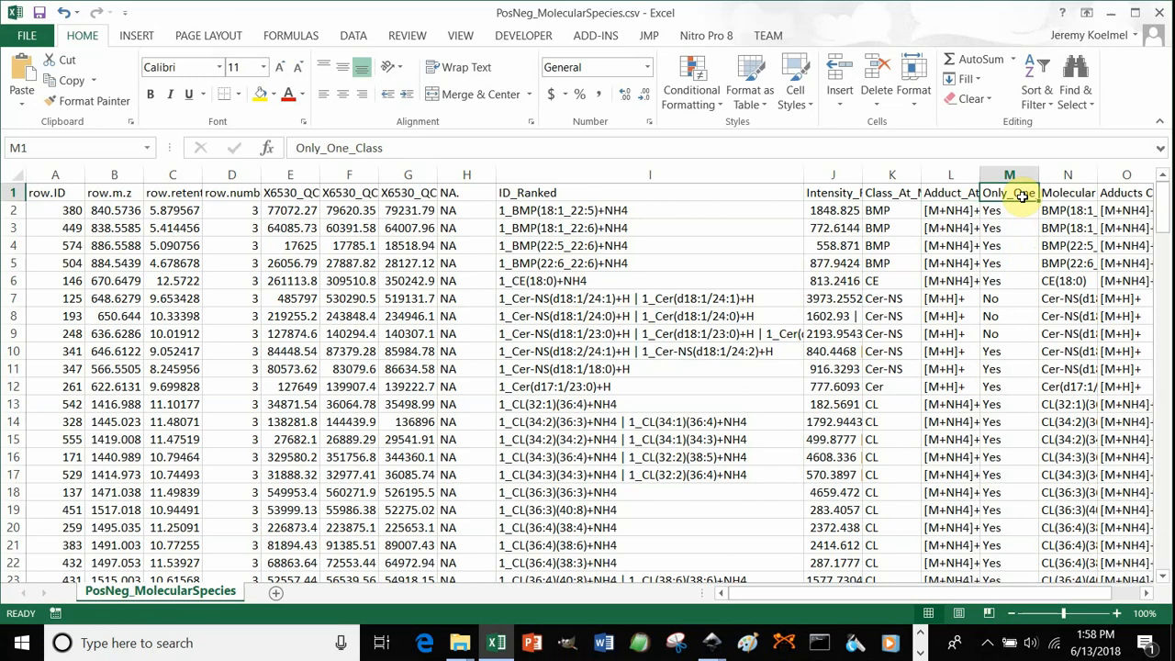
{"action": "scroll", "scroll_direction": "down", "scroll_amount": 3}
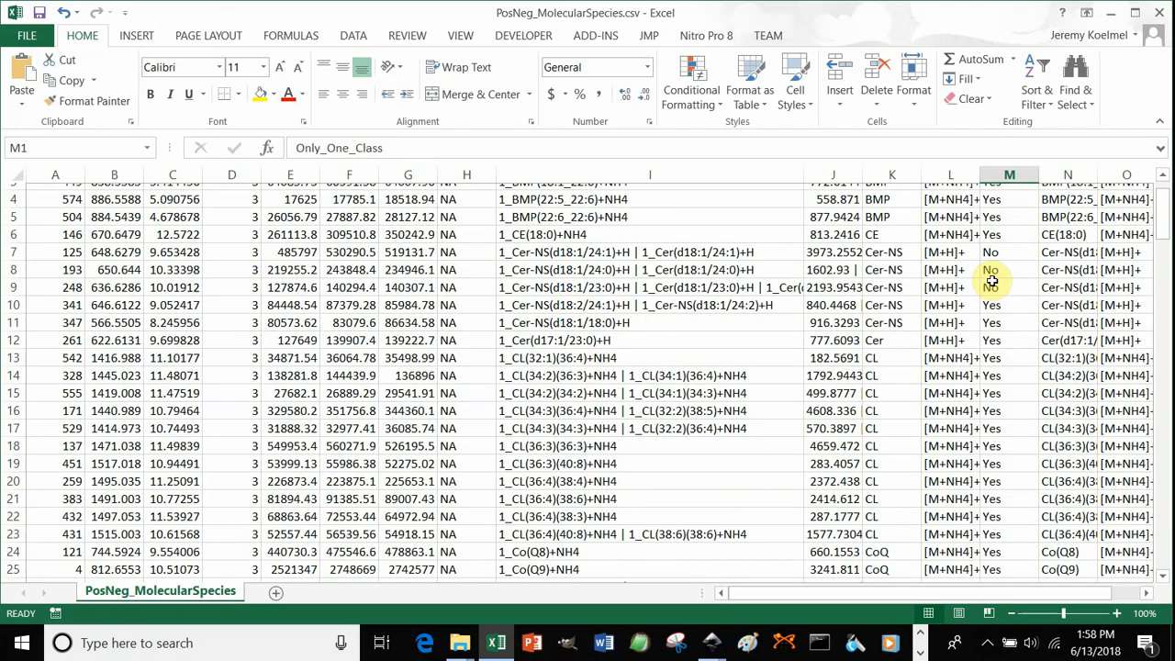
{"action": "scroll", "scroll_direction": "down", "scroll_amount": 3}
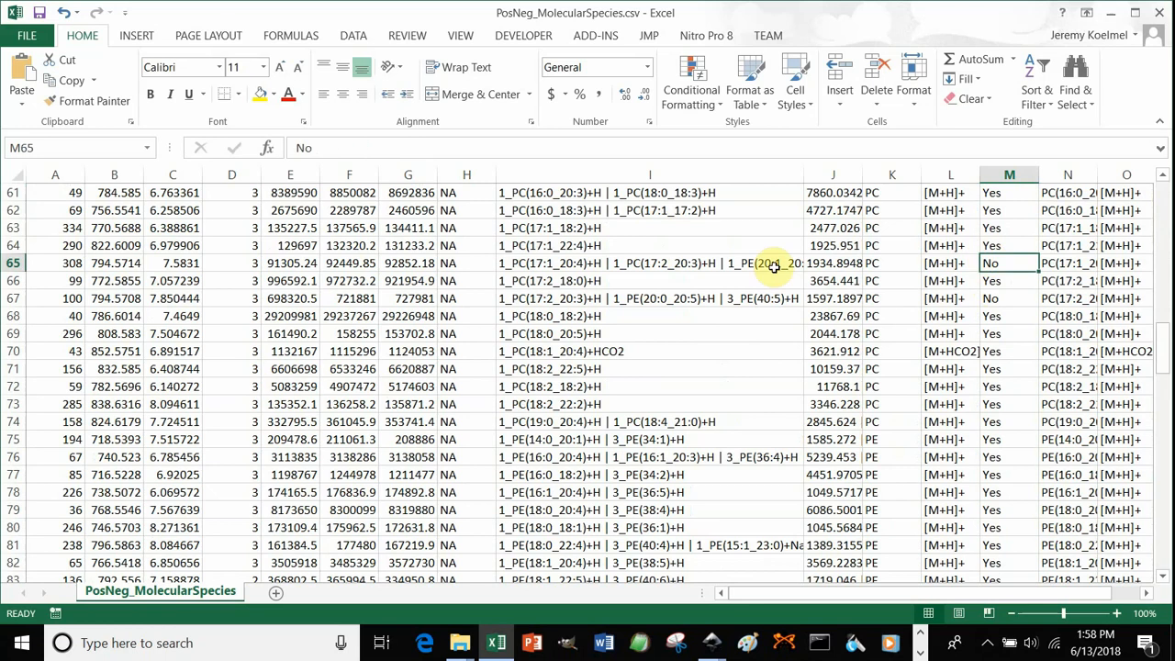
{"action": "left_click", "coordinate": [649, 264]}
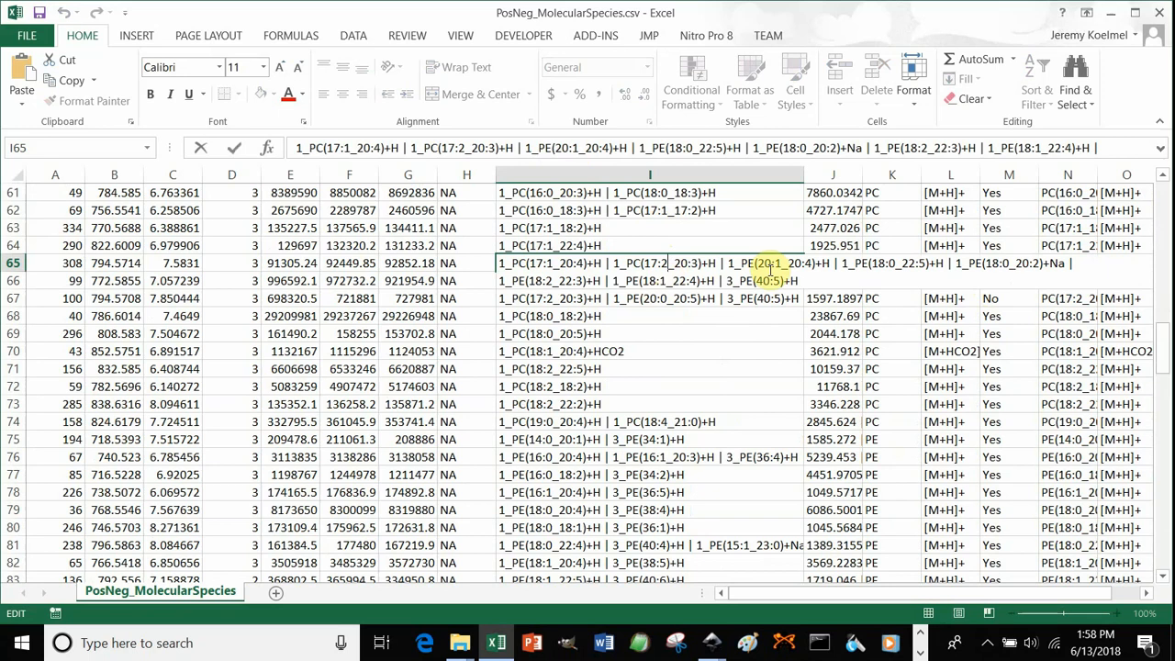
{"action": "left_click", "coordinate": [649, 333]}
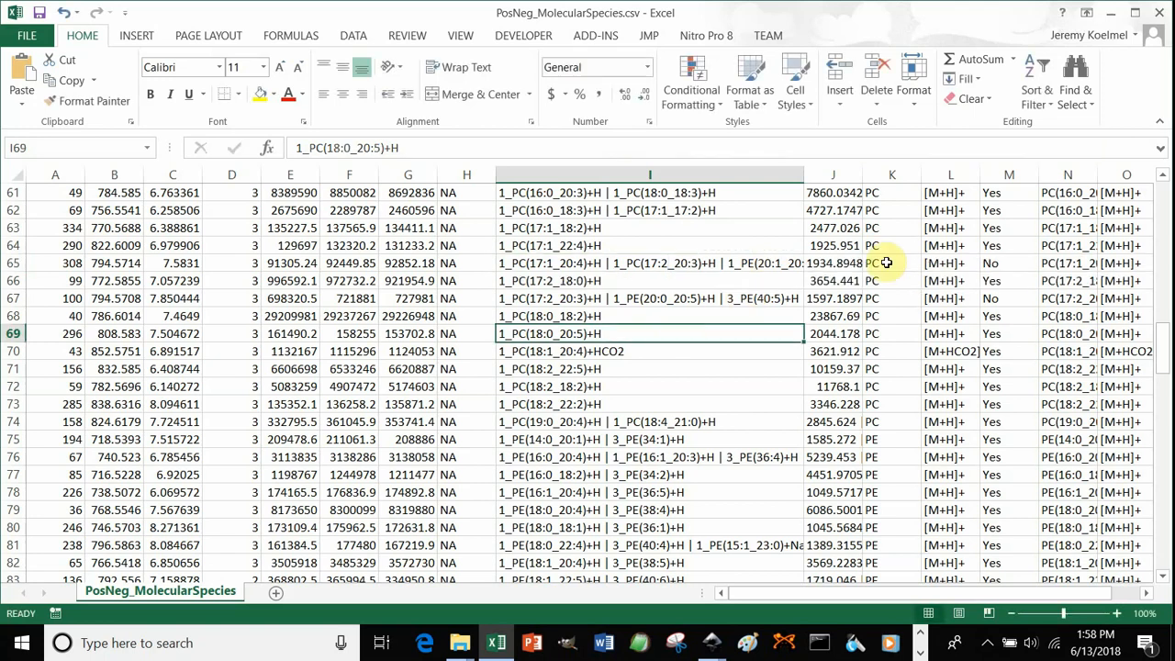
{"action": "left_click", "coordinate": [1009, 263]}
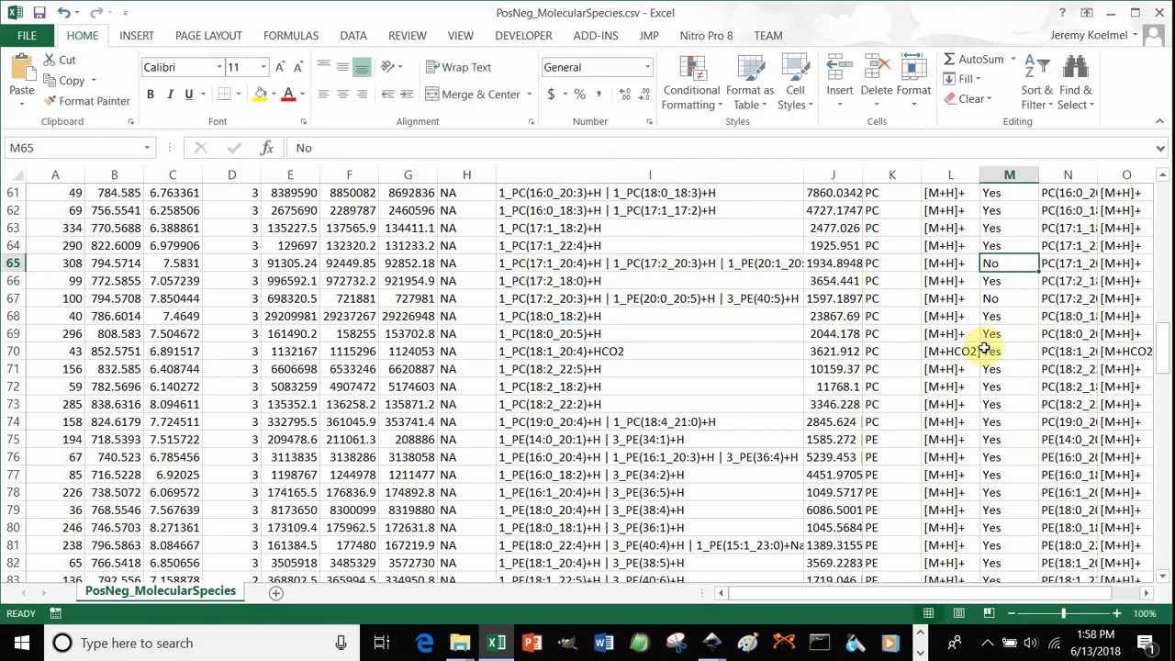
{"action": "scroll", "scroll_direction": "up", "scroll_amount": 3}
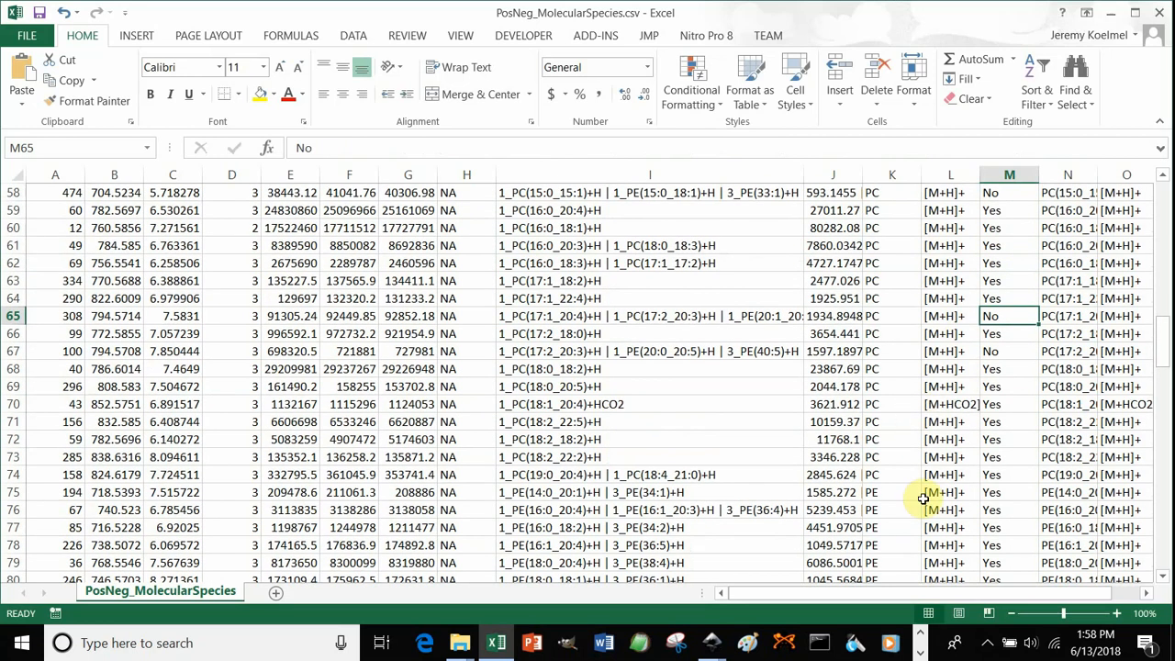
{"action": "scroll", "scroll_direction": "right", "scroll_amount": 3}
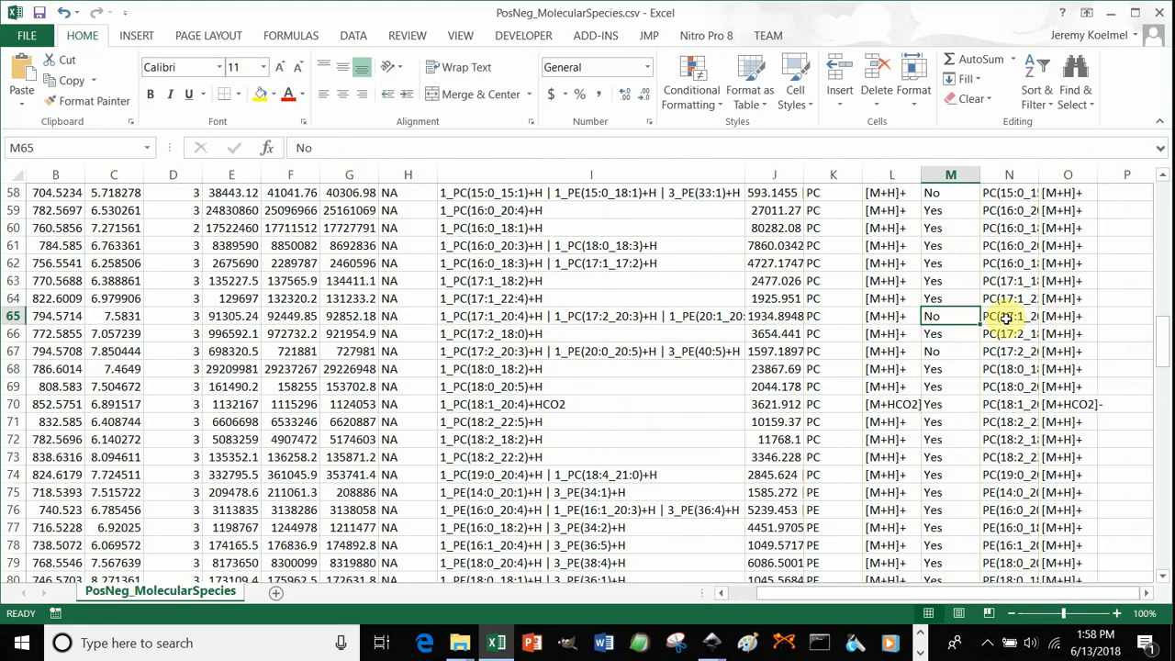
{"action": "scroll", "scroll_direction": "up", "scroll_amount": 3}
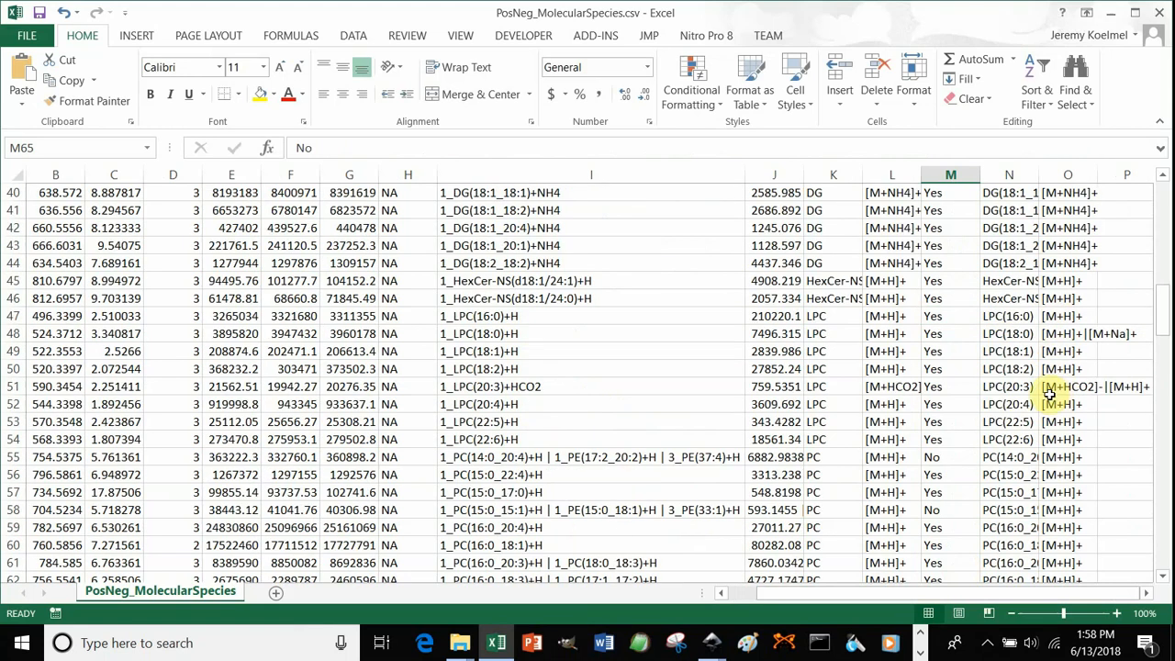
Check the species and adduct cells for LPC(18:0) and LPC(20:3) in rows 48 and 51
{"action": "scroll", "scroll_direction": "up", "scroll_amount": 3}
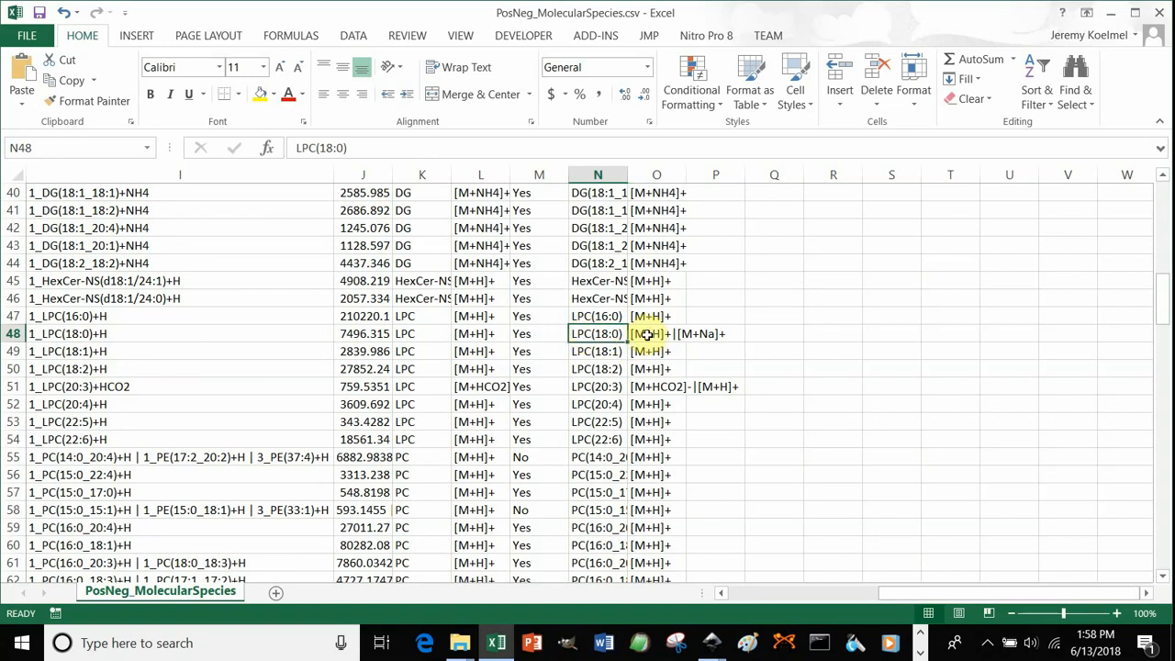
{"action": "left_click", "coordinate": [657, 333]}
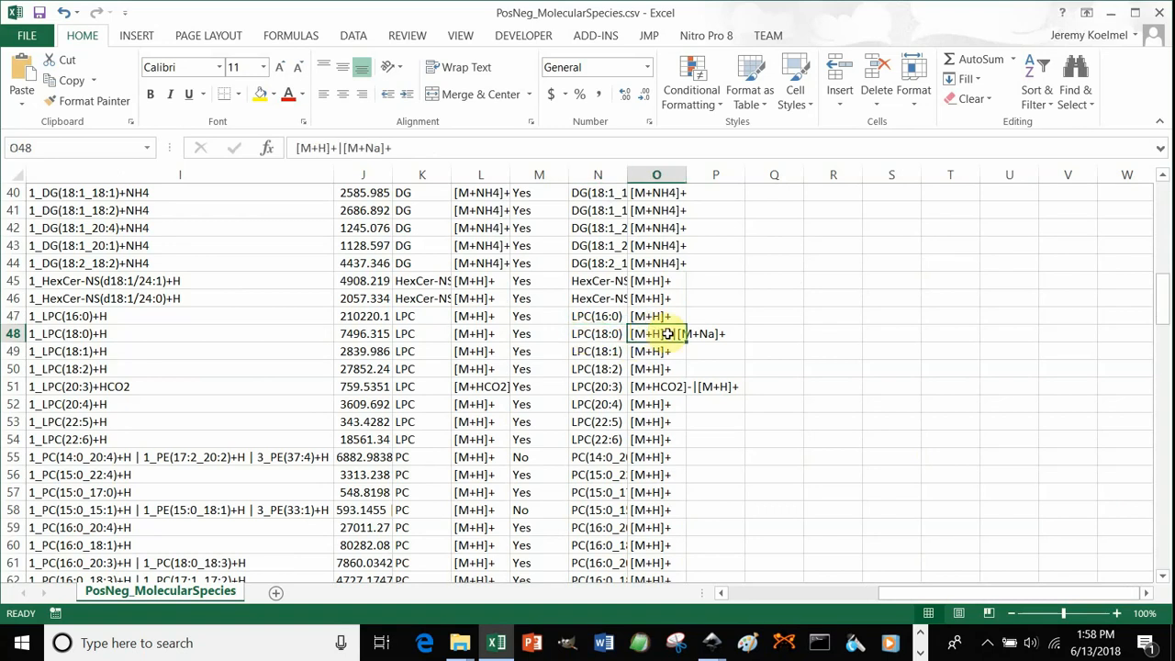
{"action": "left_click", "coordinate": [597, 386]}
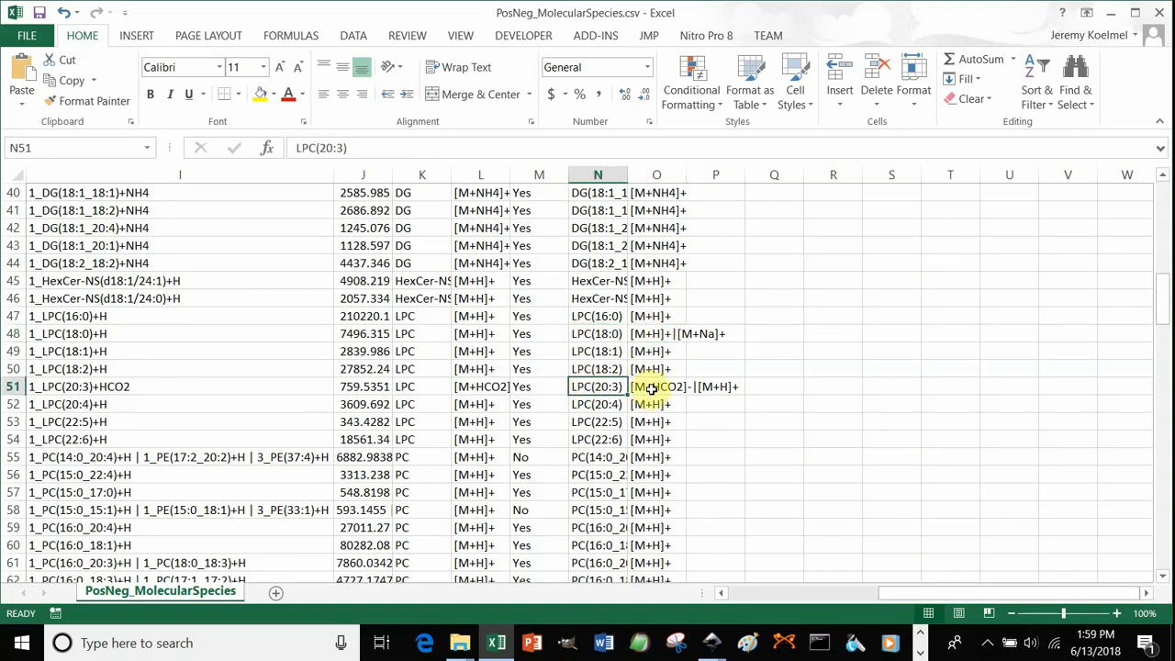
{"action": "left_click", "coordinate": [656, 387]}
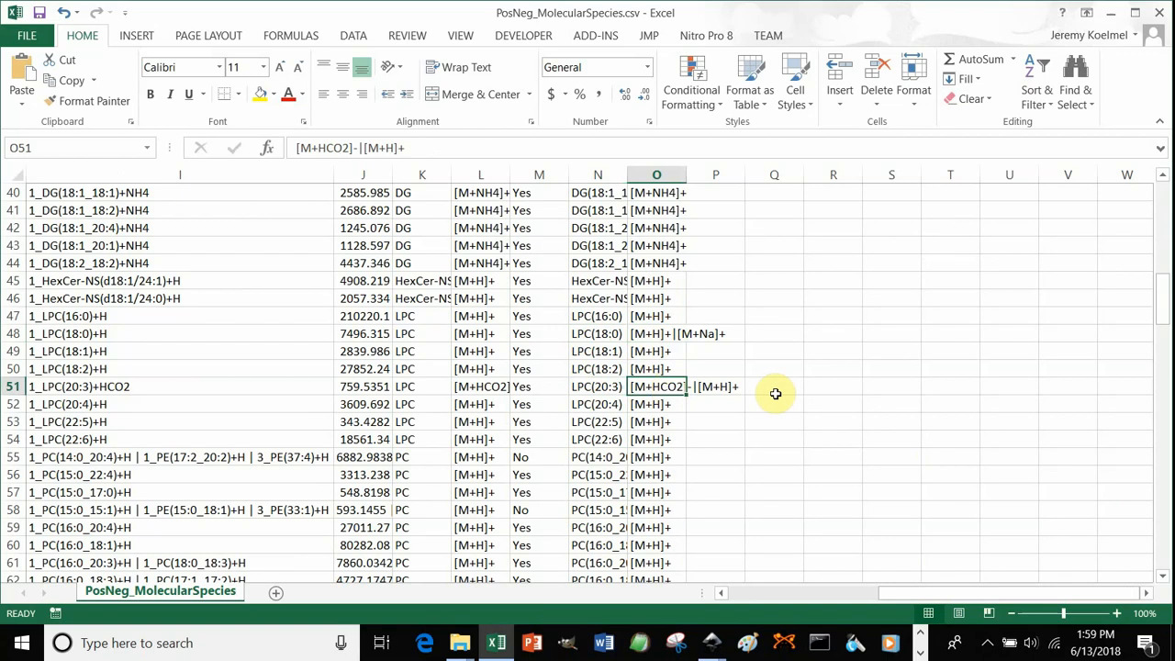
{"action": "mouse_move", "coordinate": [763, 289]}
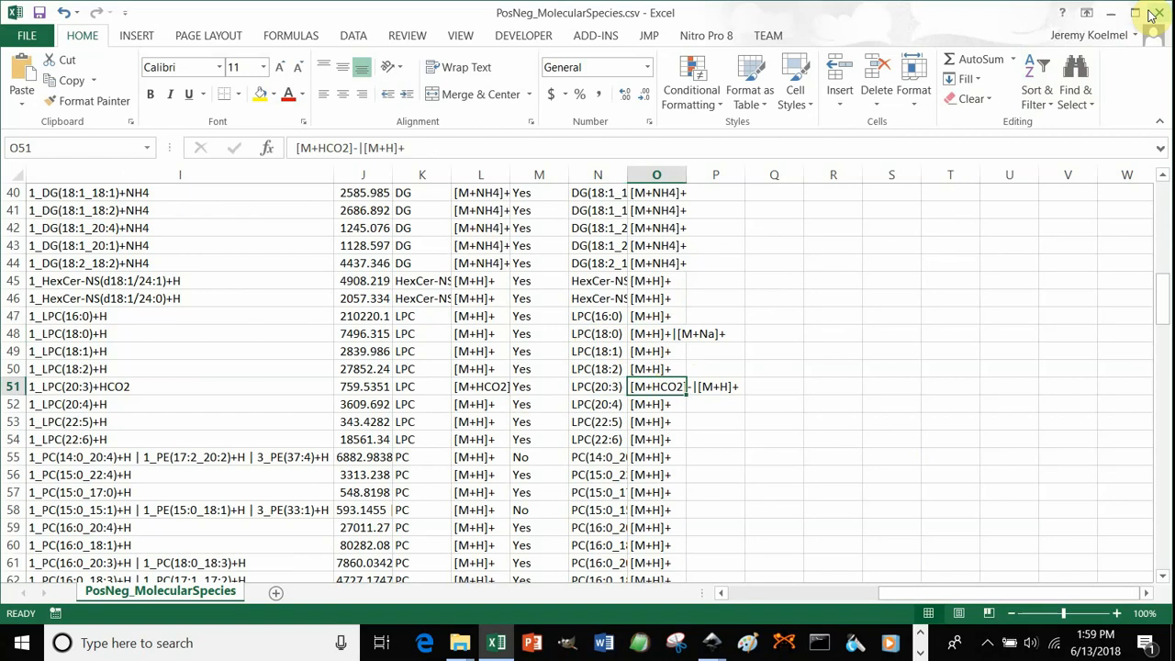
{"action": "mouse_move", "coordinate": [991, 199]}
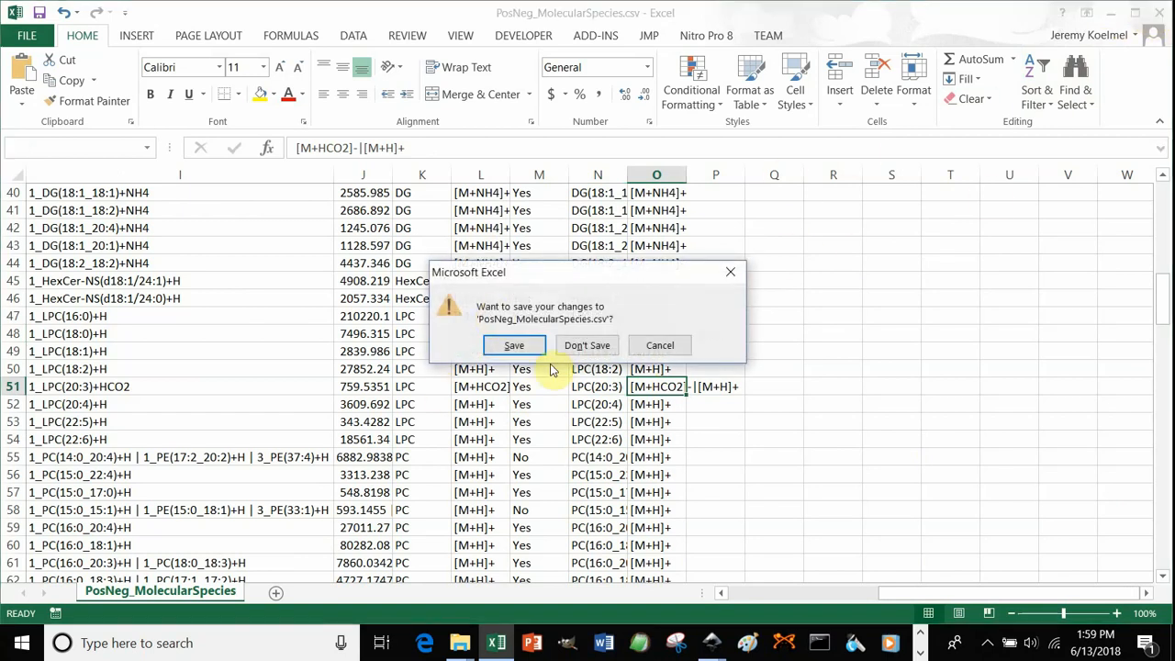
Discard changes to the CSV, then enter the ddMS results and its Pos folder
{"action": "left_click", "coordinate": [586, 344]}
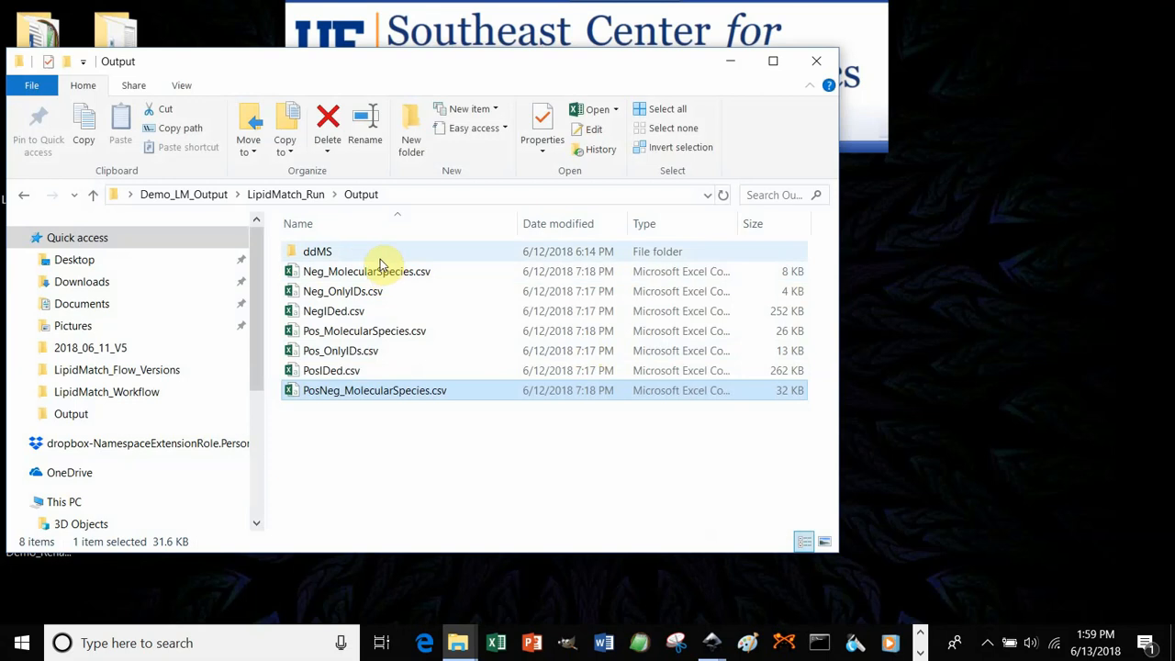
{"action": "mouse_move", "coordinate": [367, 254]}
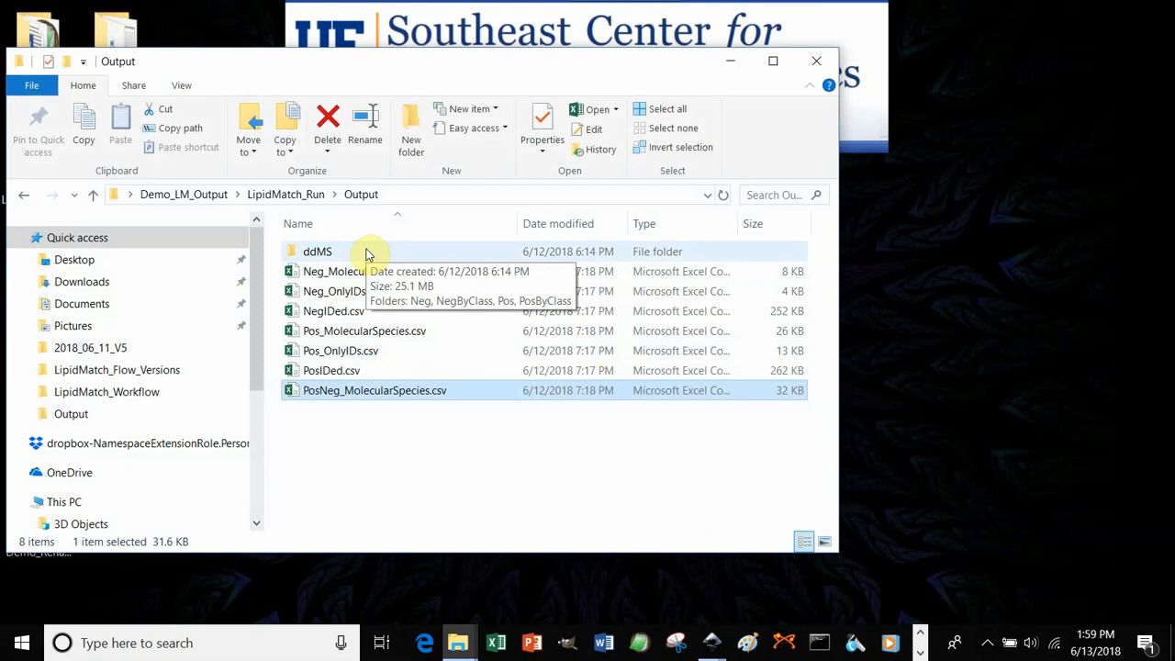
{"action": "double_click", "coordinate": [317, 250]}
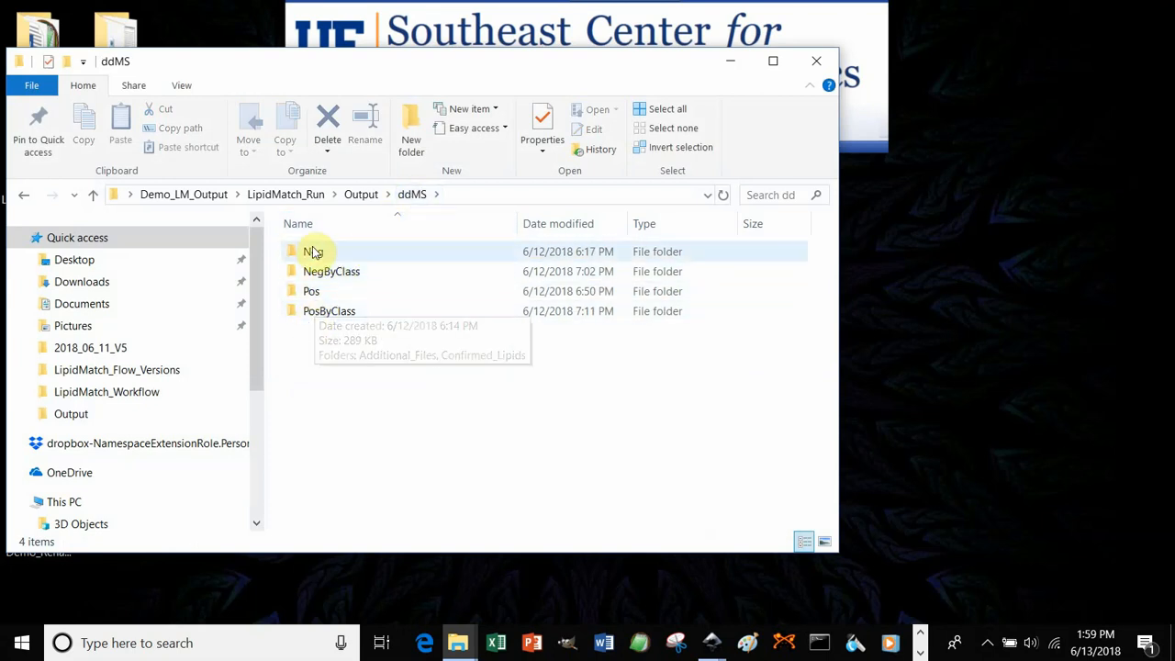
{"action": "mouse_move", "coordinate": [328, 271]}
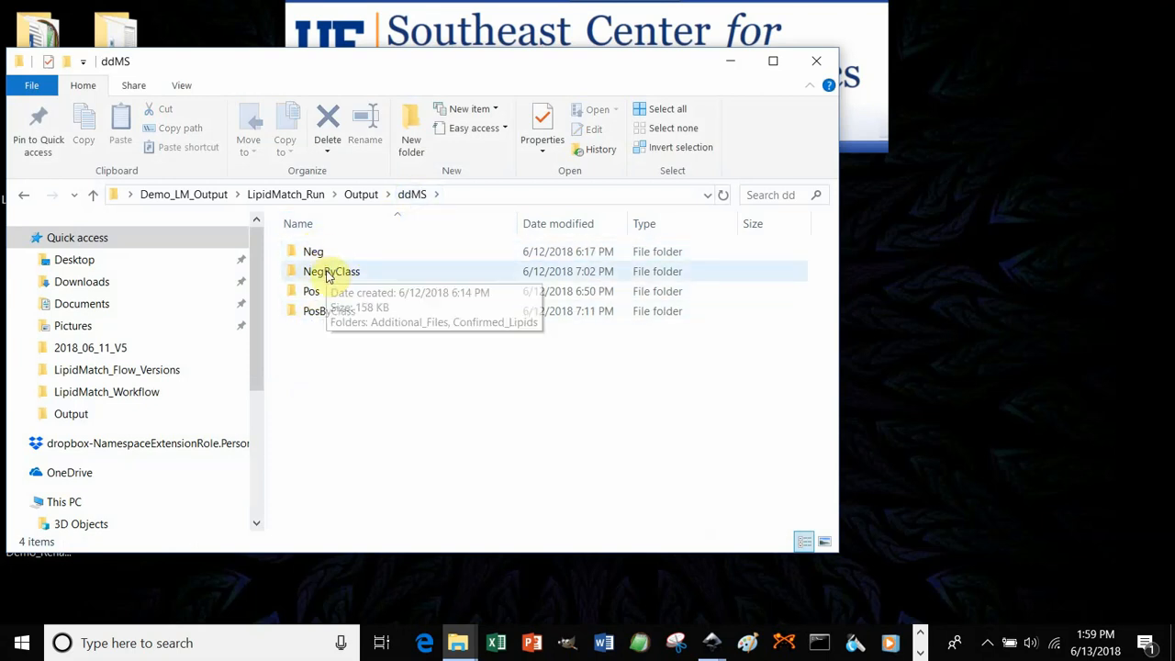
{"action": "mouse_move", "coordinate": [321, 316]}
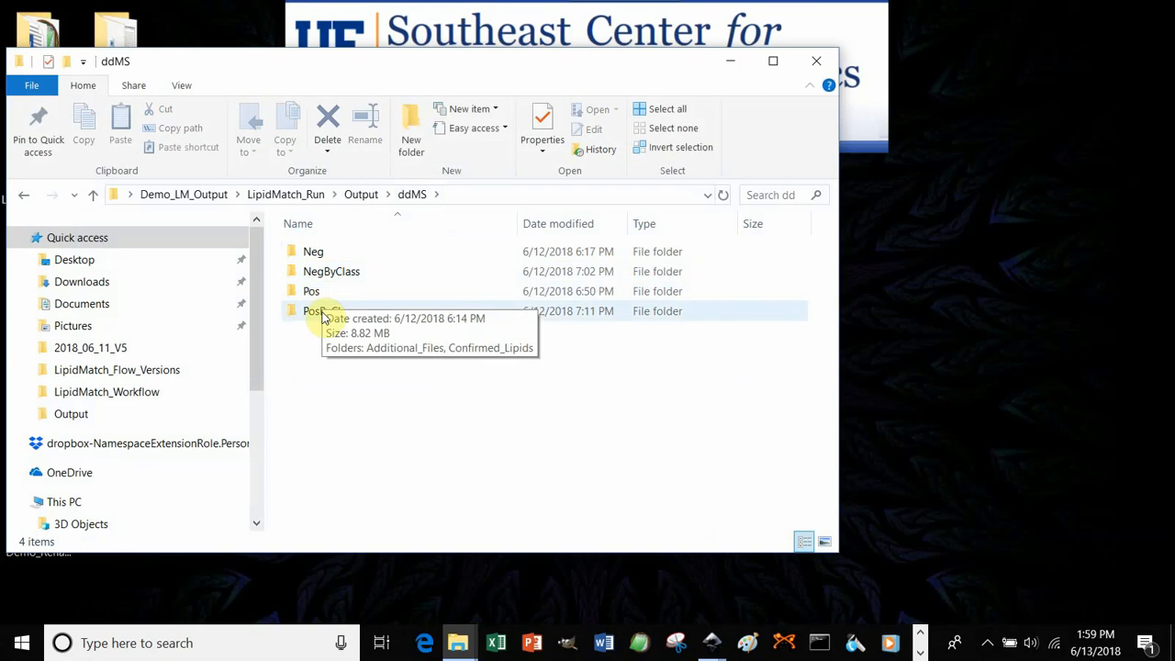
{"action": "mouse_move", "coordinate": [326, 317]}
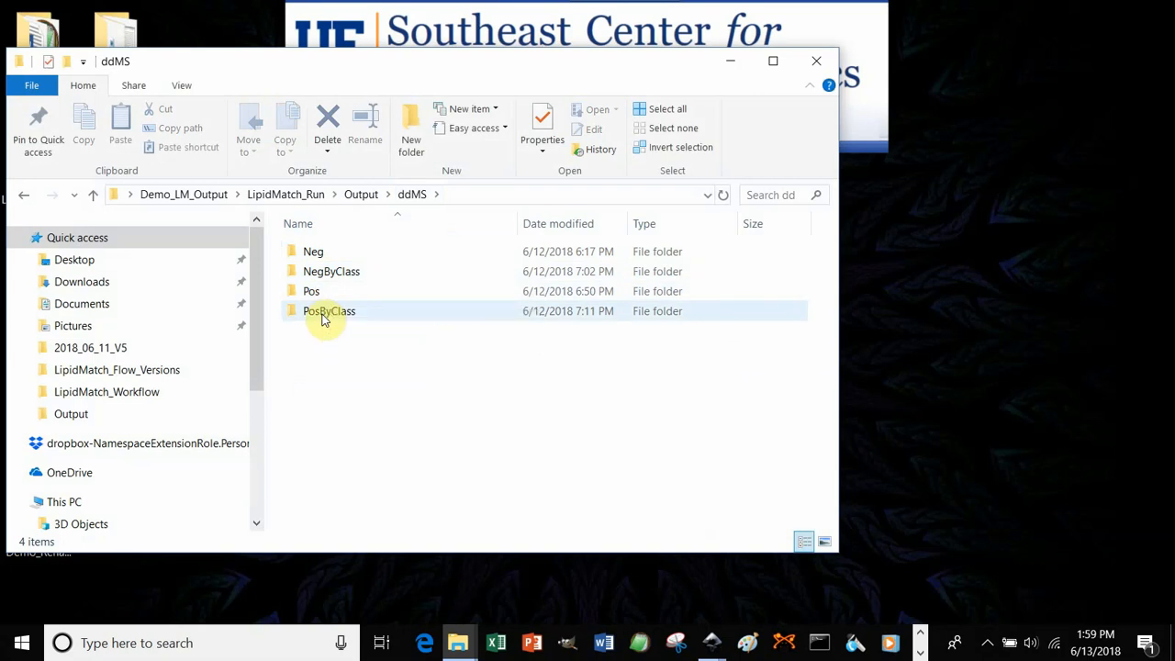
{"action": "double_click", "coordinate": [311, 291]}
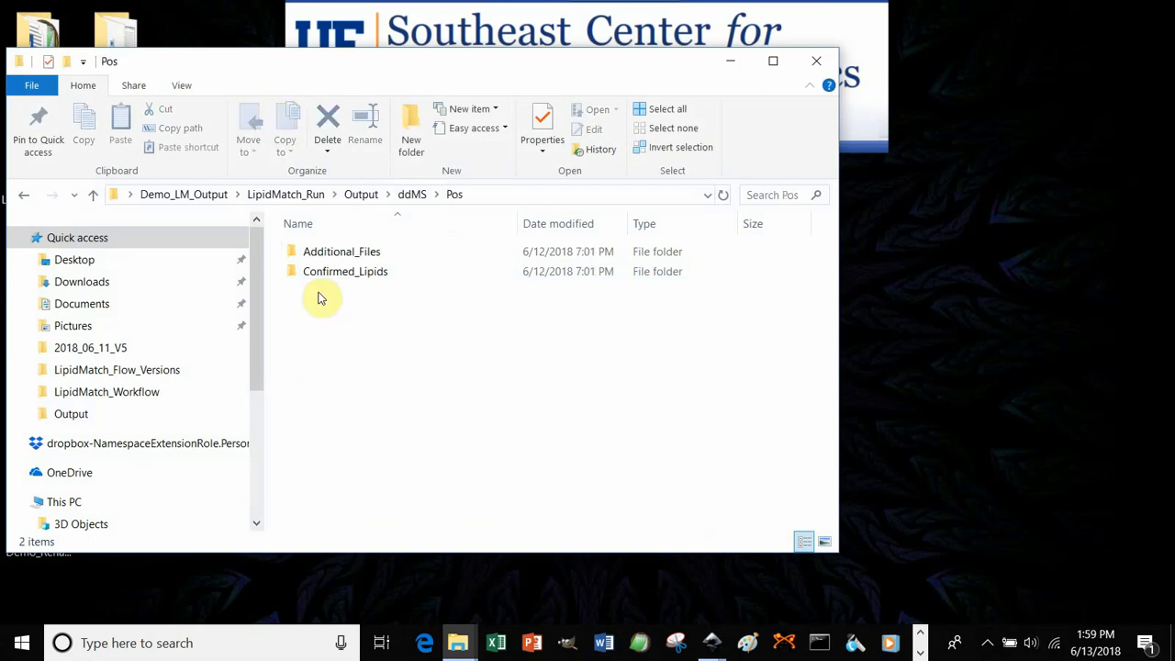
Enter Confirmed_Lipids and select the Pos_DG_NH4_IDed.csv file
{"action": "left_click", "coordinate": [345, 271]}
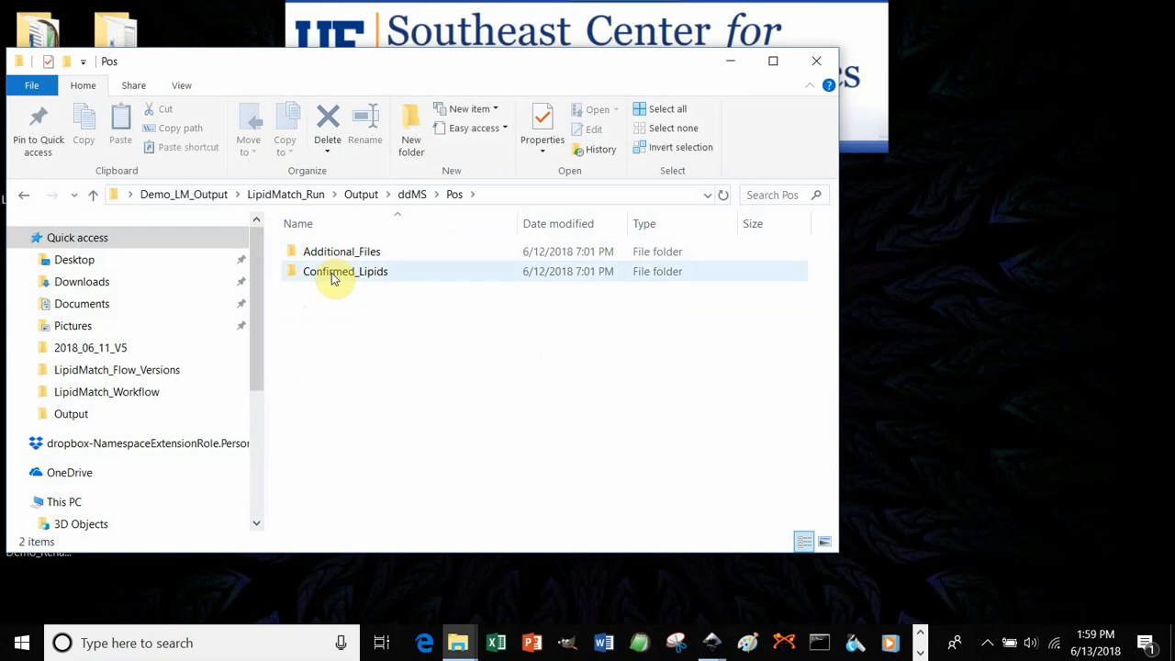
{"action": "double_click", "coordinate": [345, 270]}
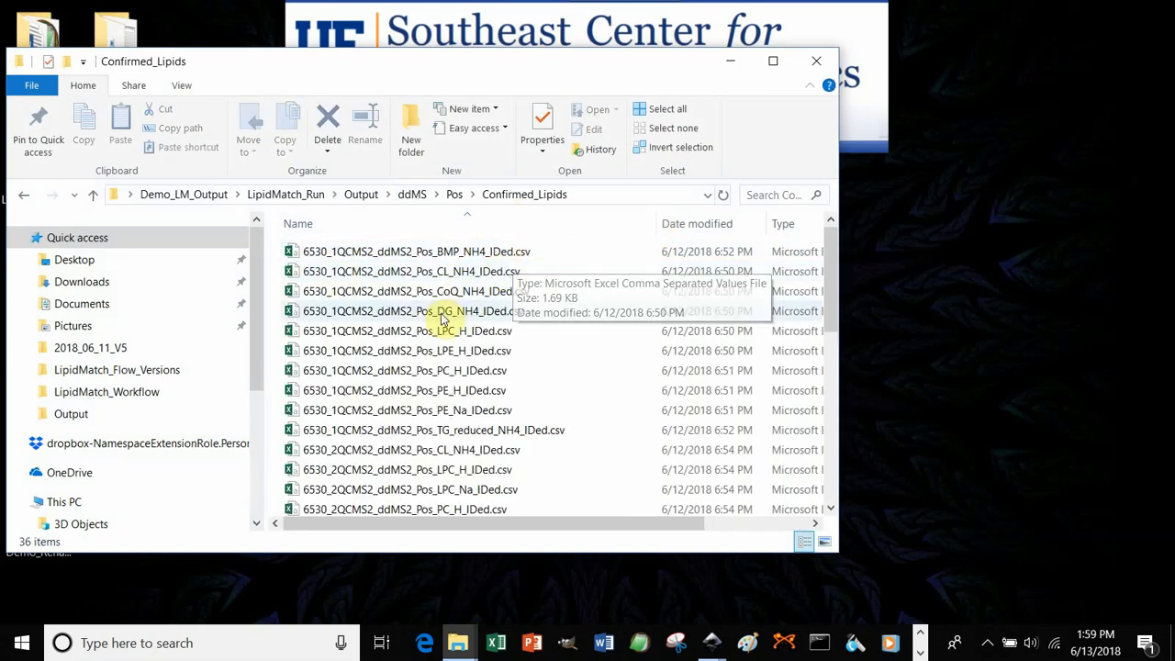
{"action": "mouse_move", "coordinate": [447, 319]}
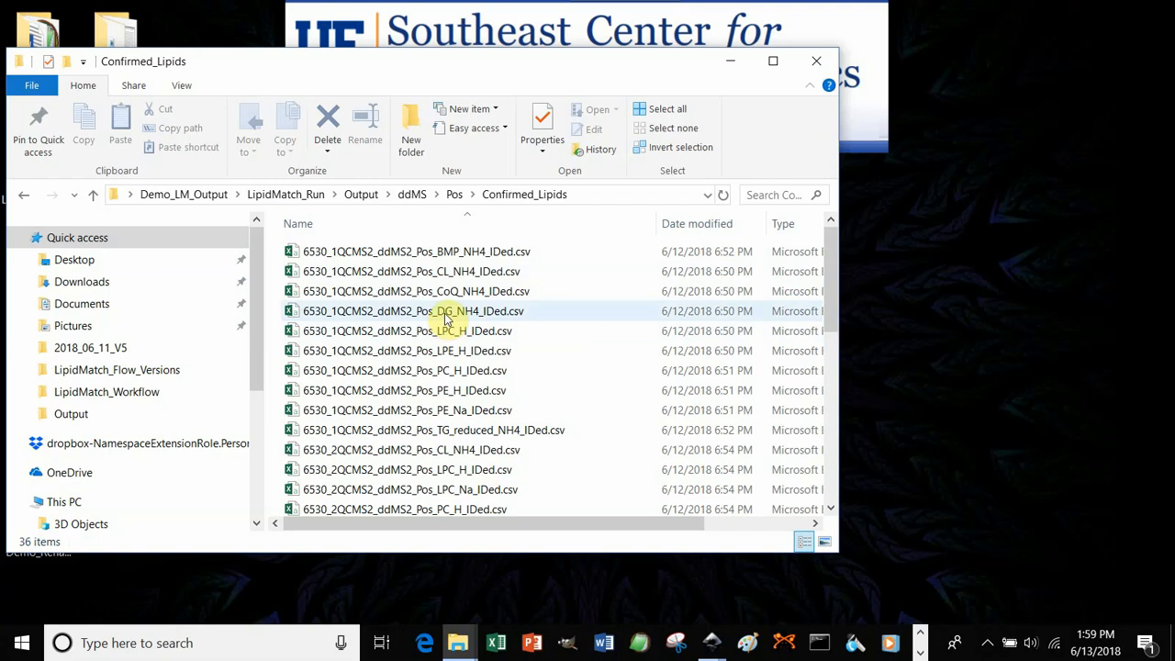
{"action": "left_click", "coordinate": [413, 311]}
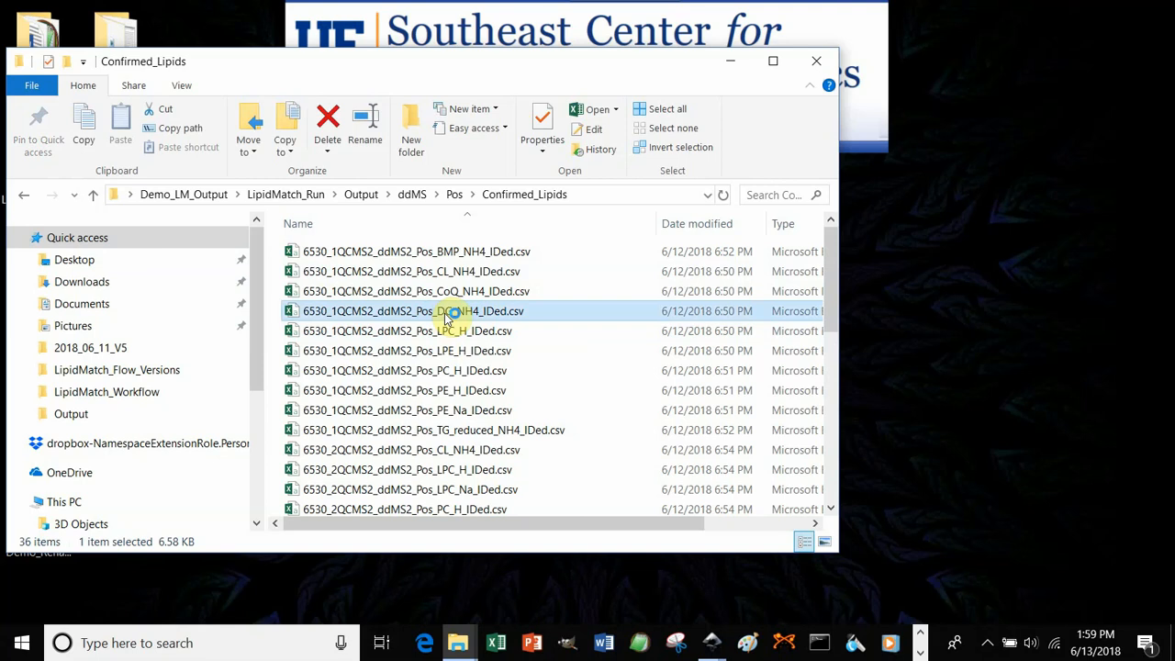
{"action": "double_click", "coordinate": [411, 311]}
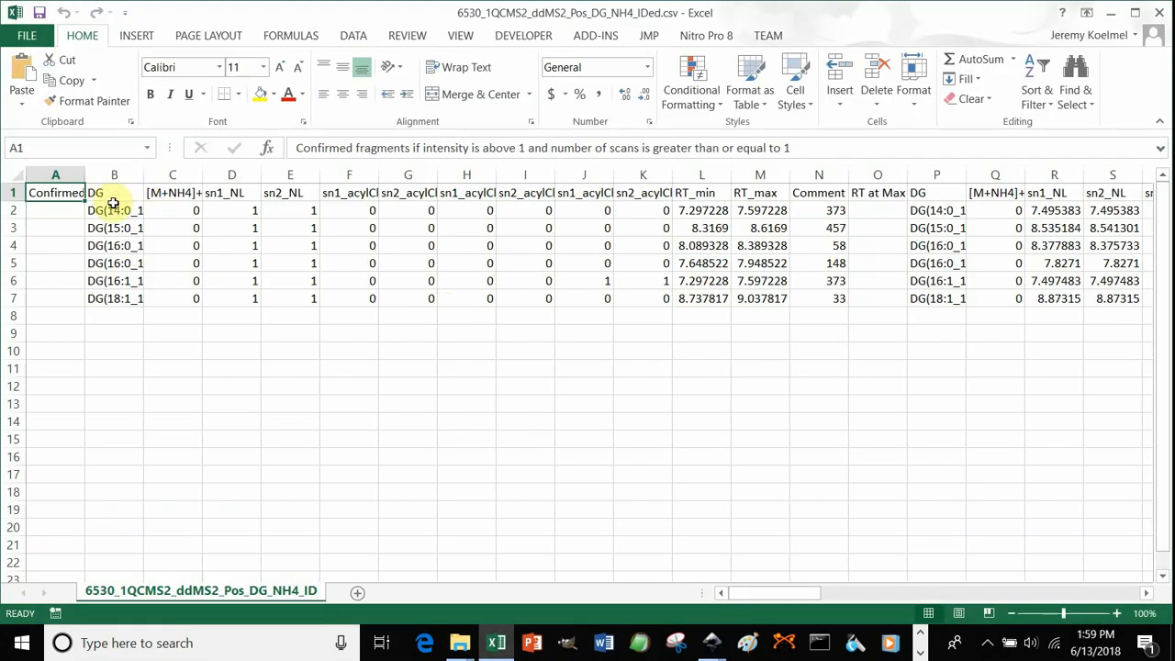
{"action": "left_click_drag", "start_coordinate": [114, 210], "coordinate": [114, 227]}
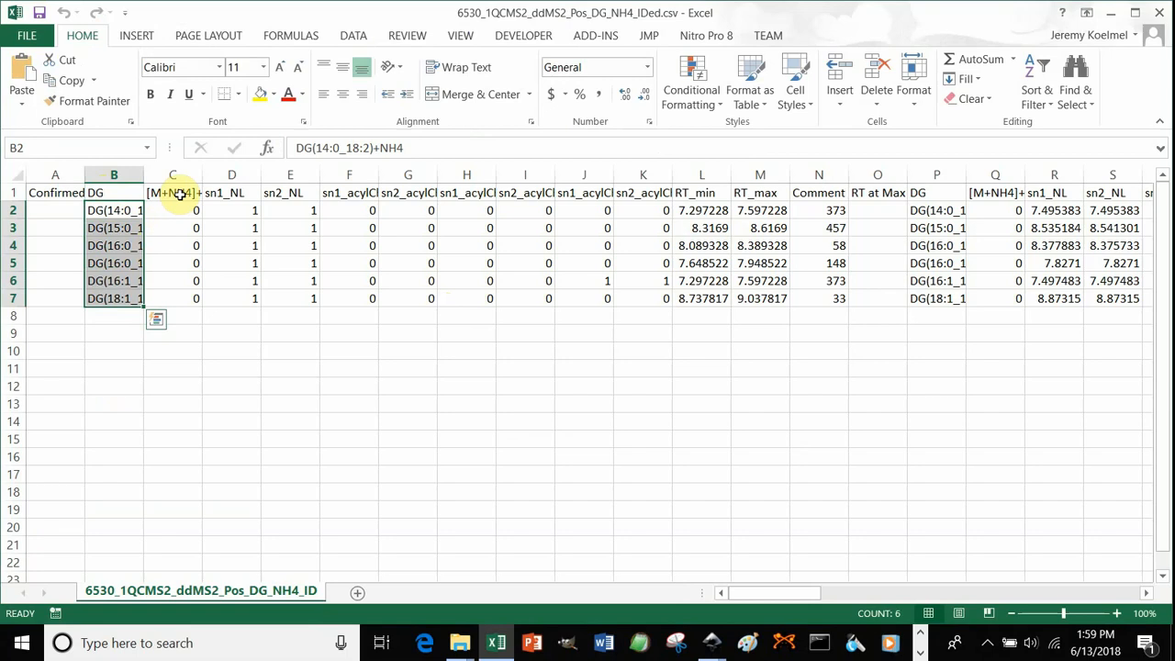
{"action": "left_click", "coordinate": [290, 192]}
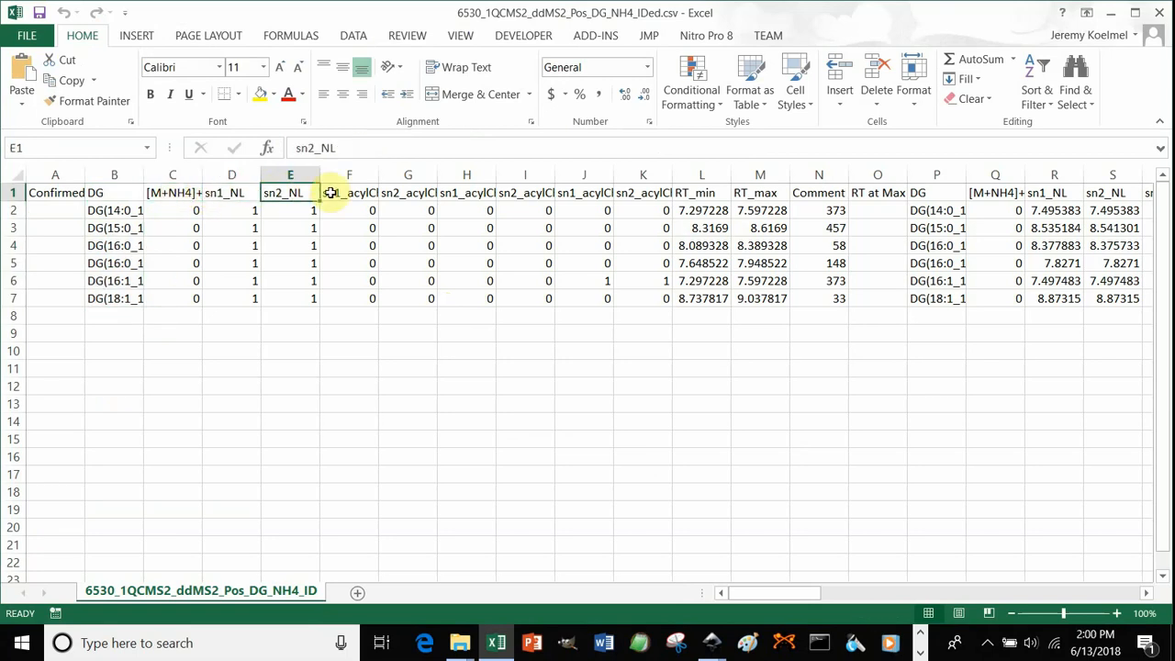
{"action": "left_click", "coordinate": [525, 192]}
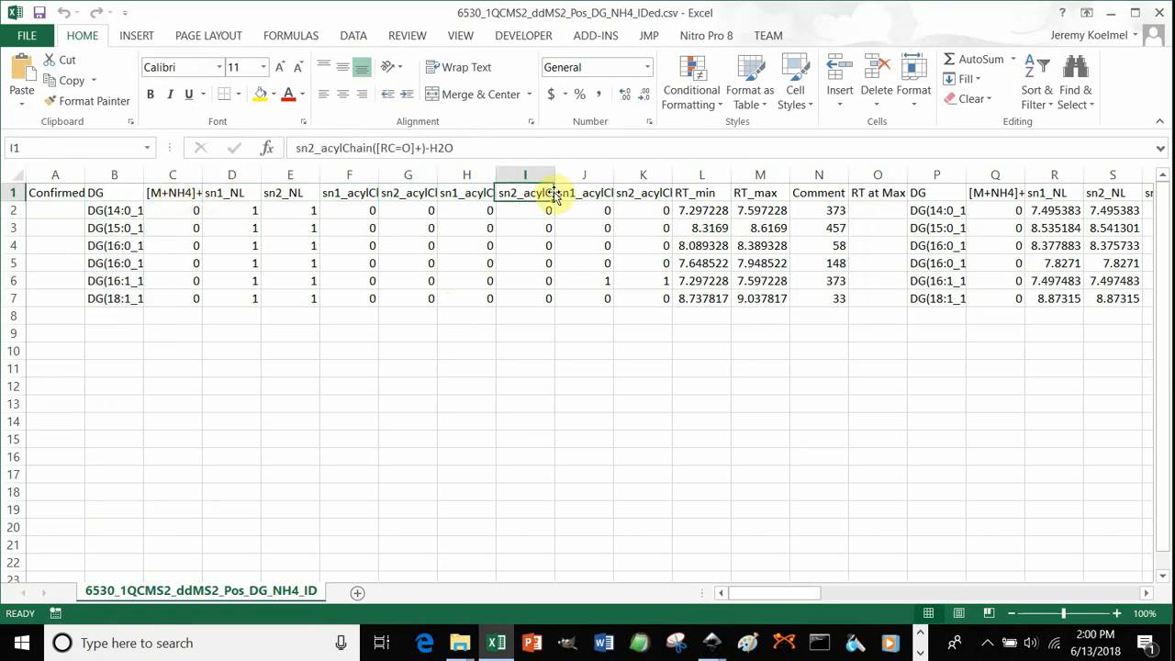
{"action": "left_click", "coordinate": [114, 281]}
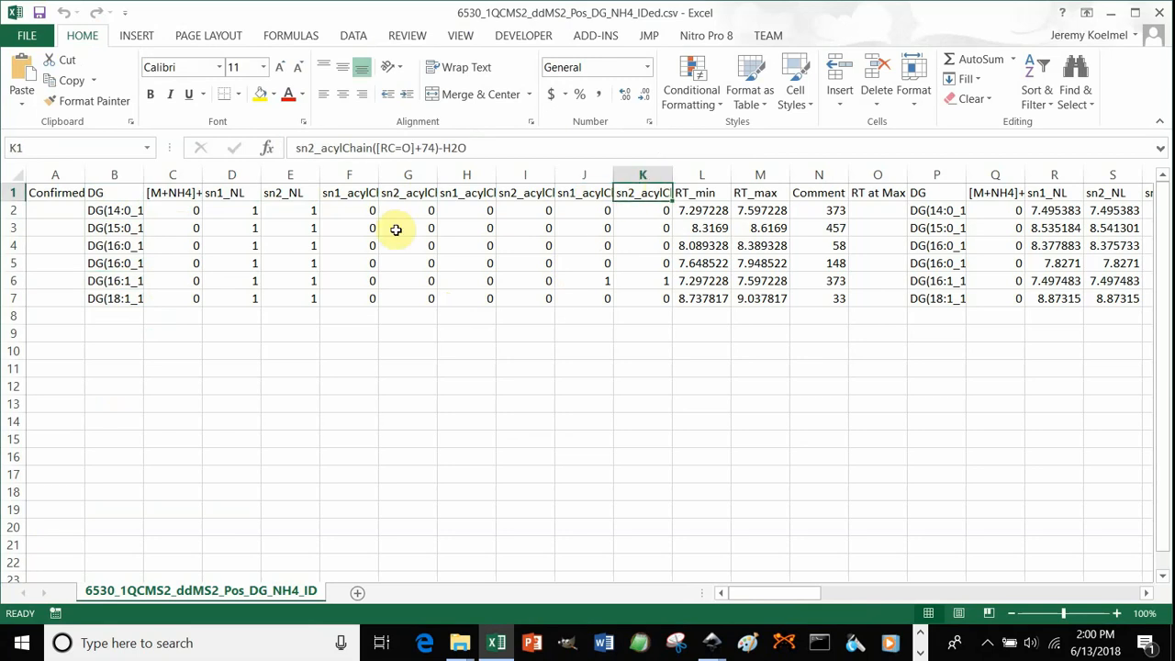
{"action": "left_click", "coordinate": [231, 192]}
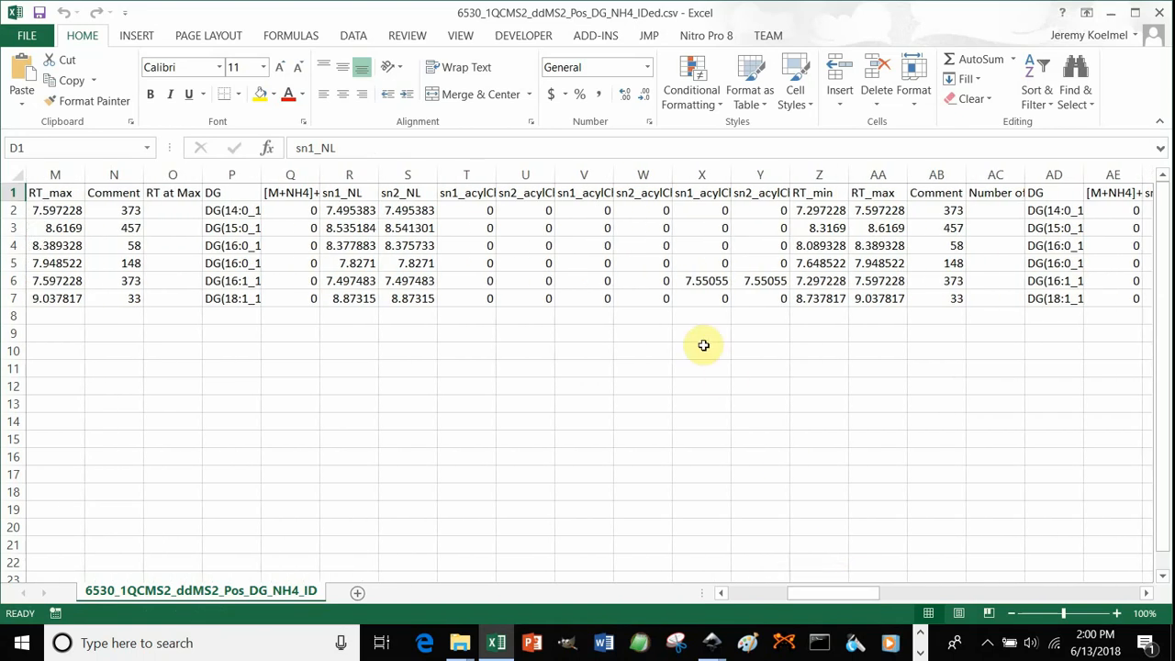
{"action": "left_click_drag", "start_coordinate": [349, 210], "coordinate": [407, 281]}
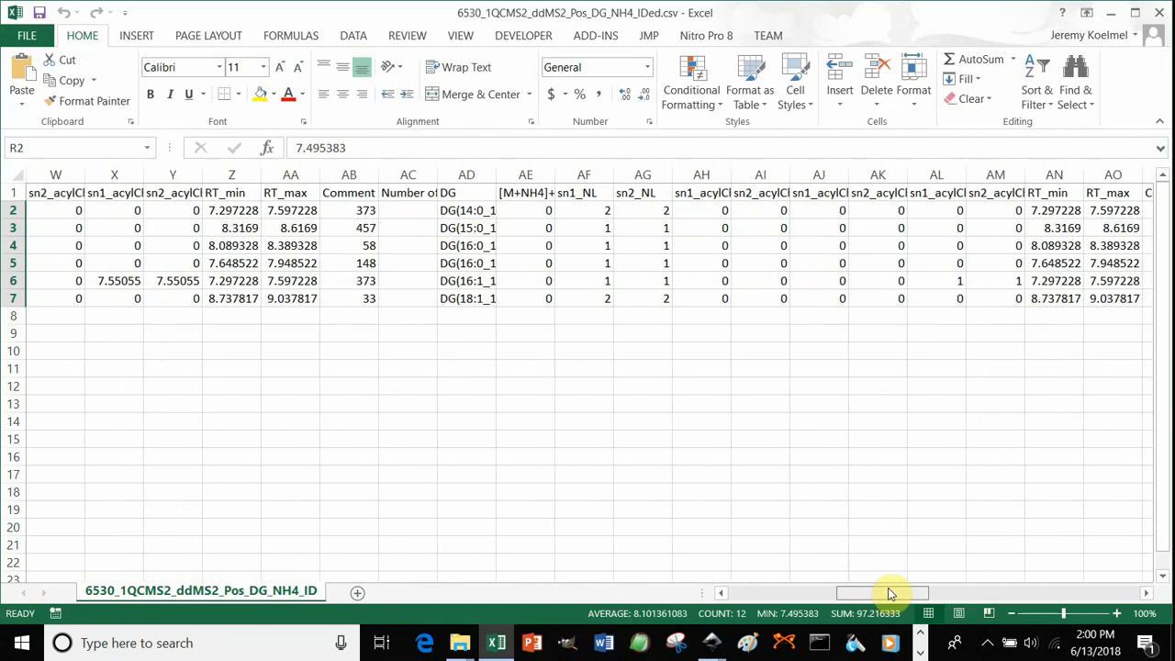
{"action": "left_click_drag", "start_coordinate": [584, 298], "coordinate": [642, 298]}
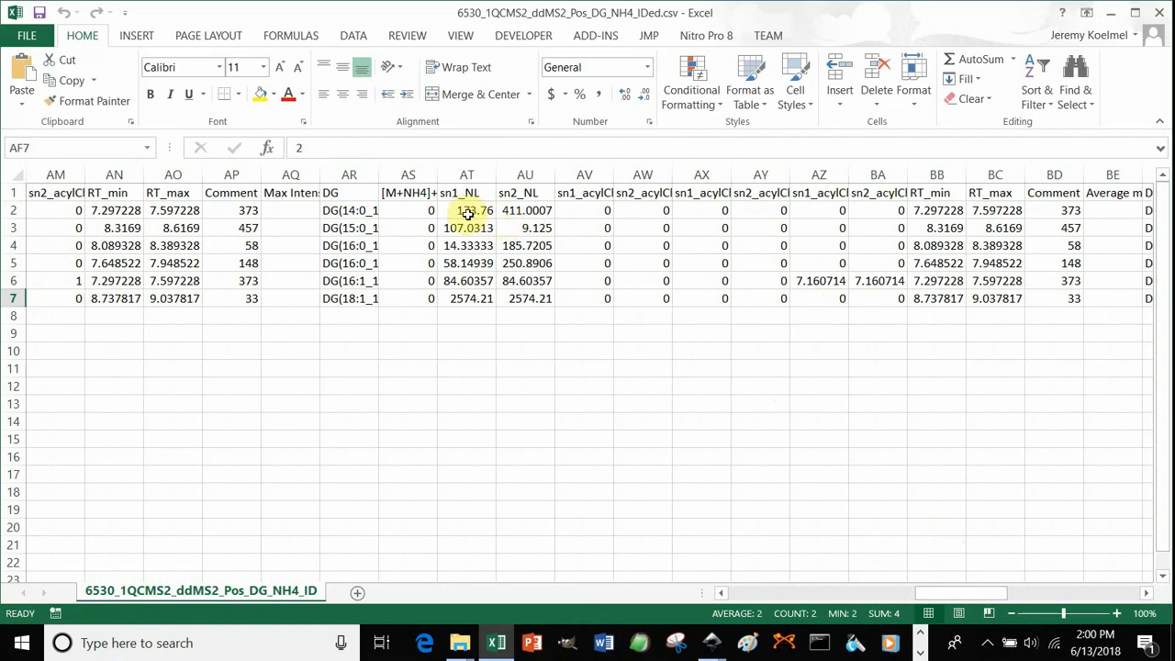
{"action": "left_click_drag", "start_coordinate": [466, 210], "coordinate": [525, 298]}
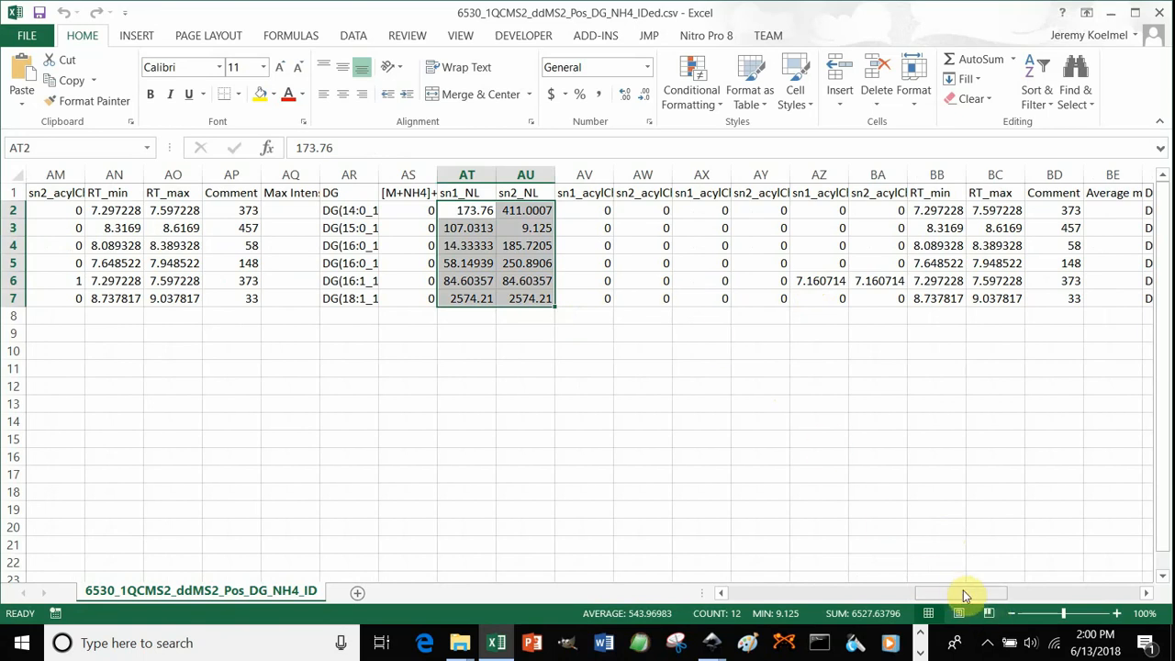
{"action": "scroll", "scroll_direction": "right", "scroll_amount": 3}
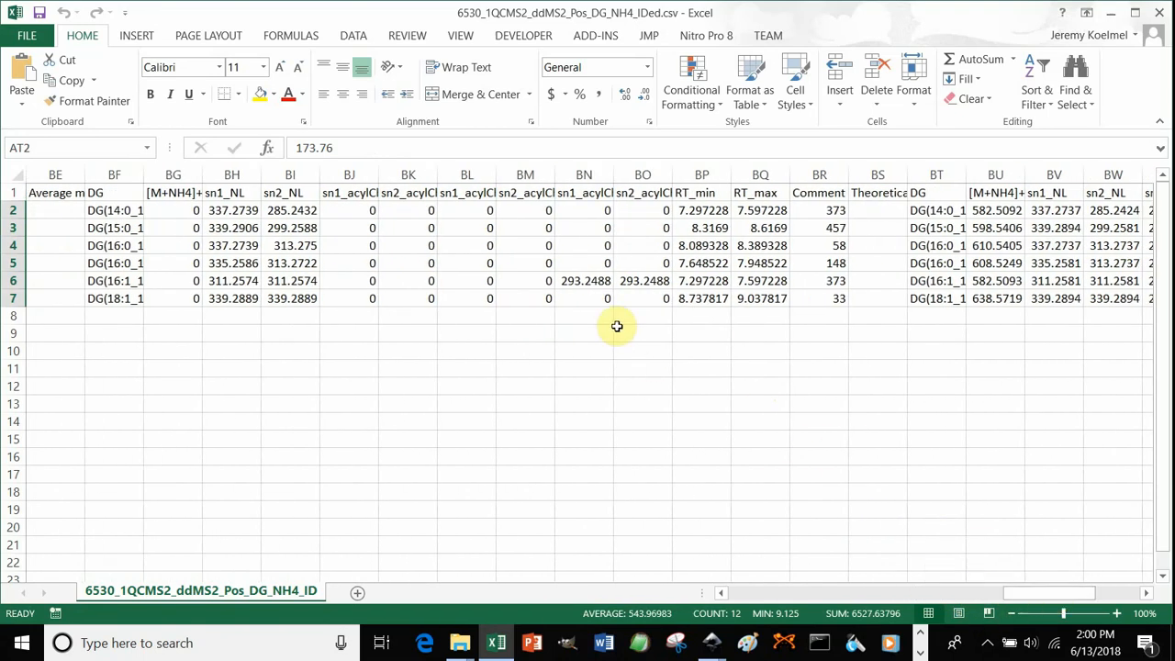
{"action": "left_click", "coordinate": [585, 281]}
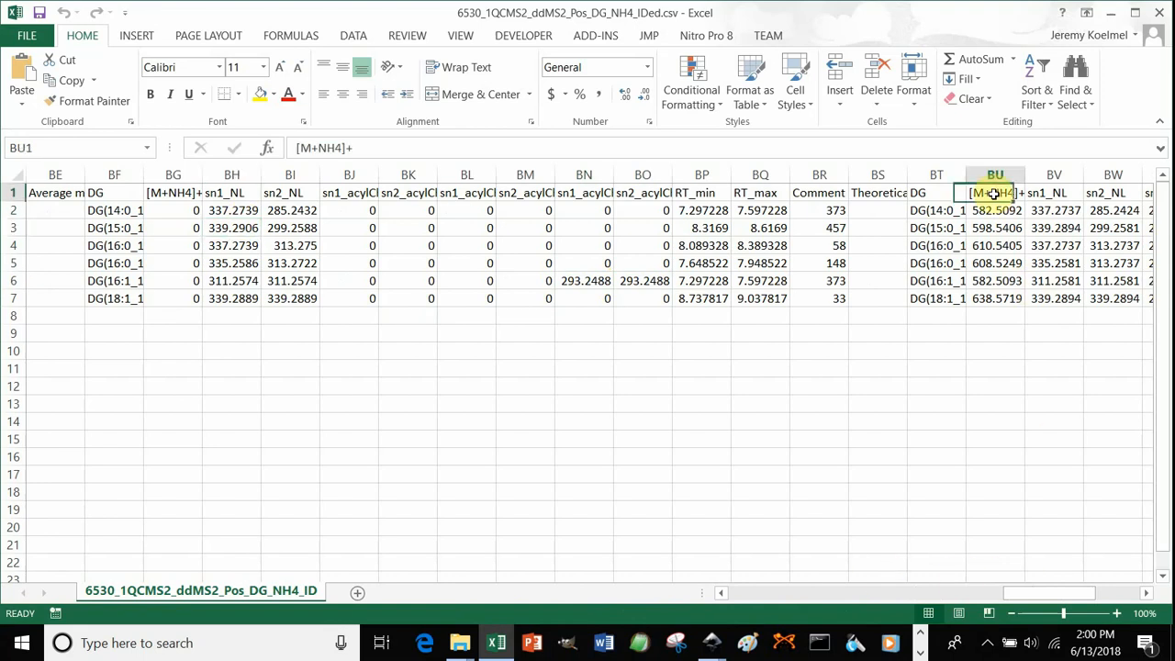
{"action": "left_click", "coordinate": [1113, 281]}
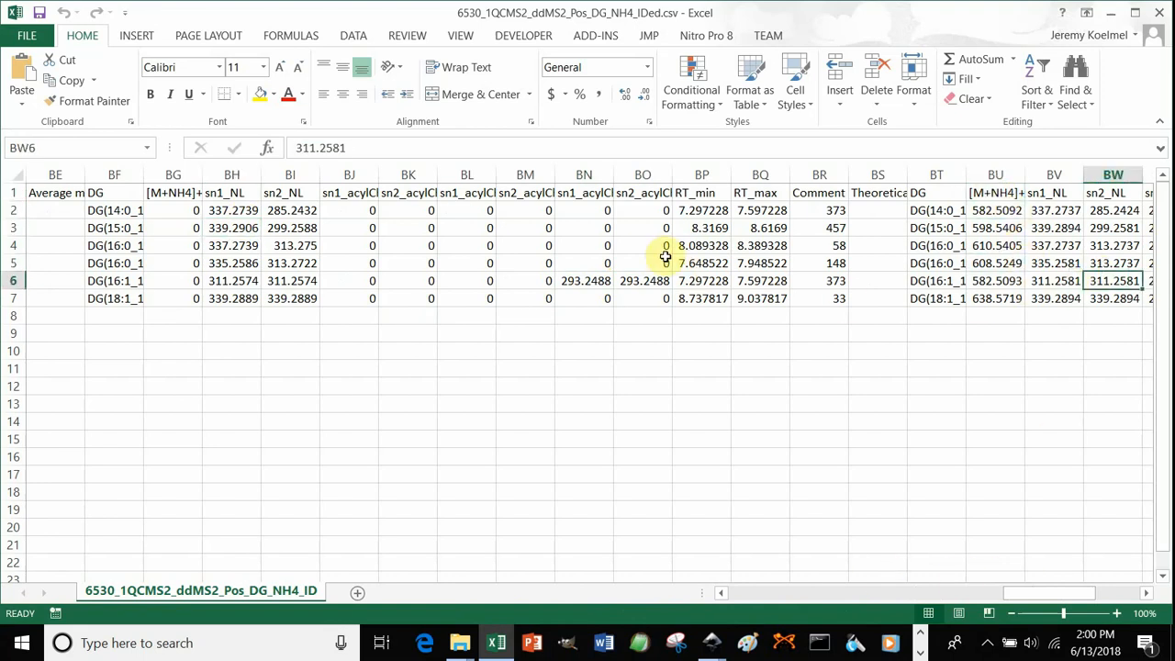
{"action": "mouse_move", "coordinate": [1132, 52]}
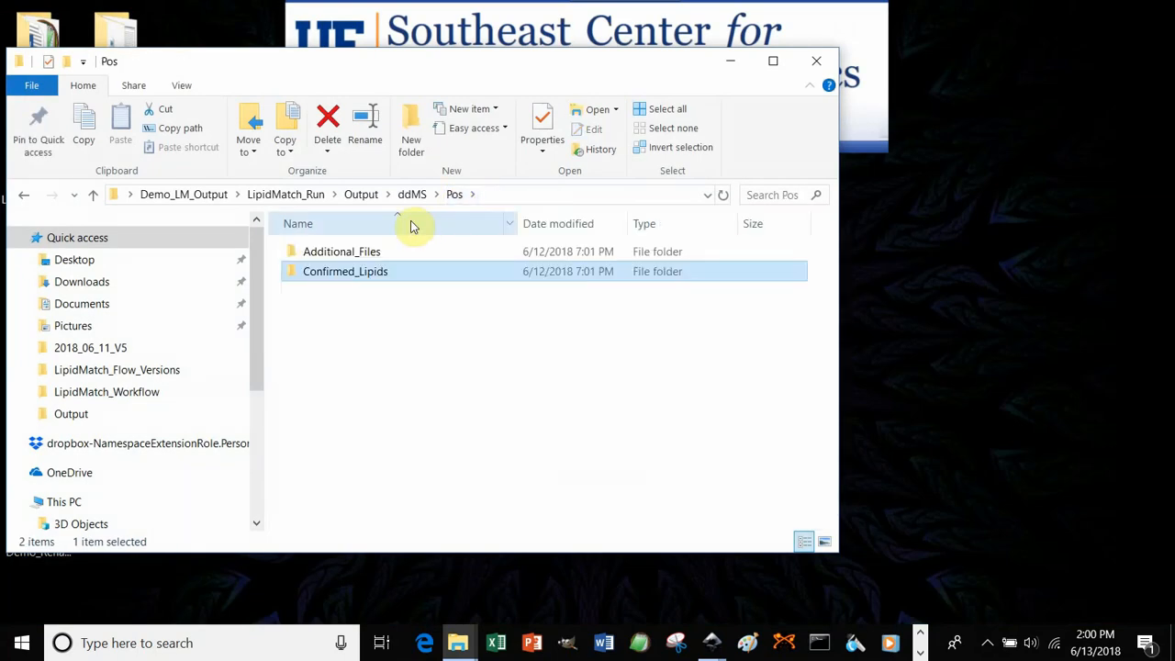
Look over Additional_Files (AcylGlcADG_NH4_NoIDs, BMP_NH4_All csv) and return to Demo_LM_Output
{"action": "double_click", "coordinate": [341, 251]}
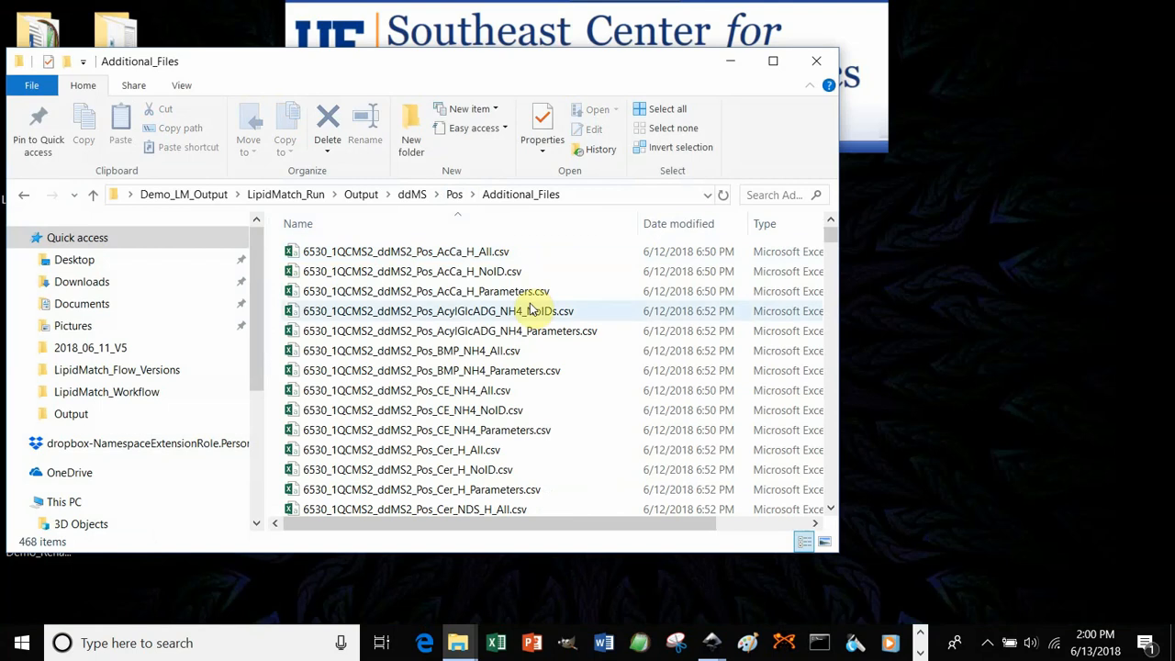
{"action": "mouse_move", "coordinate": [523, 310]}
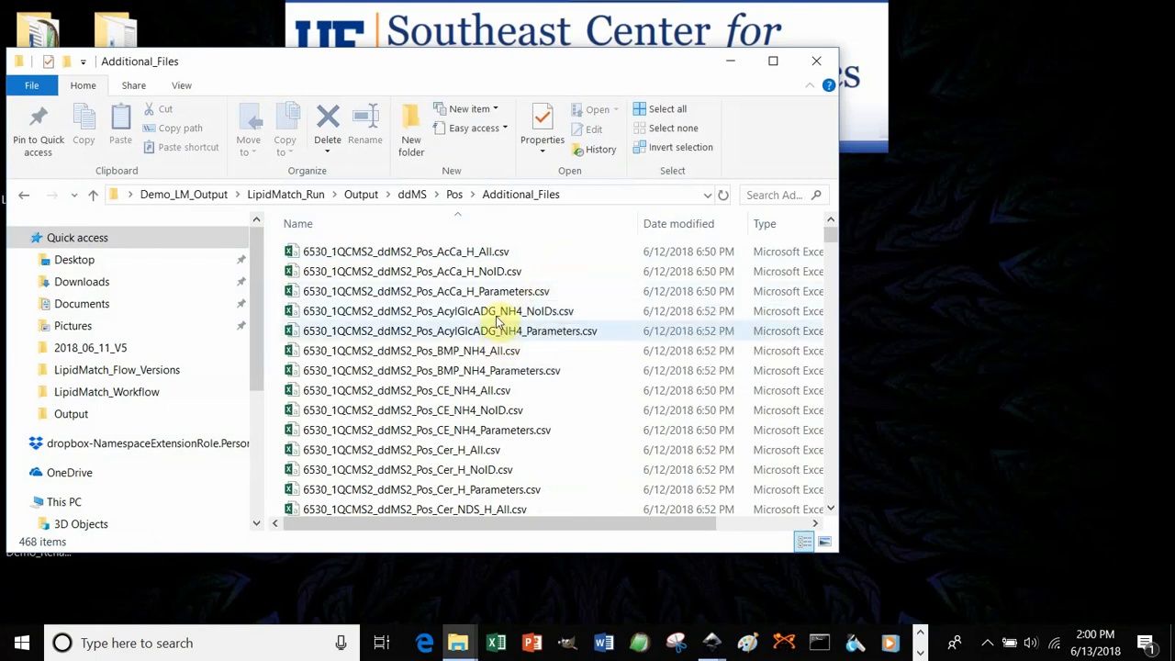
{"action": "left_click", "coordinate": [437, 310]}
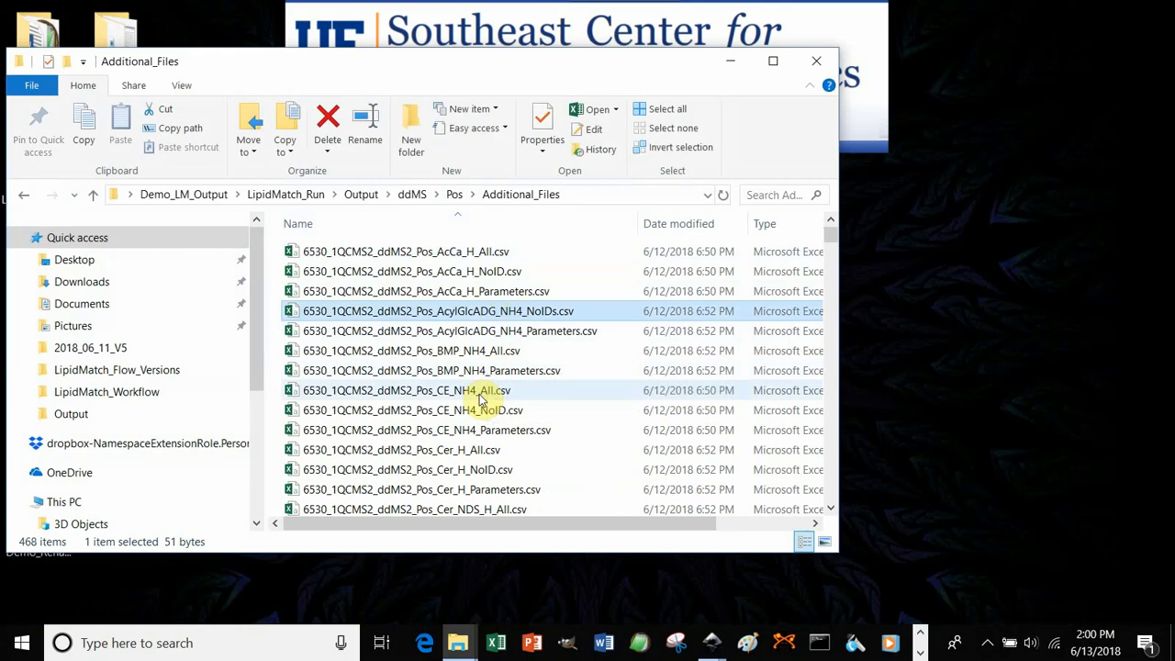
{"action": "mouse_move", "coordinate": [491, 350]}
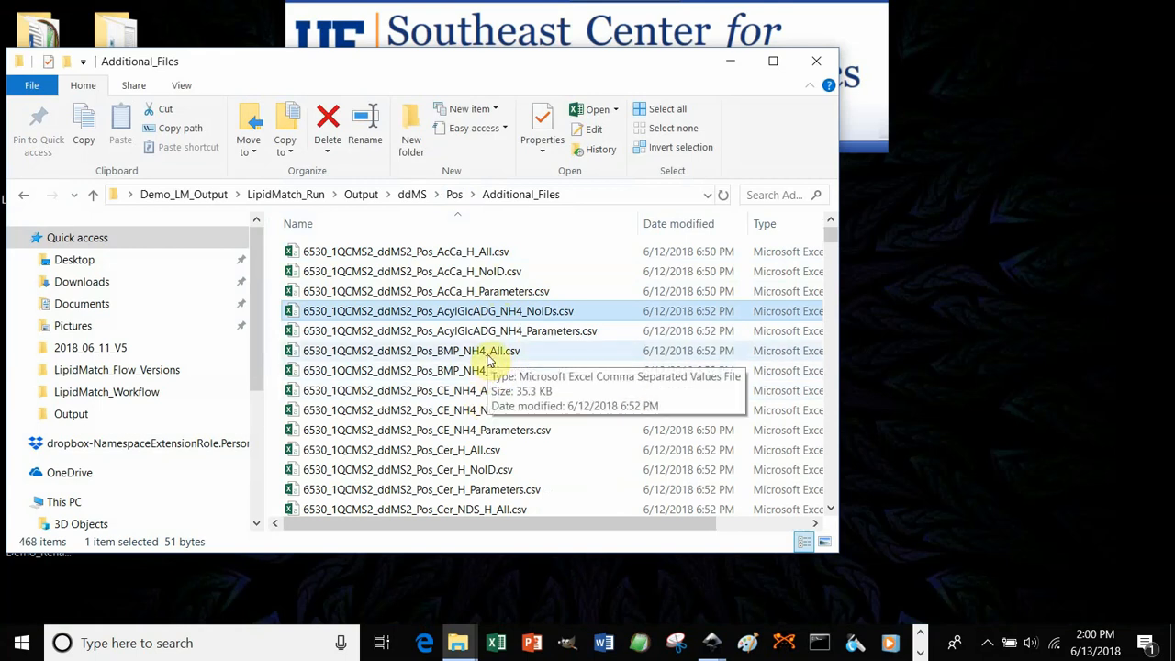
{"action": "left_click", "coordinate": [435, 351]}
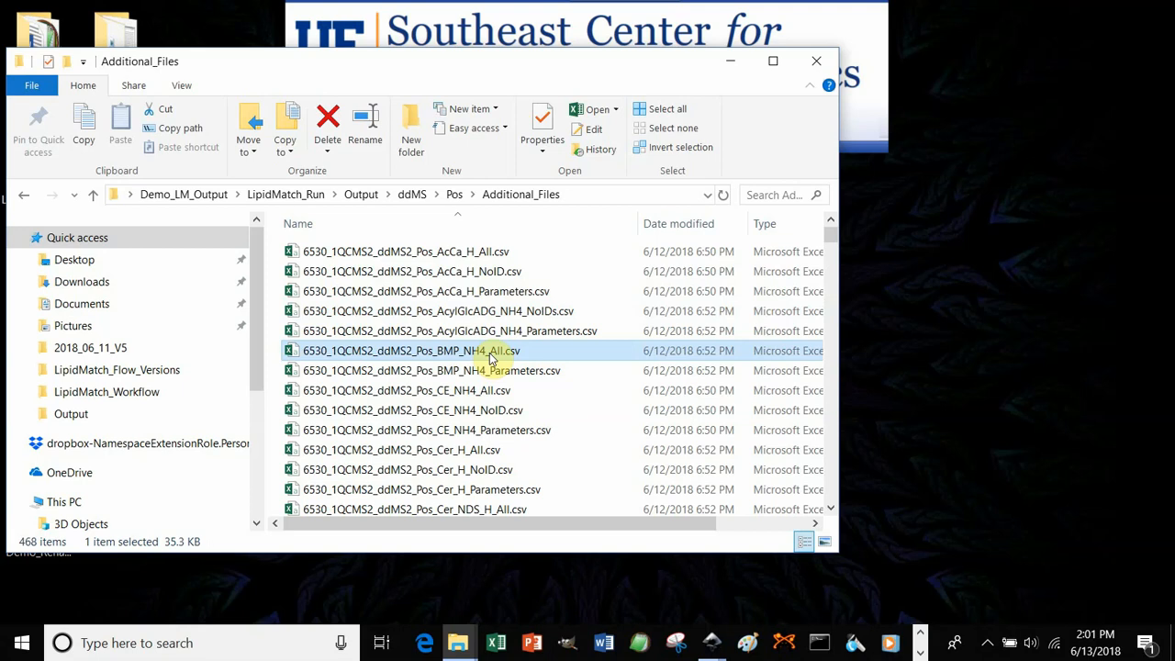
{"action": "mouse_move", "coordinate": [492, 356]}
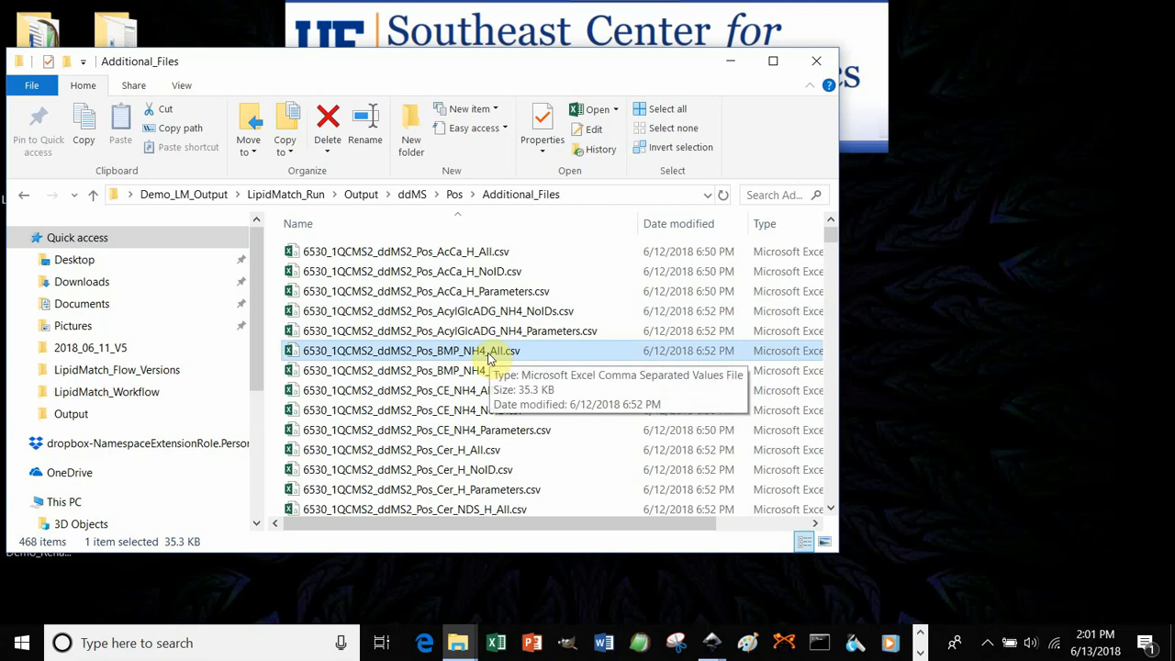
{"action": "mouse_move", "coordinate": [445, 358]}
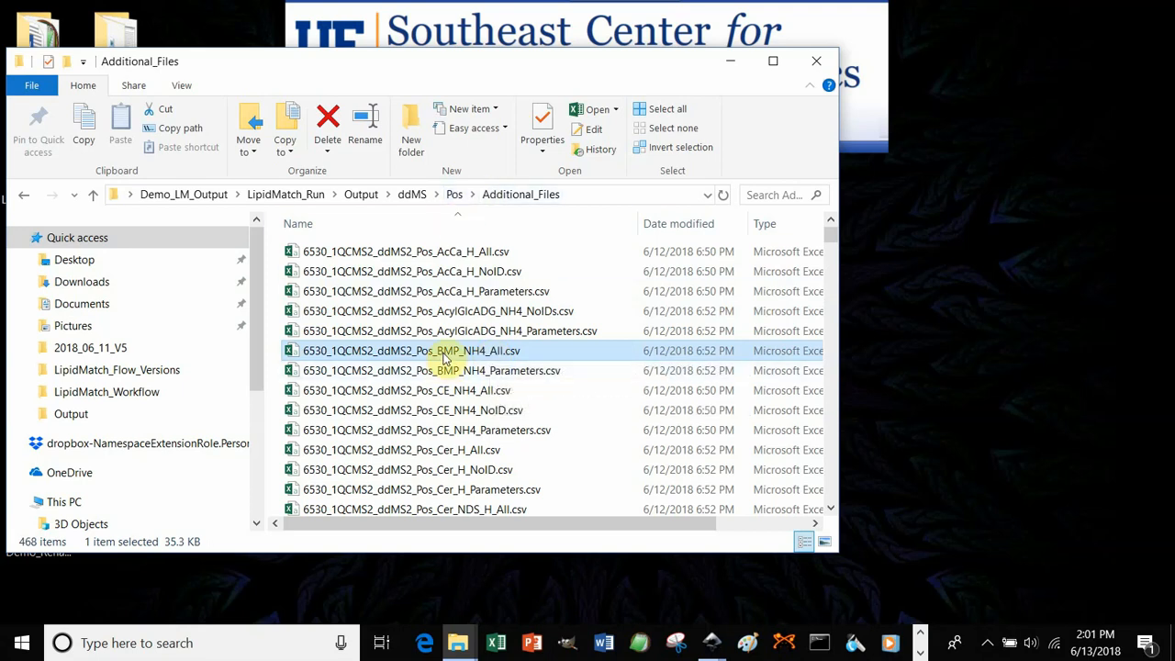
{"action": "mouse_move", "coordinate": [454, 194]}
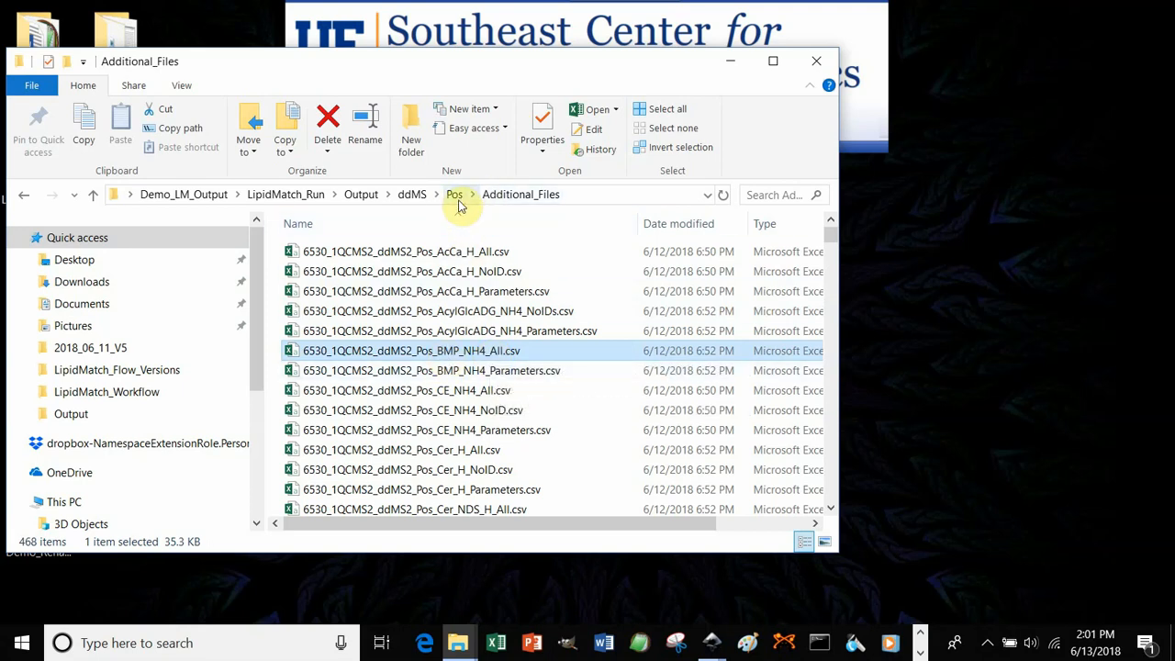
{"action": "left_click", "coordinate": [360, 194]}
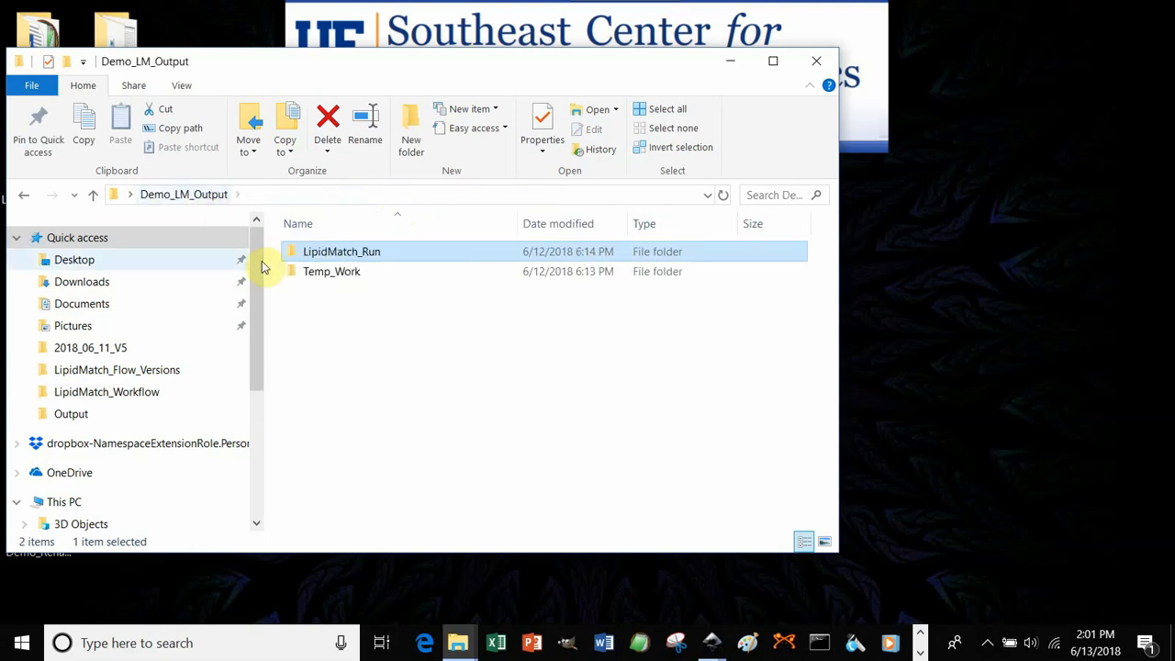
Enter Temp_Work and select the SUBSET_Peak_MZ_RT_H_p and _H_n csv files
{"action": "double_click", "coordinate": [331, 271]}
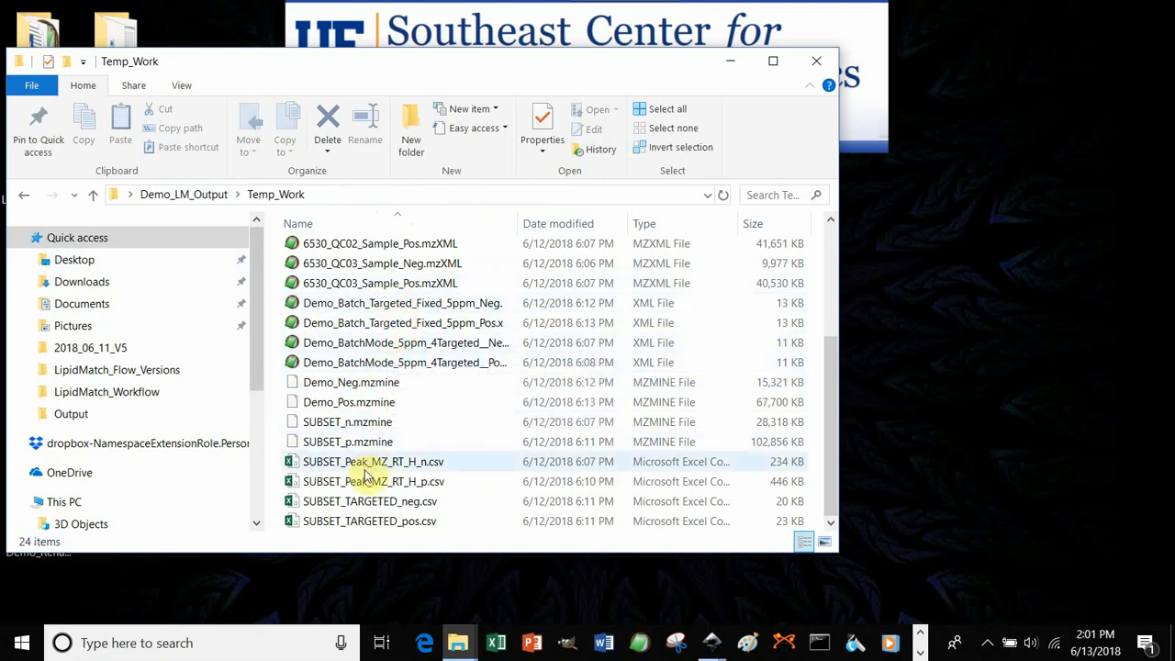
{"action": "left_click", "coordinate": [373, 481]}
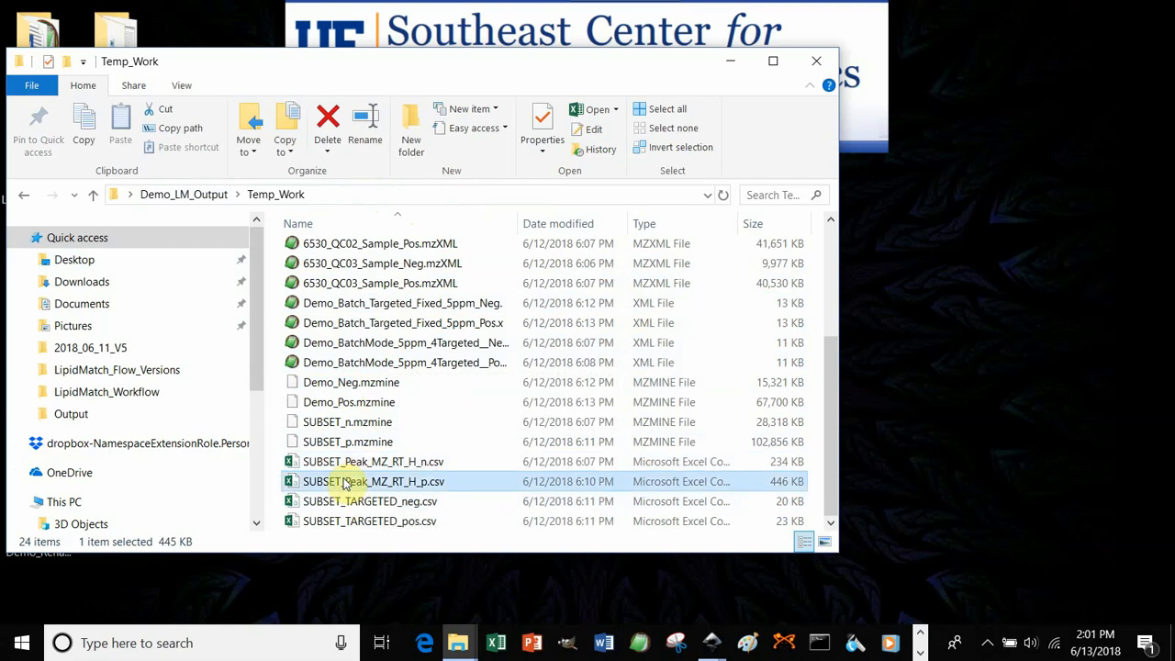
{"action": "left_click", "coordinate": [369, 502]}
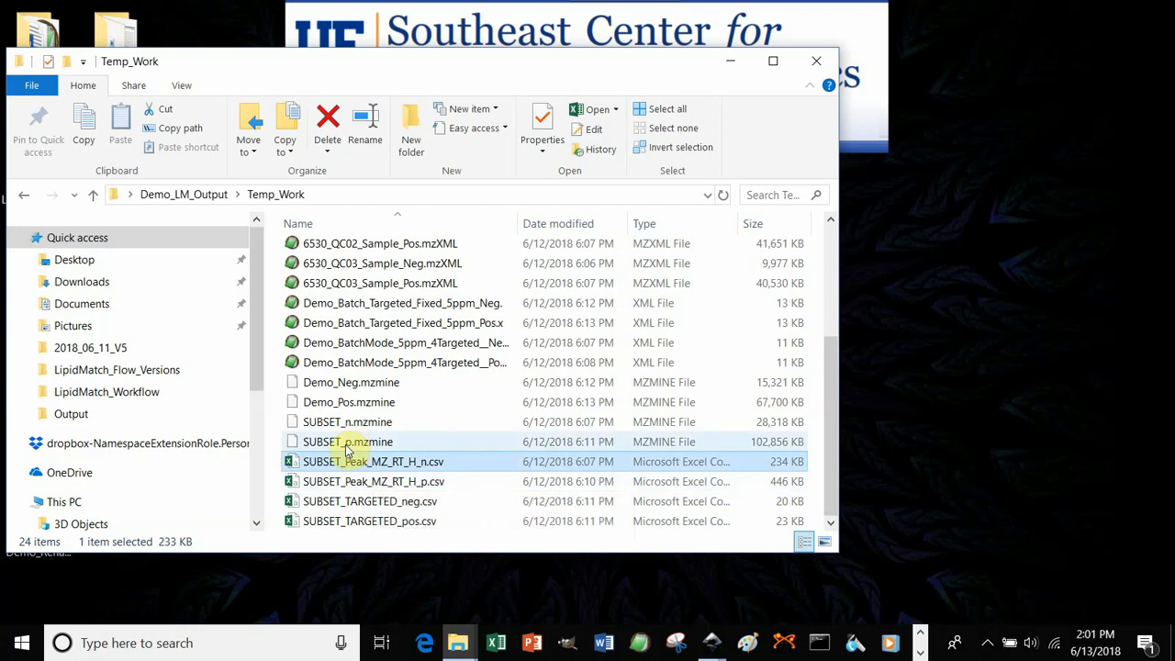
Select the mzmine projects, ending with Demo_Neg.mzmine and Demo_Pos.mzmine picked together
{"action": "left_click", "coordinate": [350, 382]}
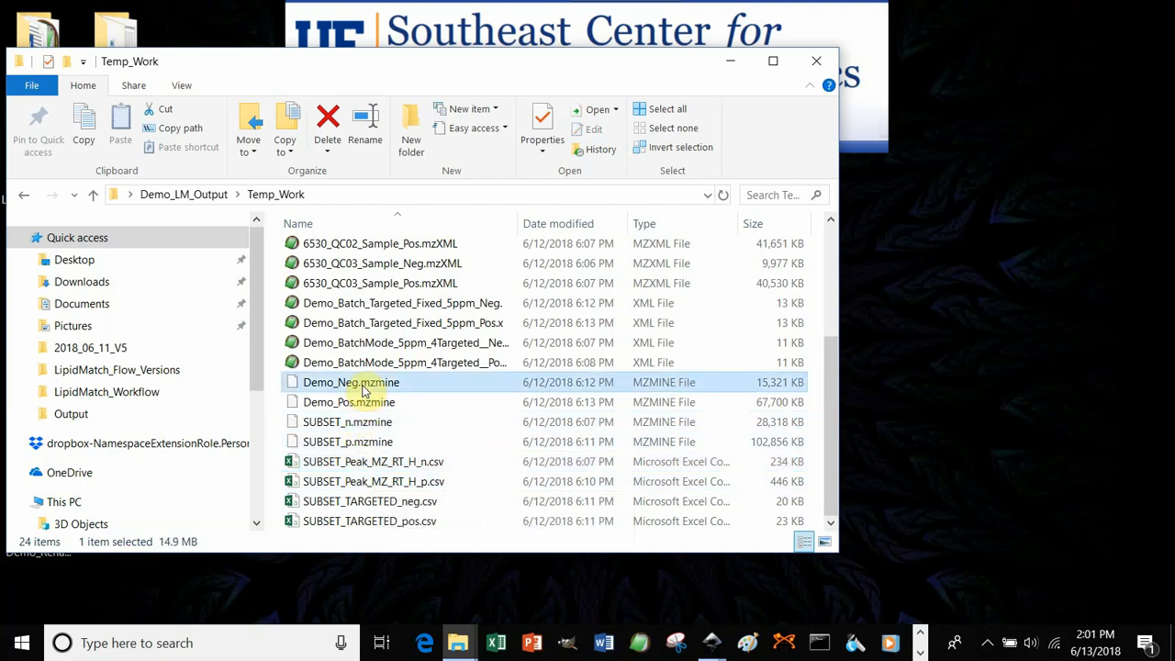
{"action": "left_click", "coordinate": [347, 442]}
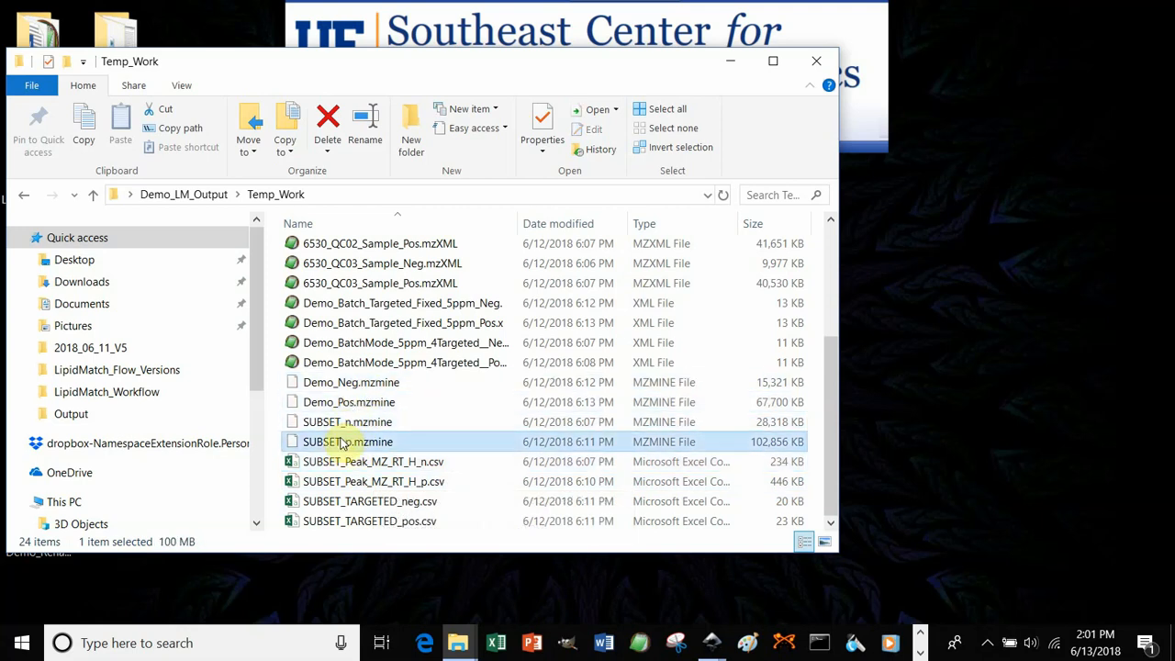
{"action": "left_click", "coordinate": [351, 381]}
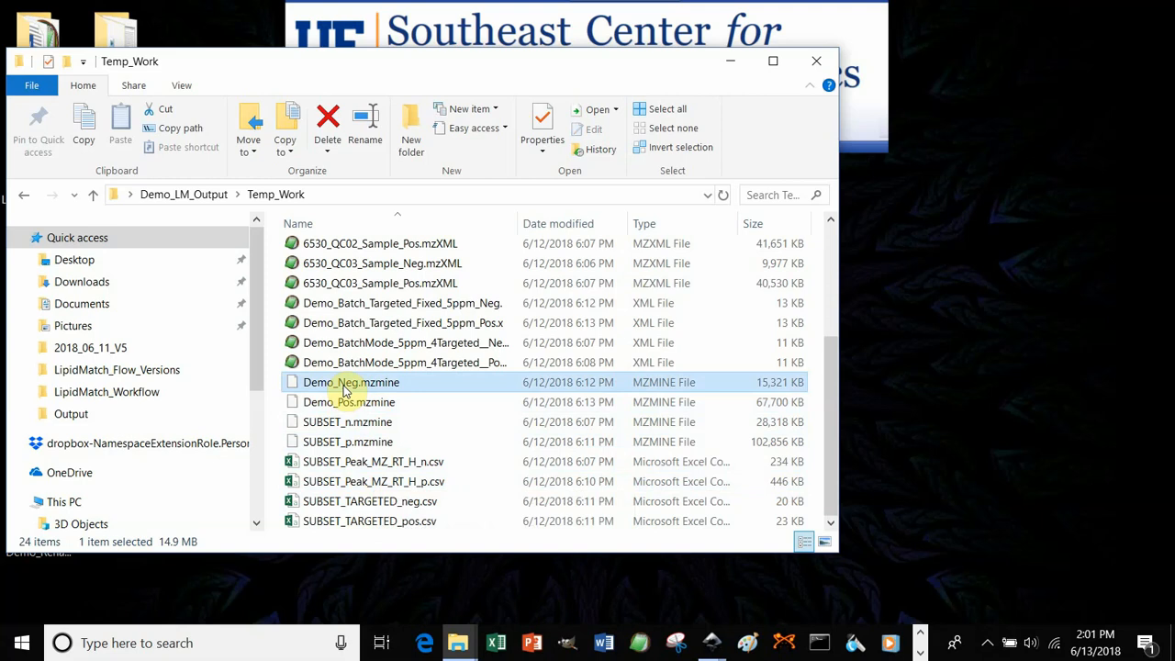
{"action": "left_click", "coordinate": [349, 402]}
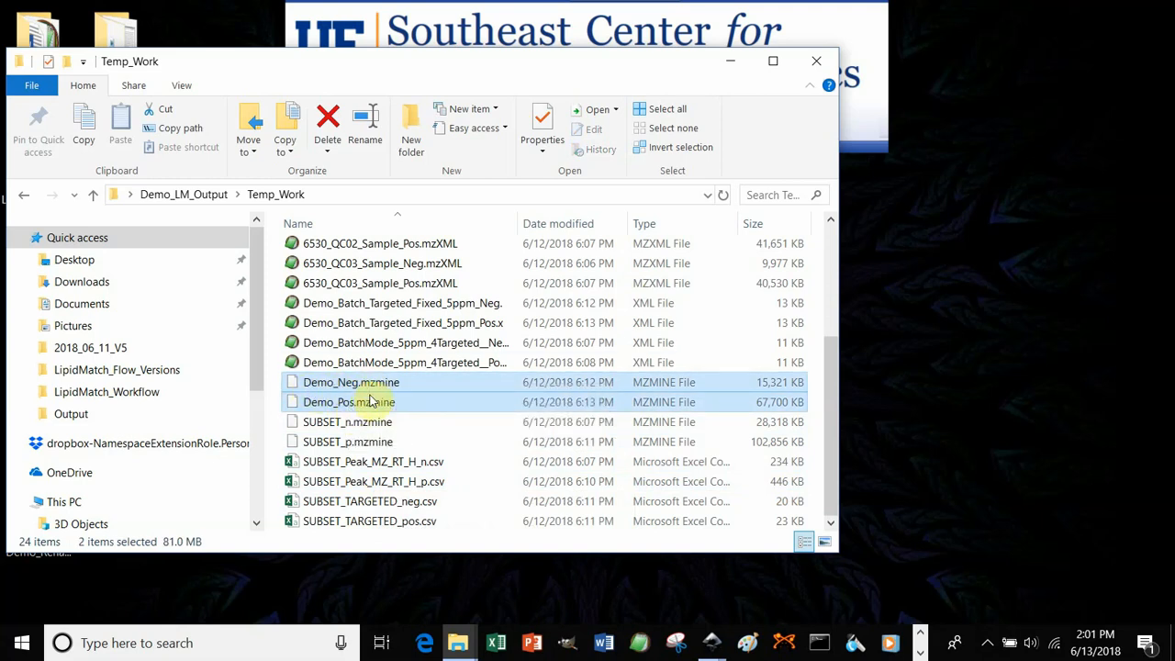
{"action": "mouse_move", "coordinate": [348, 402]}
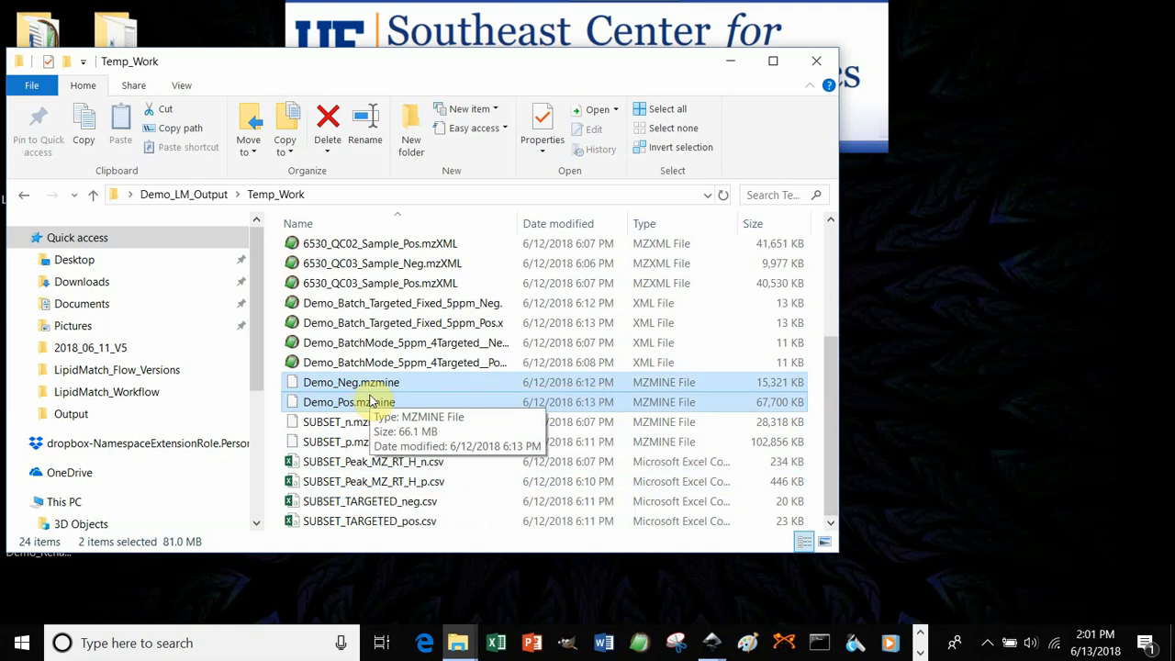
{"action": "scroll", "scroll_direction": "up", "scroll_amount": 3}
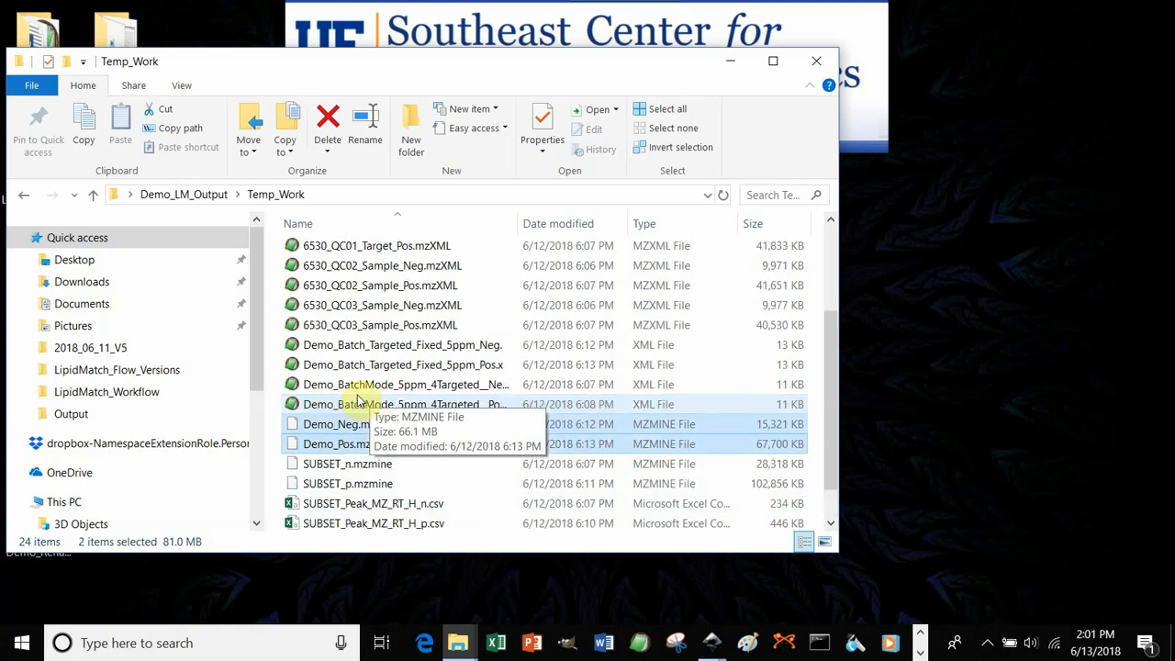
{"action": "scroll", "scroll_direction": "down", "scroll_amount": 3}
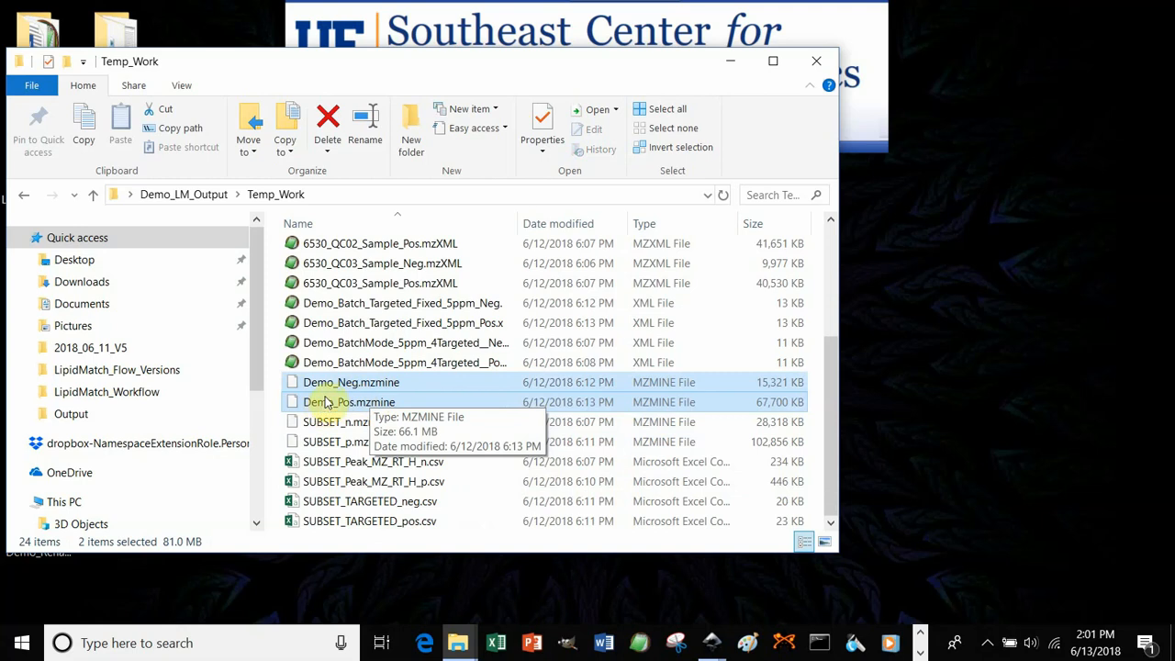